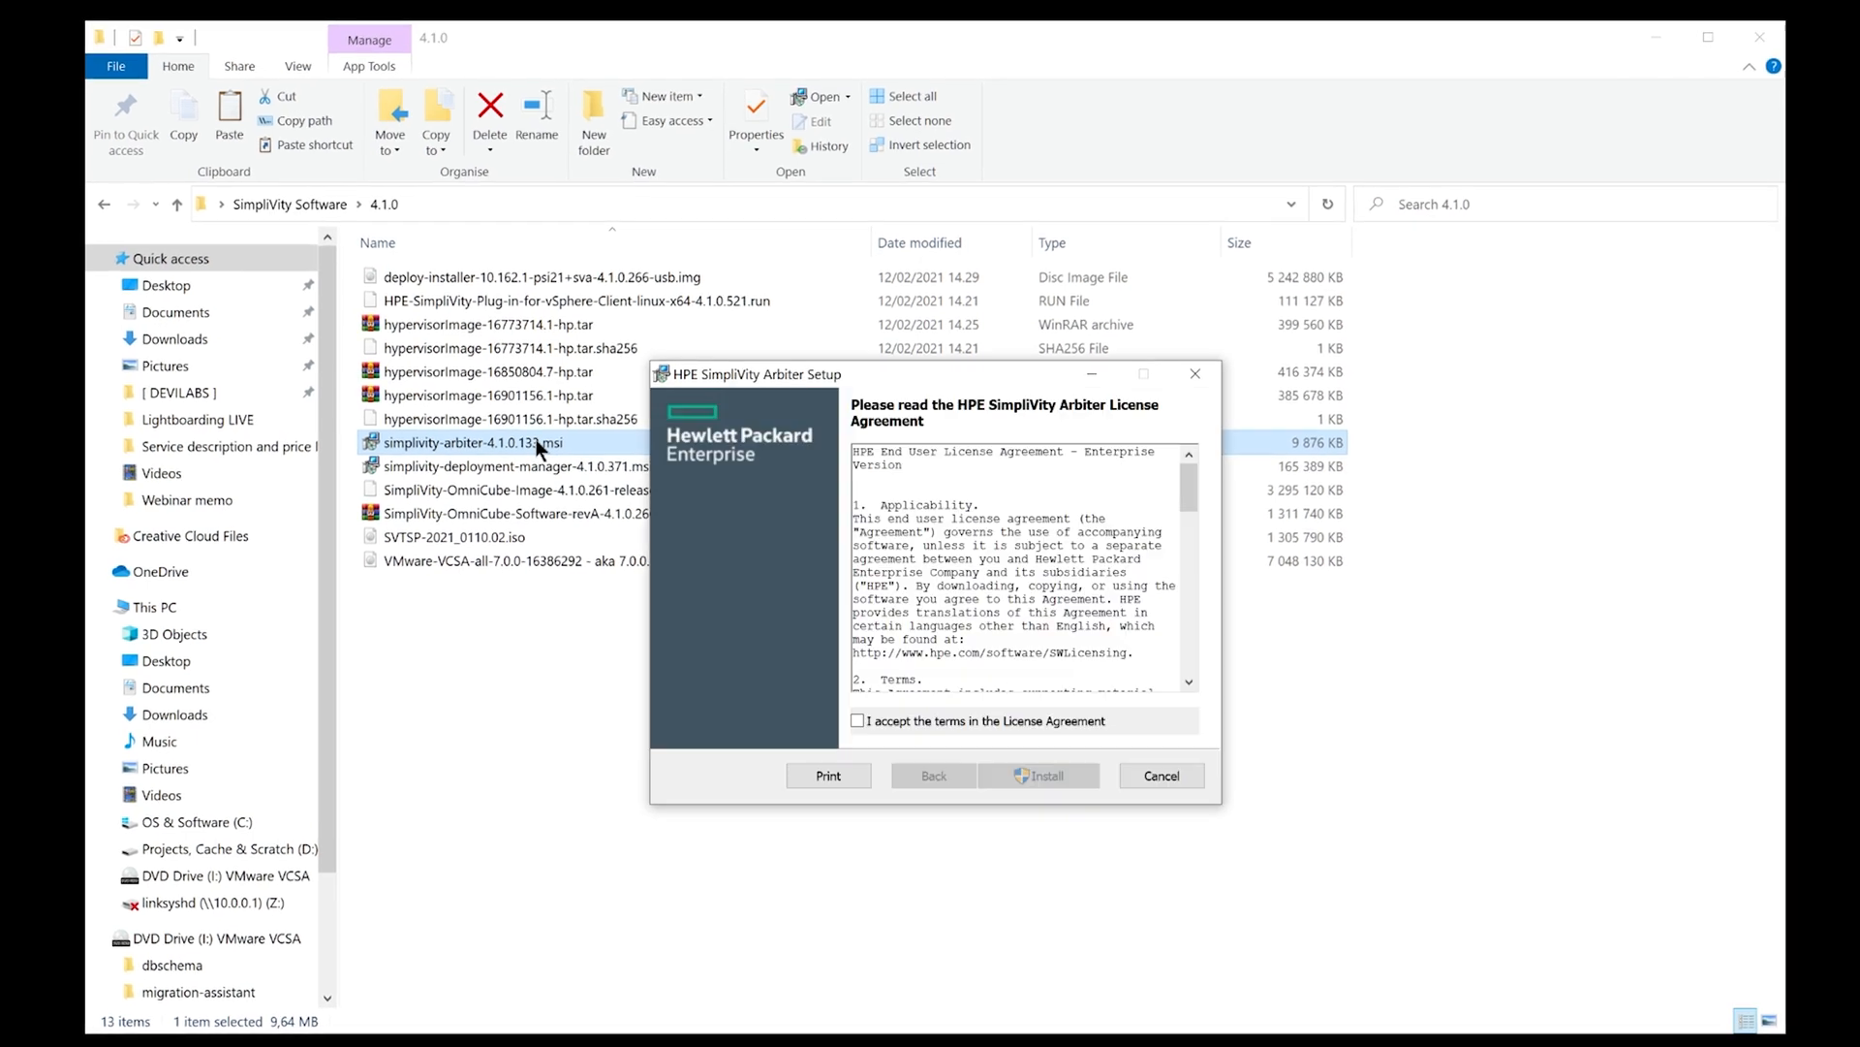
- Accept the Arbiter license agreement and install the SimpliVity Arbiter to completion
left_click(854, 723)
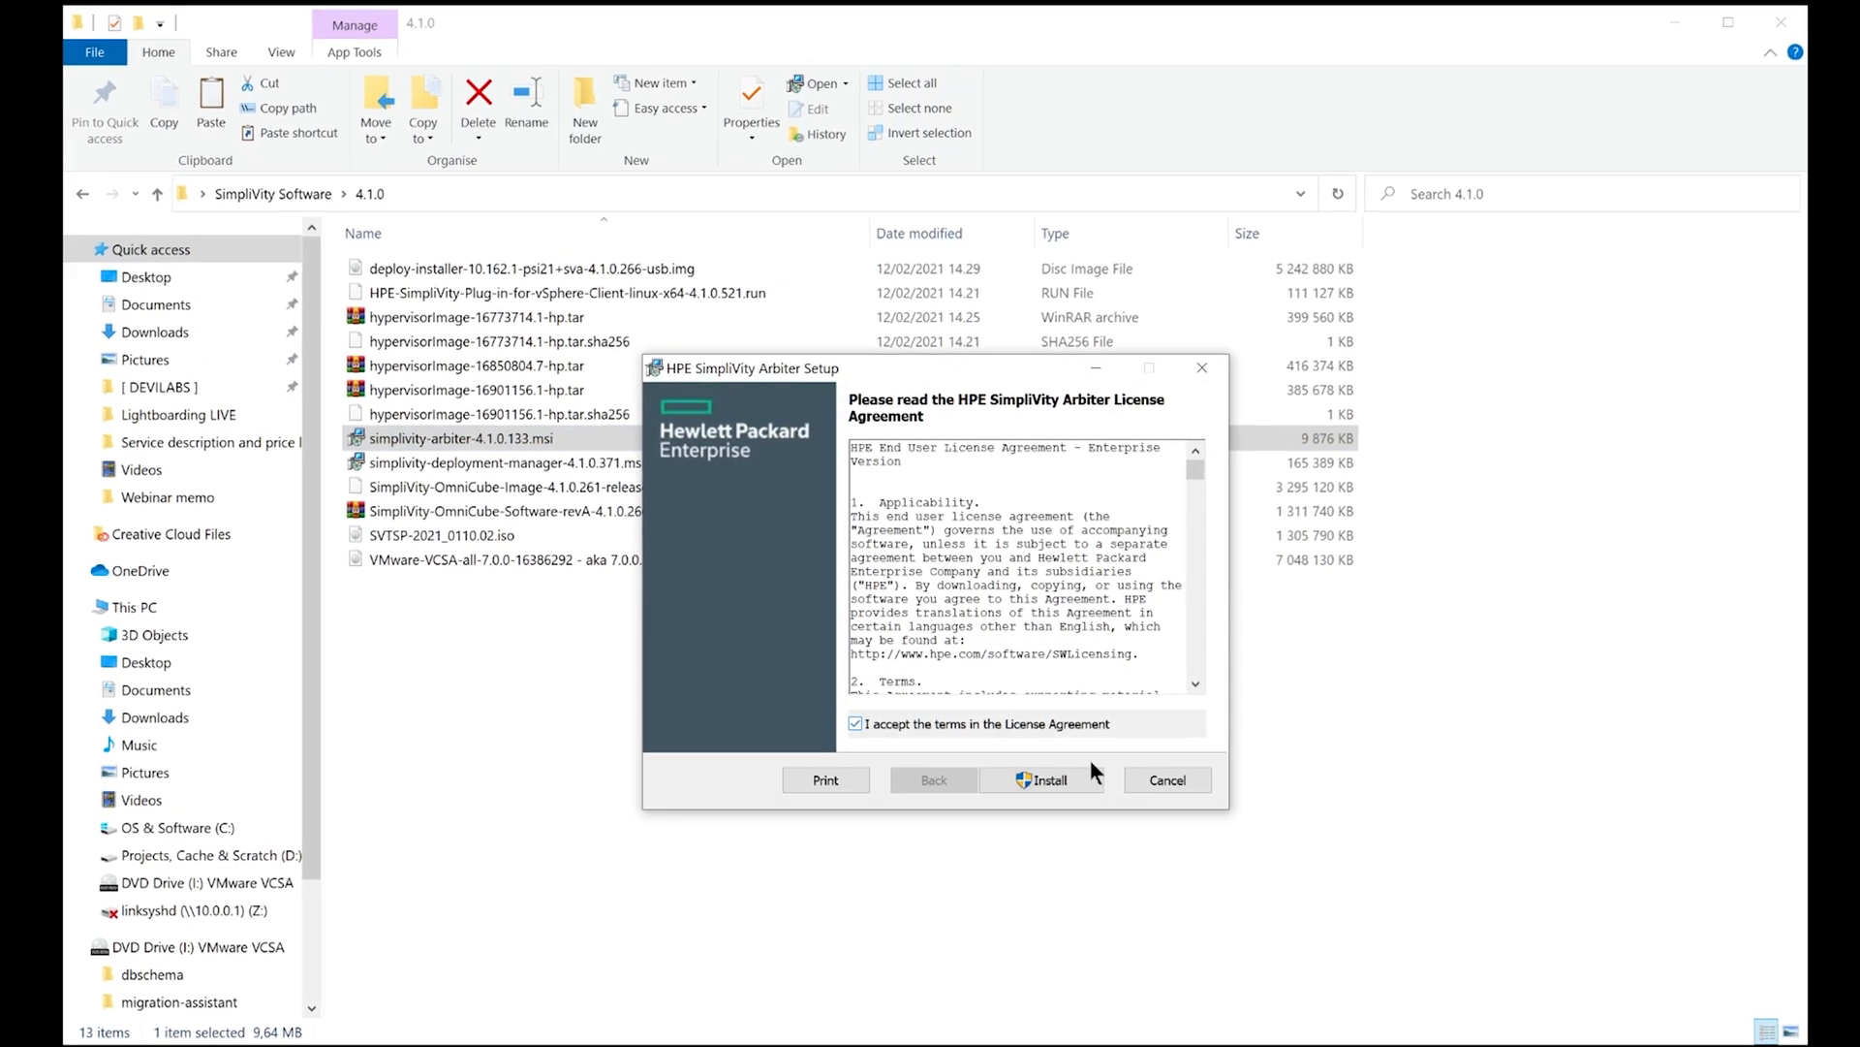
left_click(1042, 779)
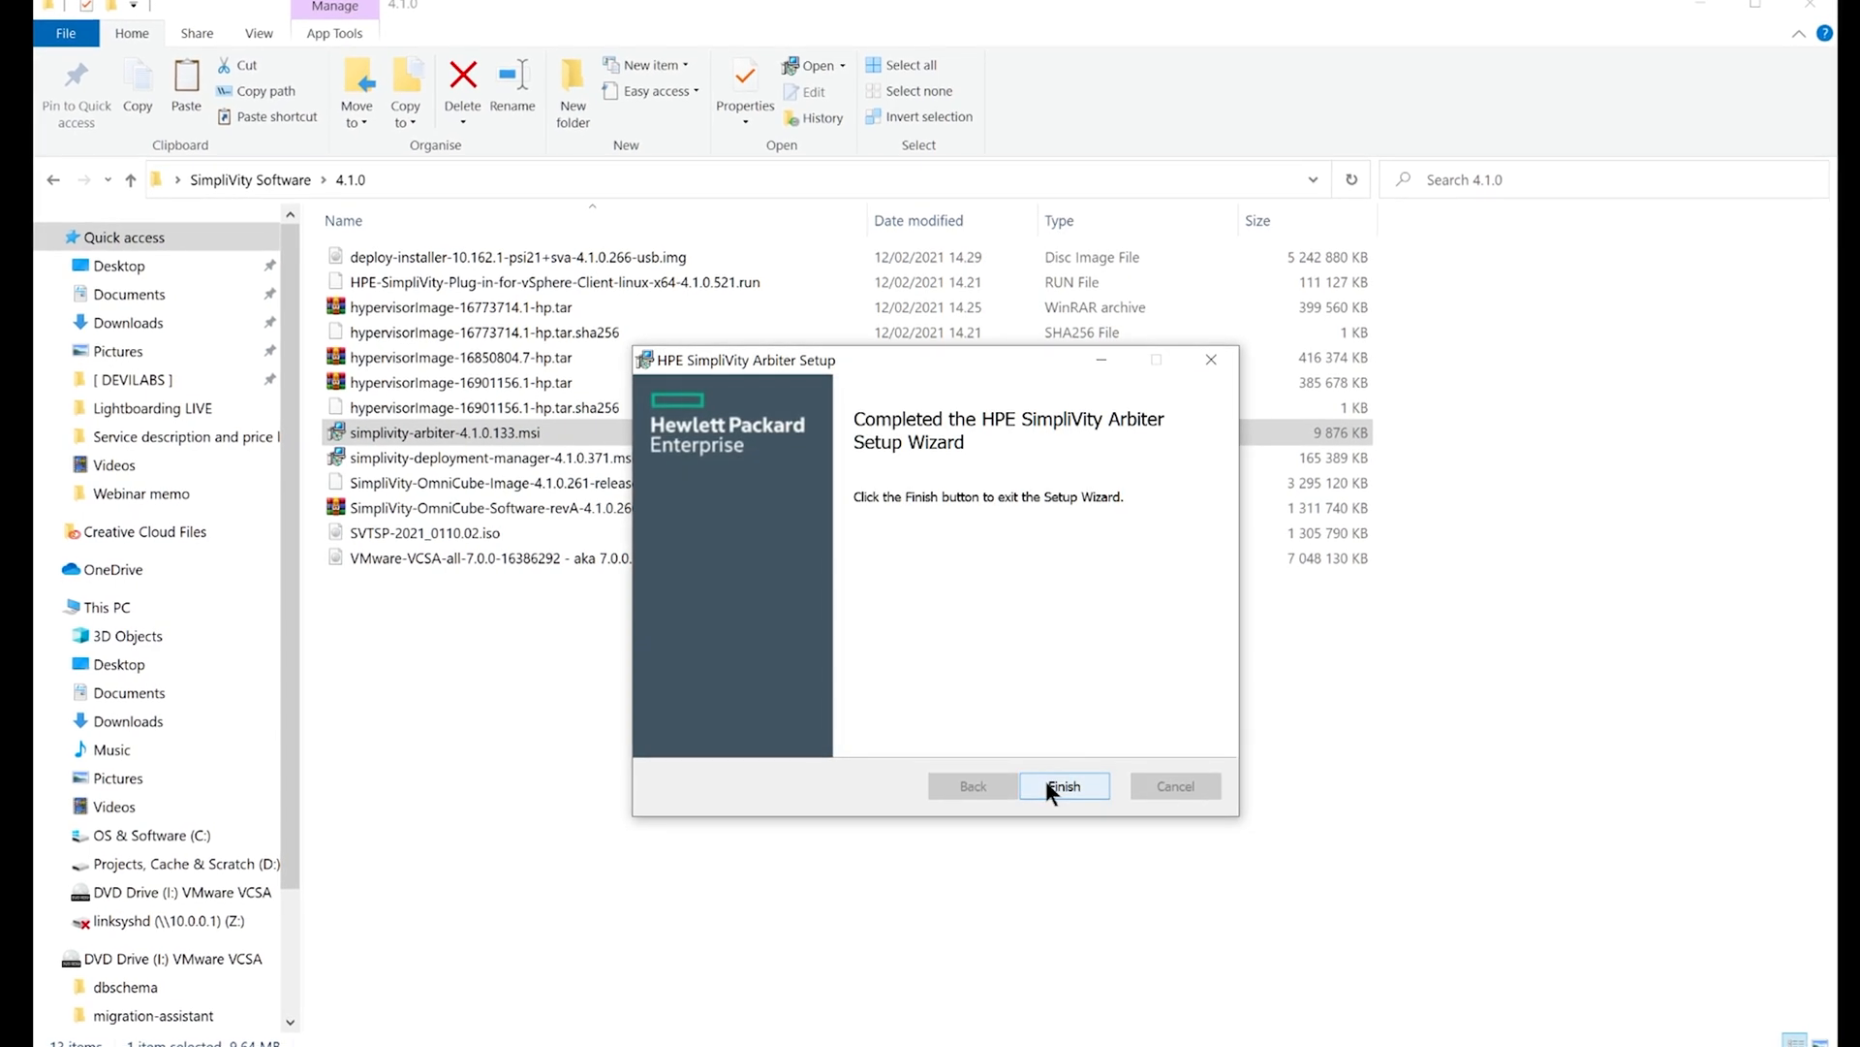
- Finish the Arbiter setup and chmod +x the HPE SimpliVity vSphere Client plug-in .run installer
left_click(1062, 785)
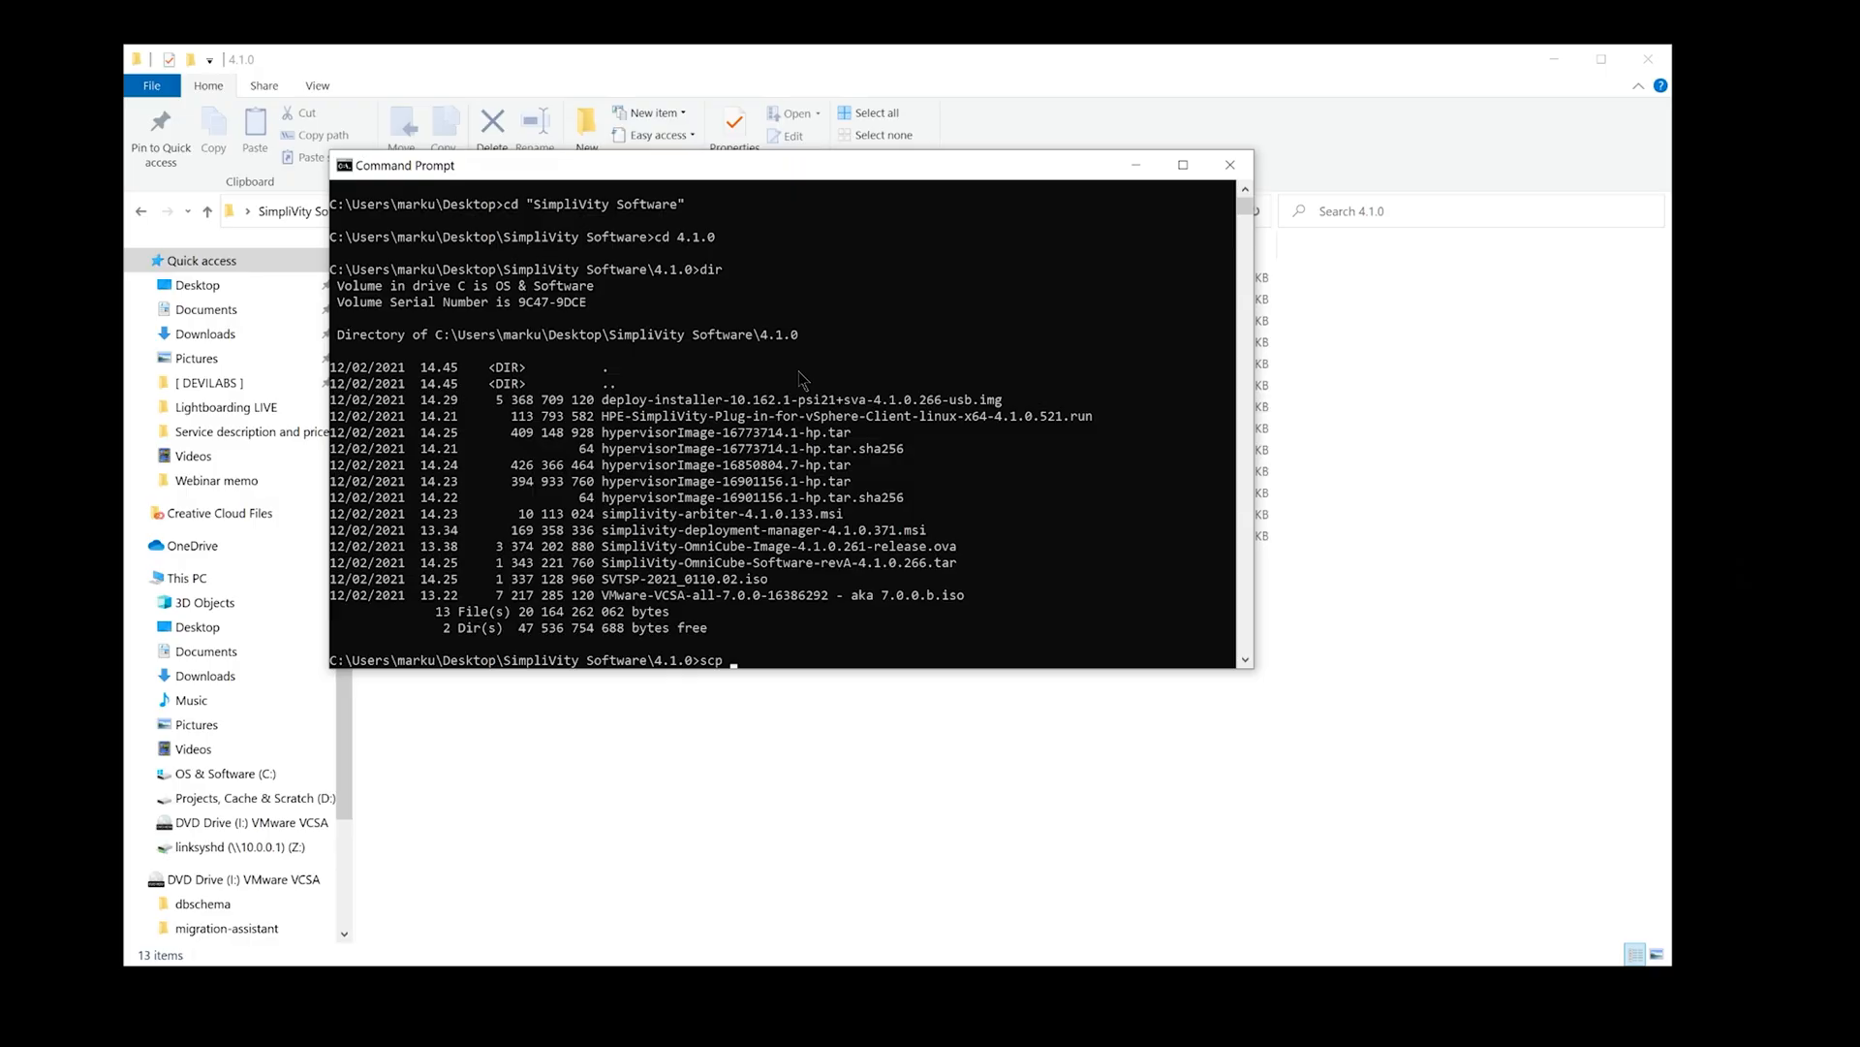
key("Return")
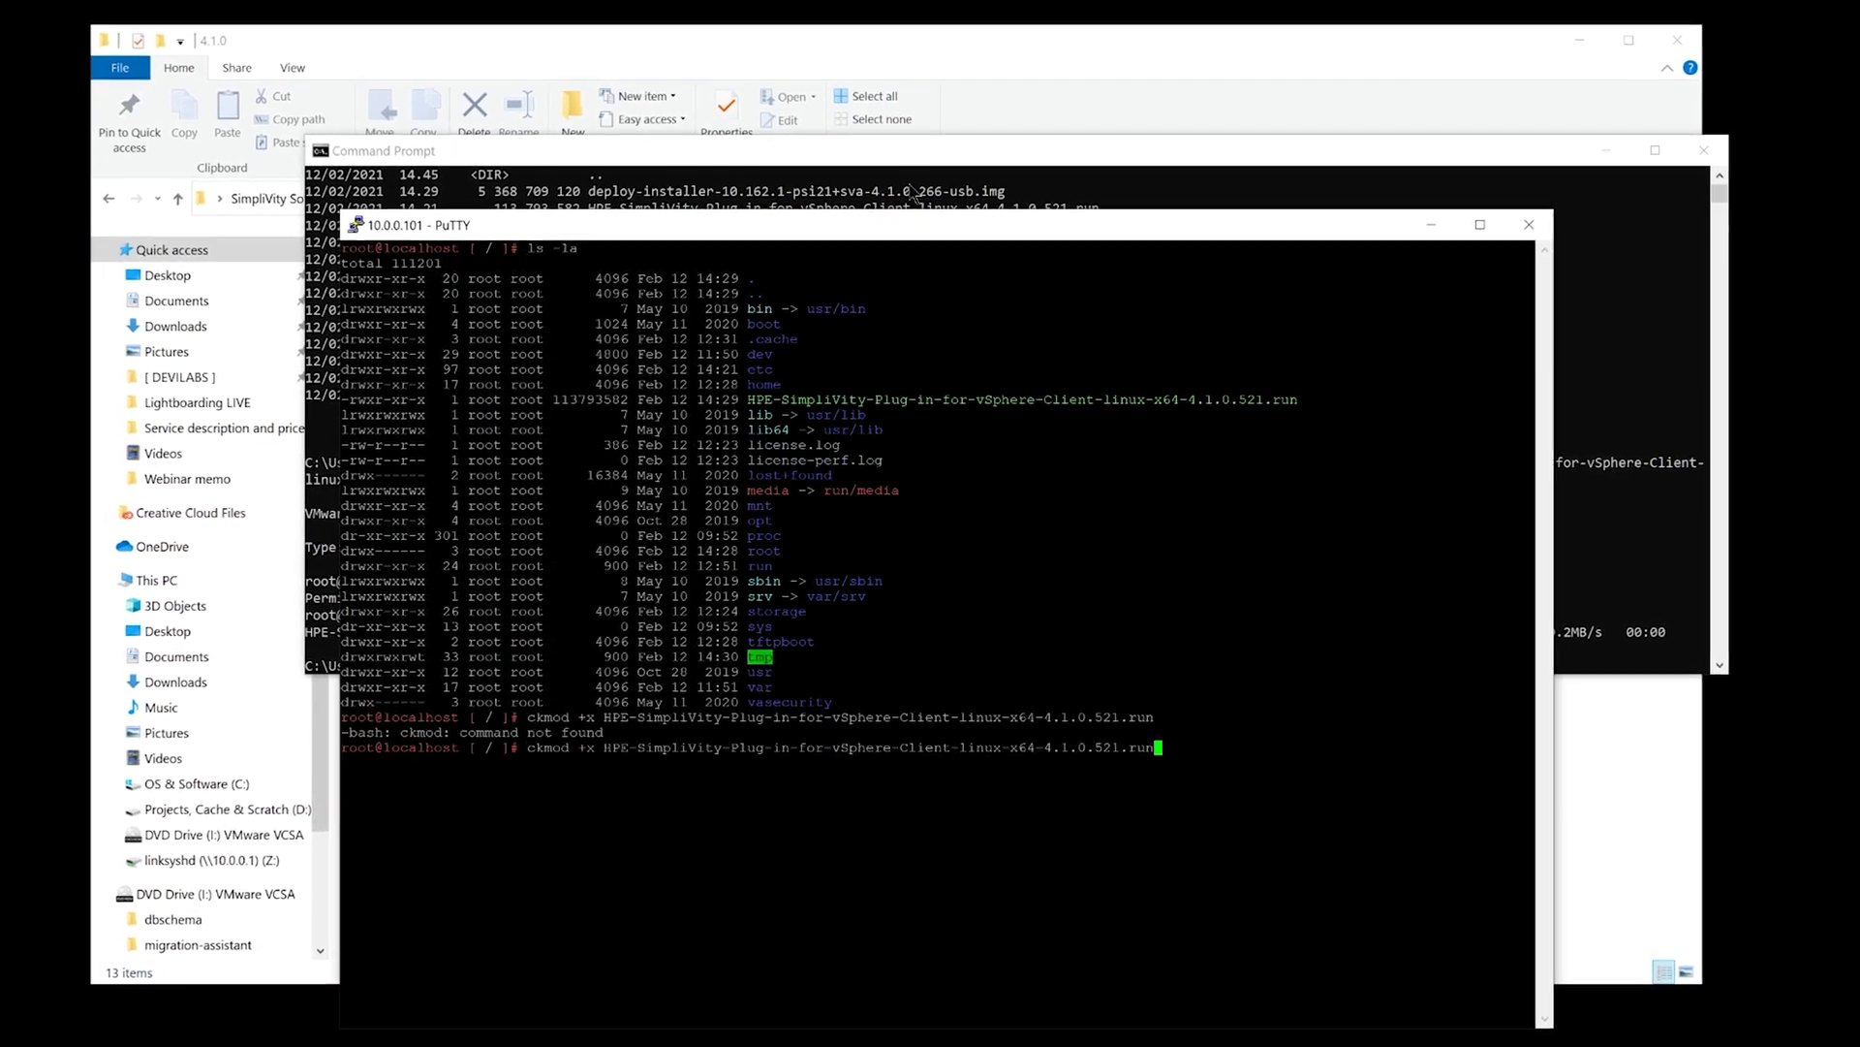
key("Return")
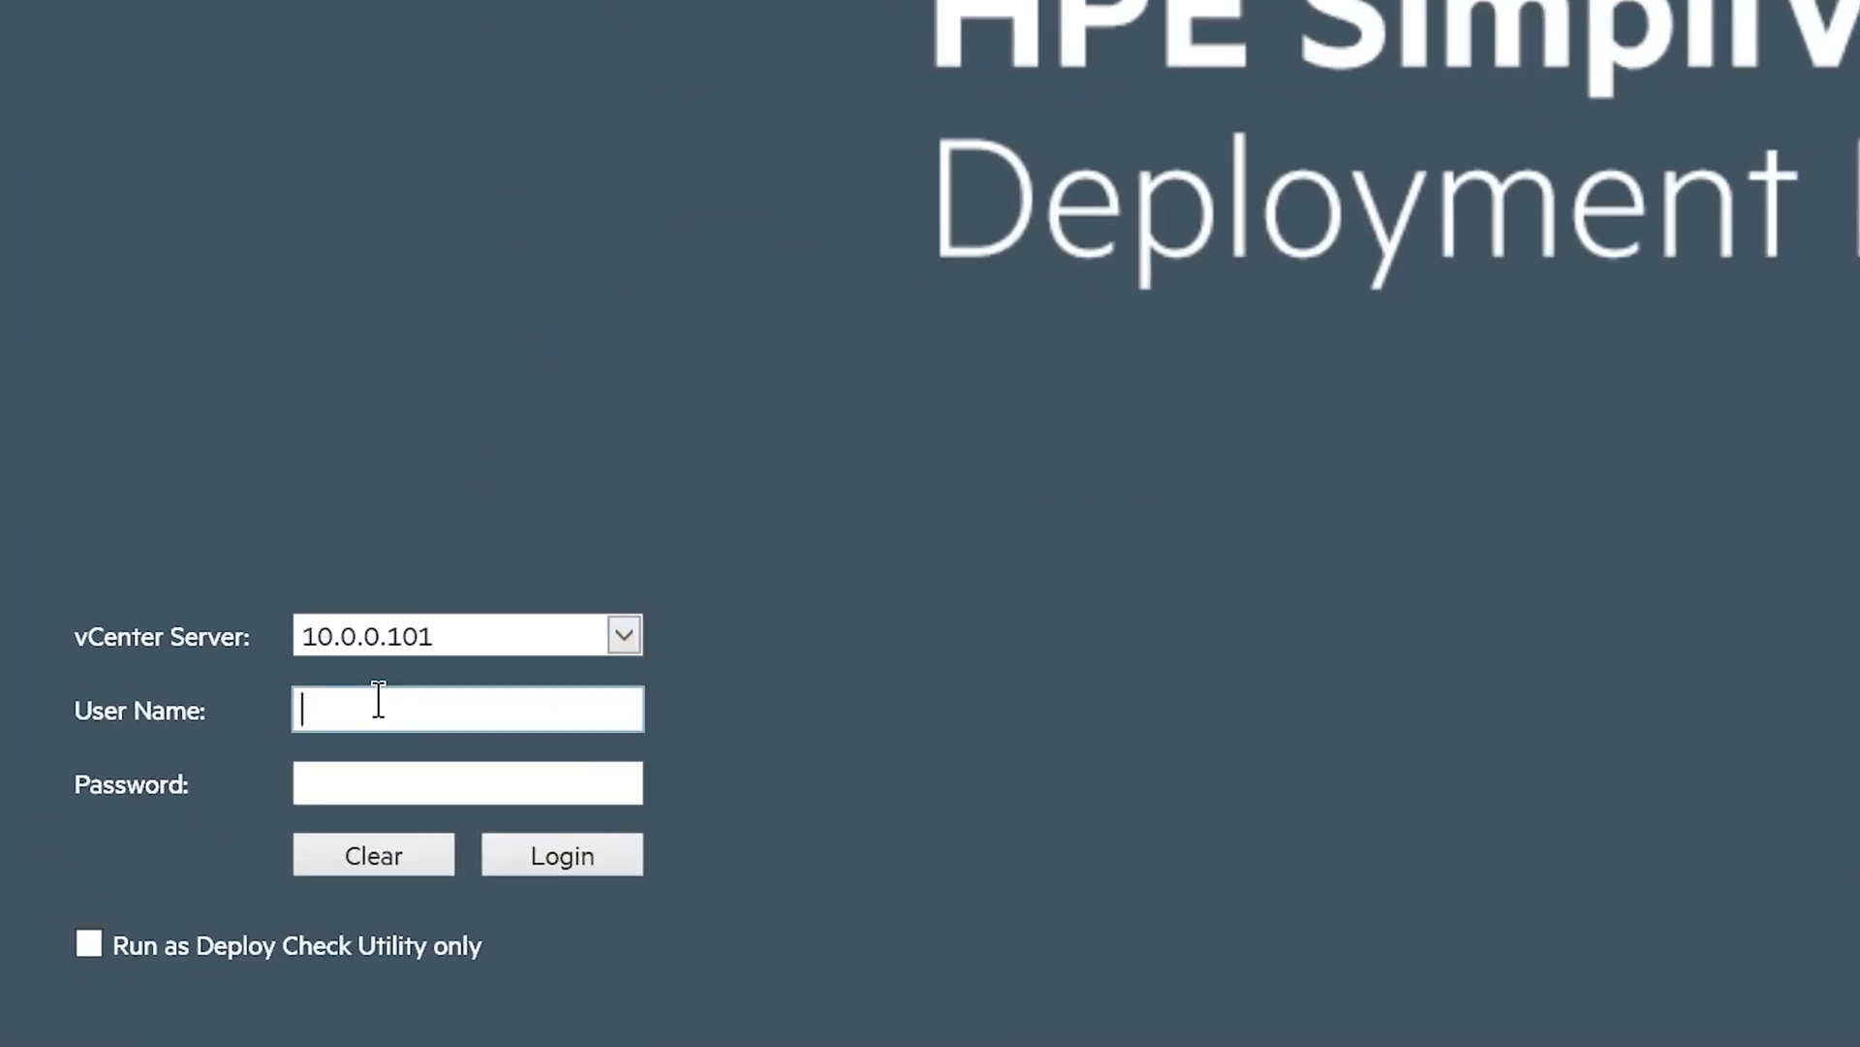
- Sign in to vCenter 10.0.0.101 as the vsphere.local administrator and load the Demo DC inventory
type("administ")
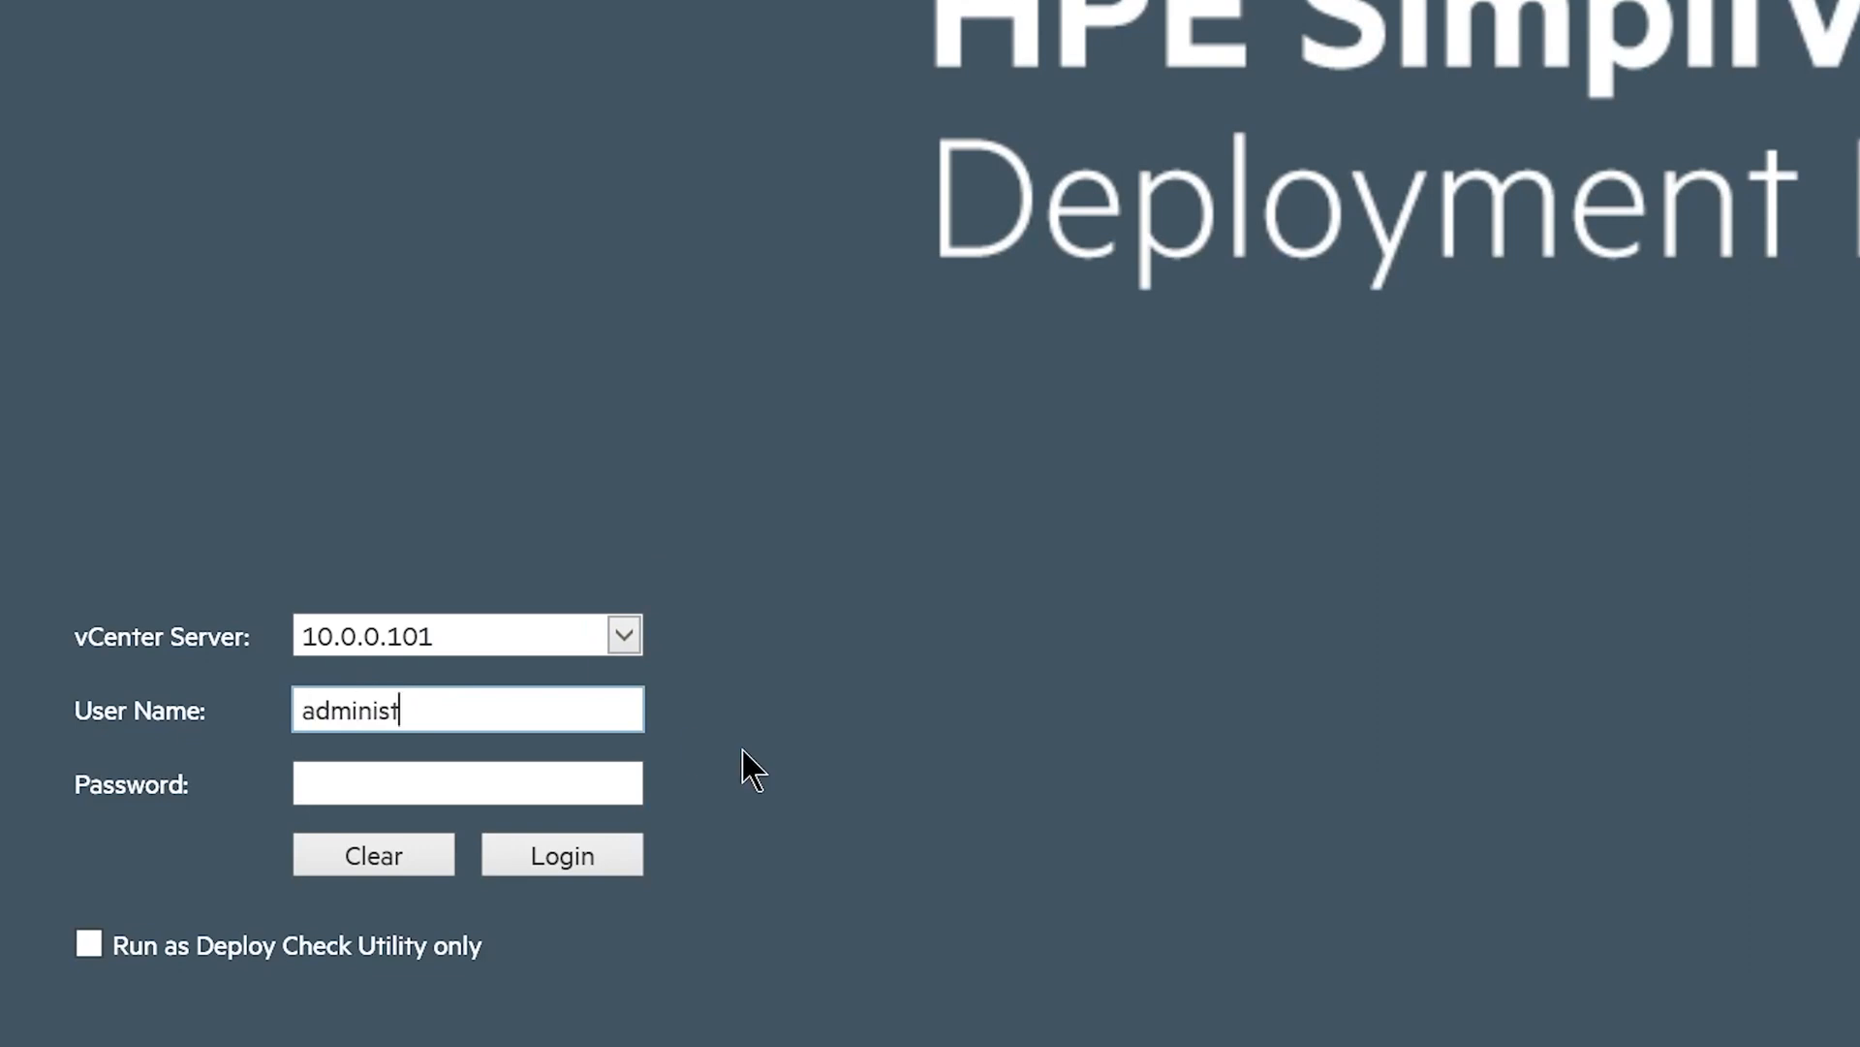
type("rator@vp")
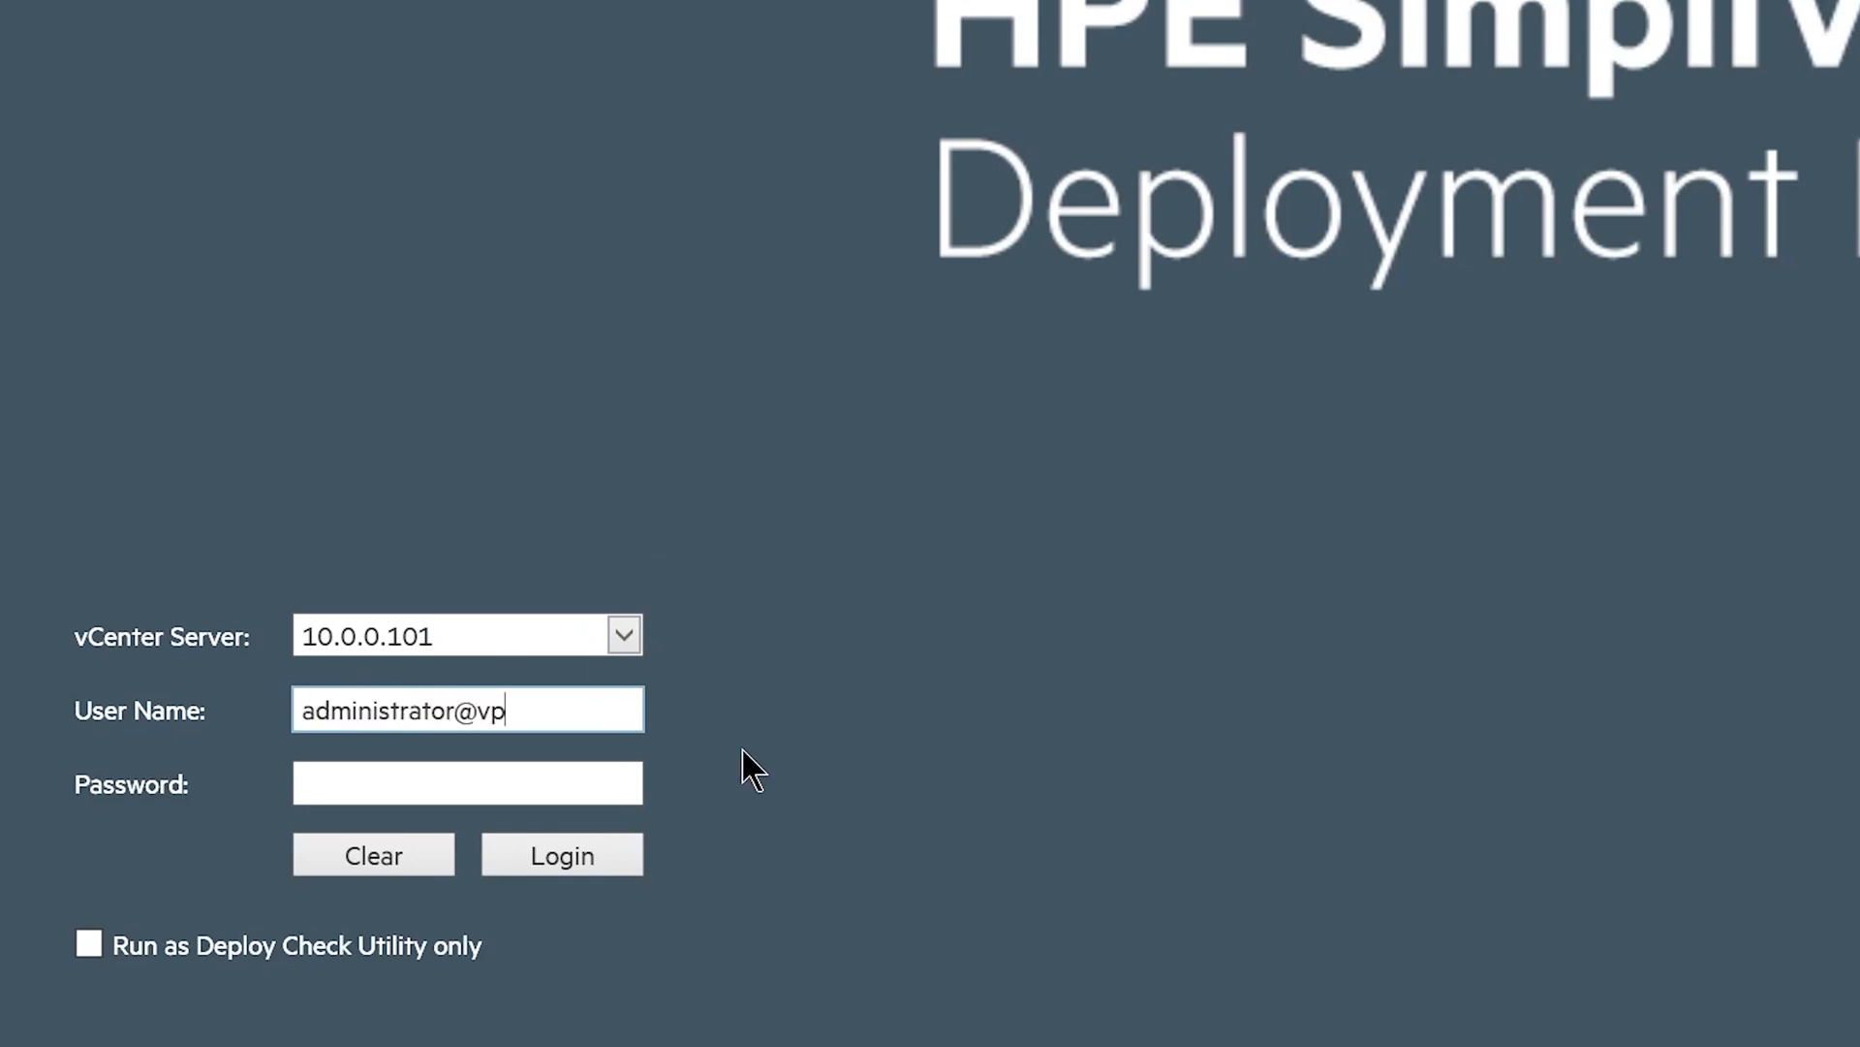
type("s")
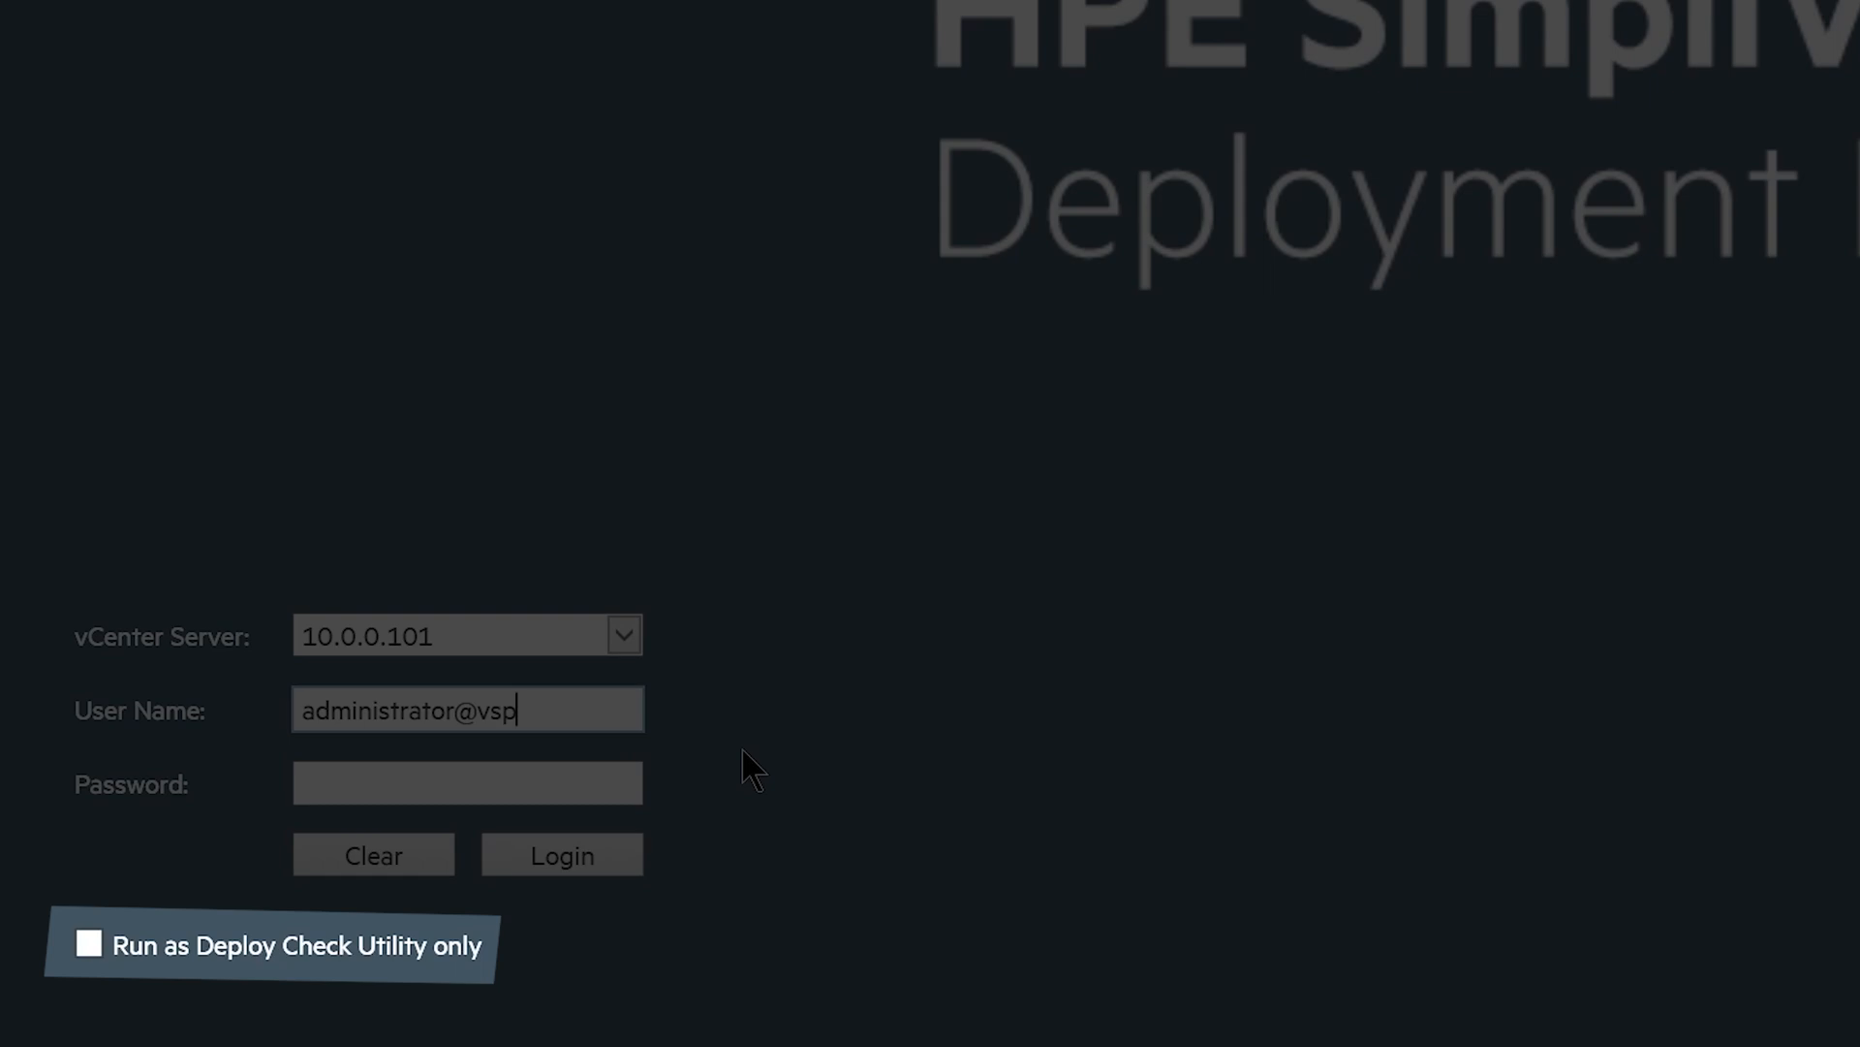
type("here.local")
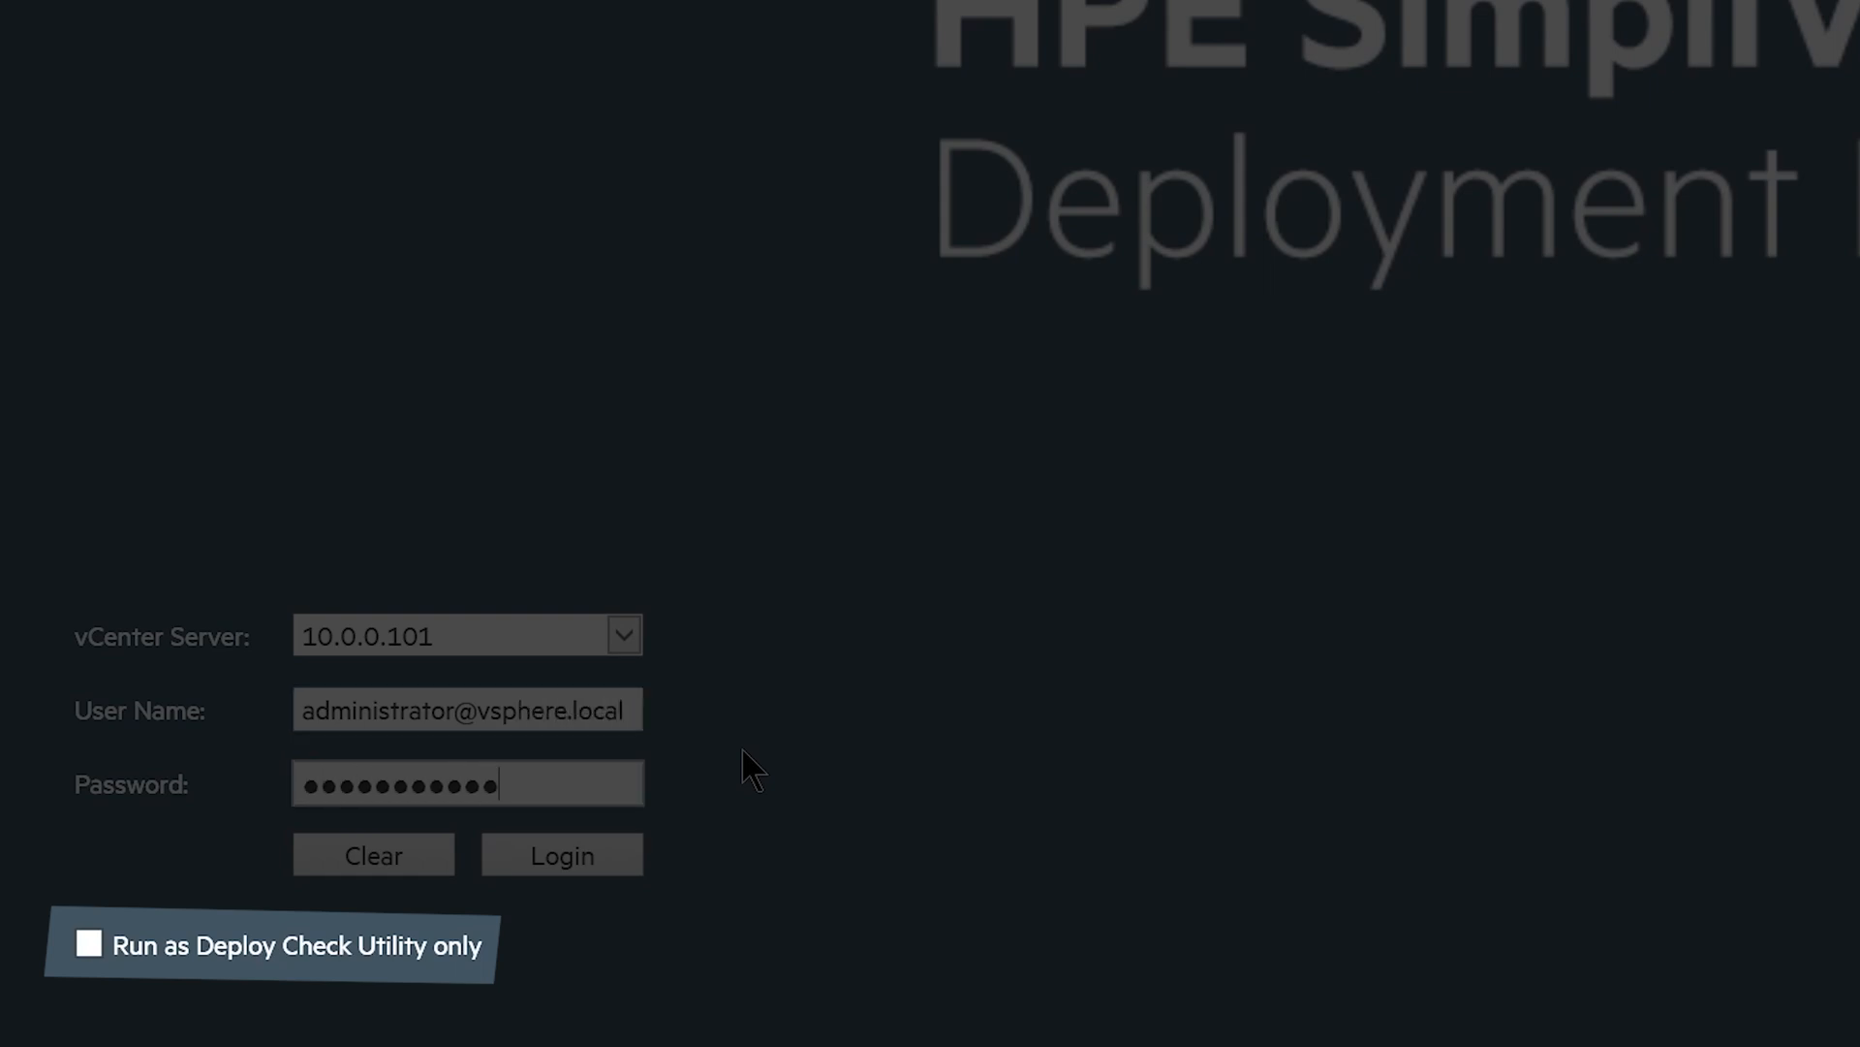
left_click(562, 855)
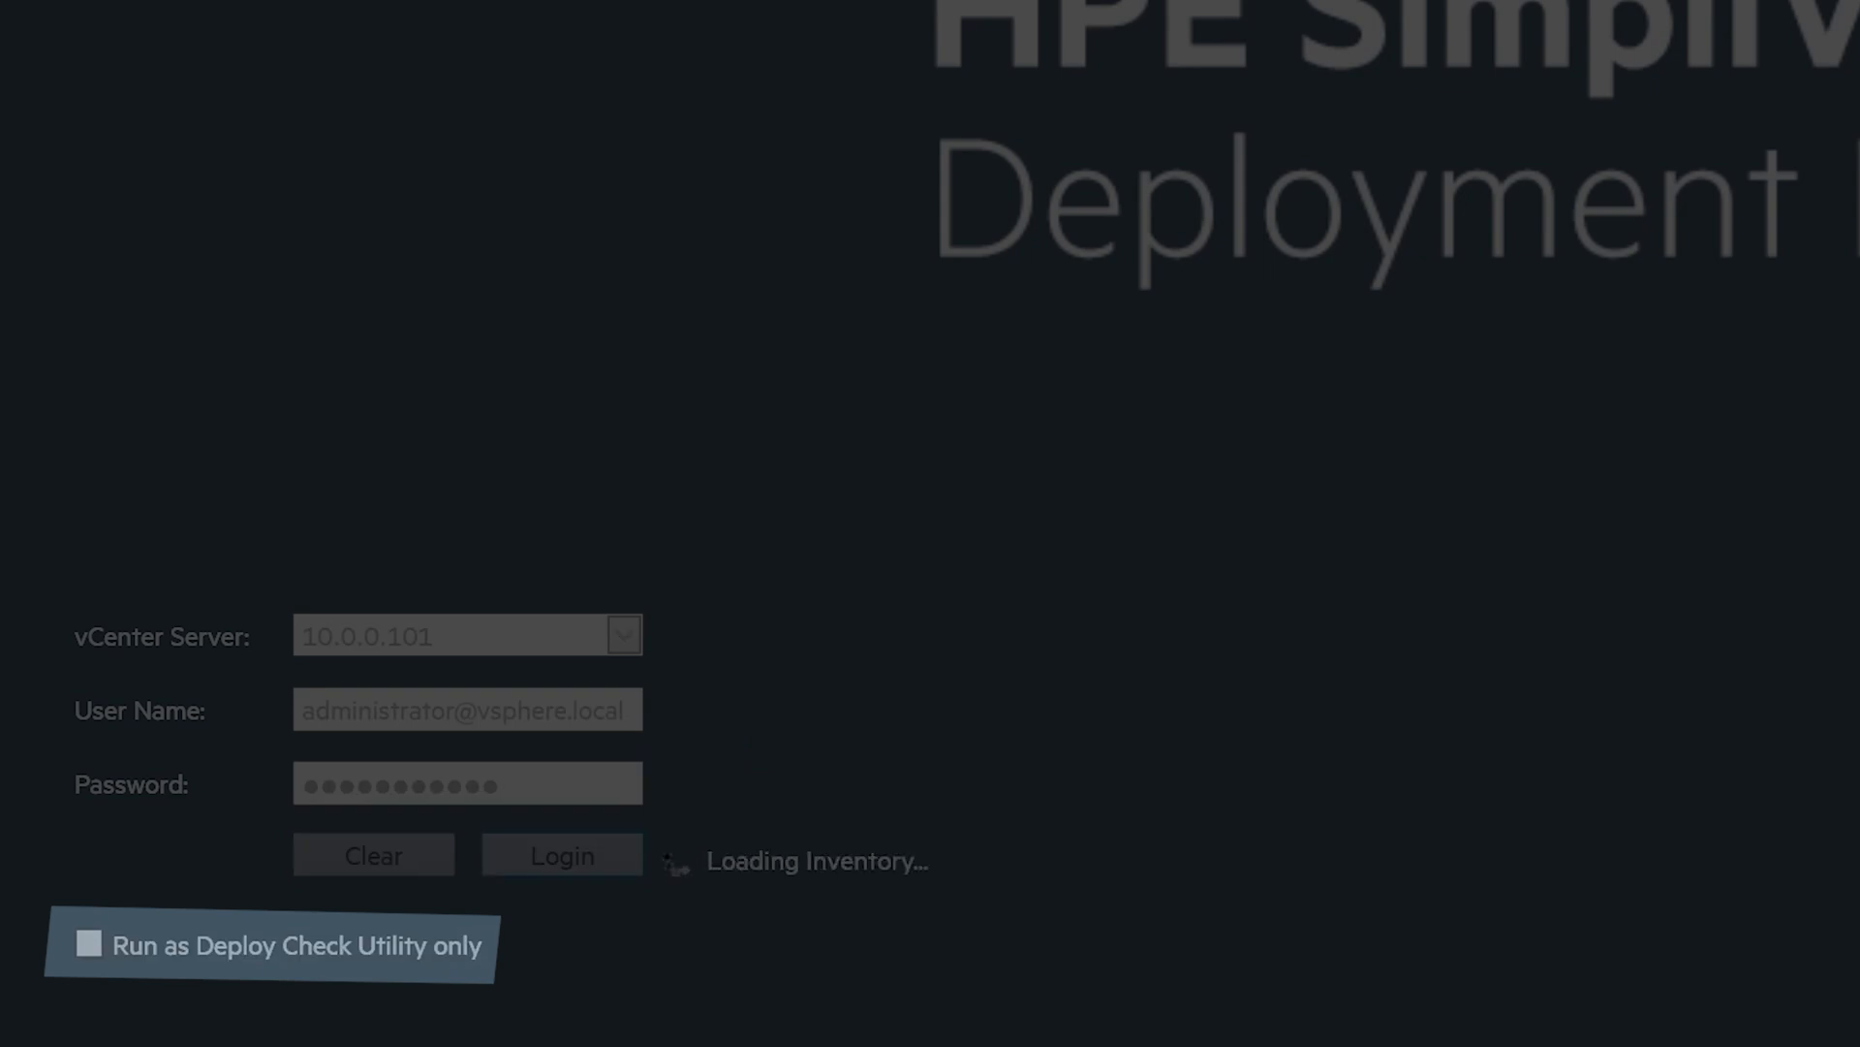
left_click(561, 855)
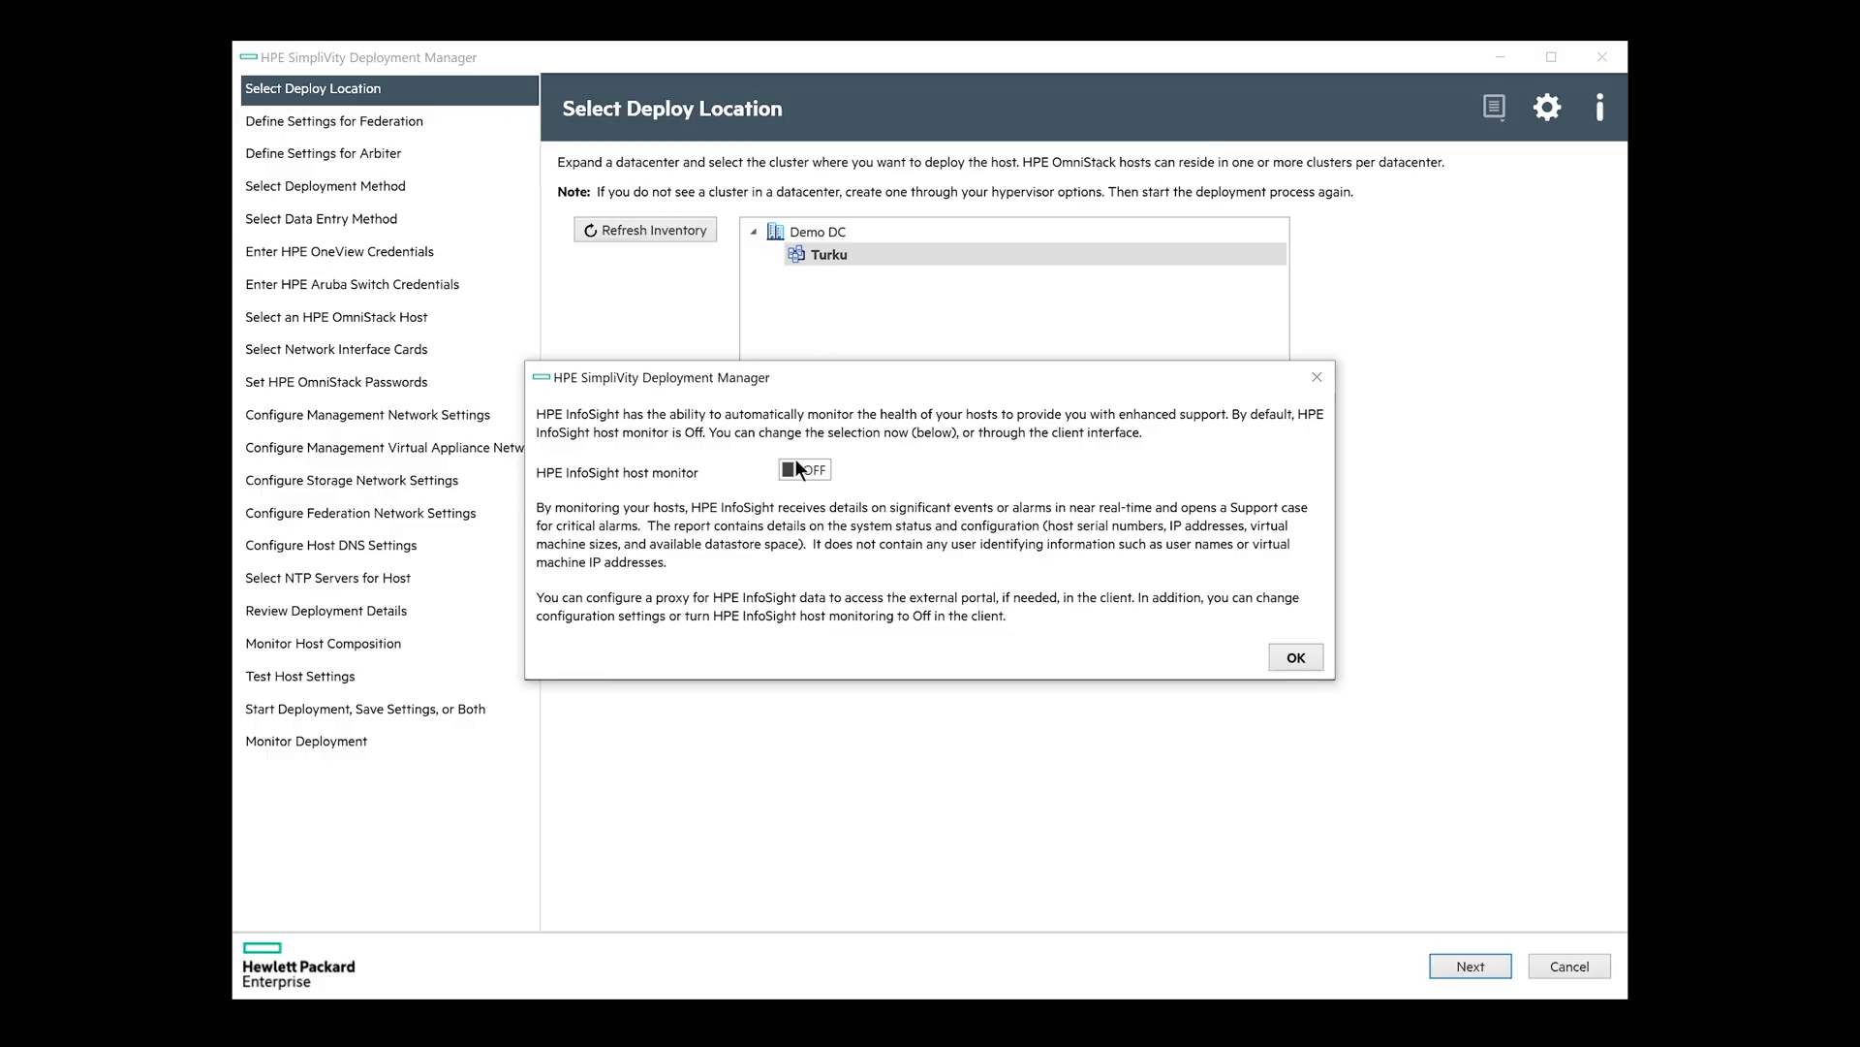
- Turn on InfoSight monitoring and set a peer-managed federation with a two-host cluster
left_click(804, 469)
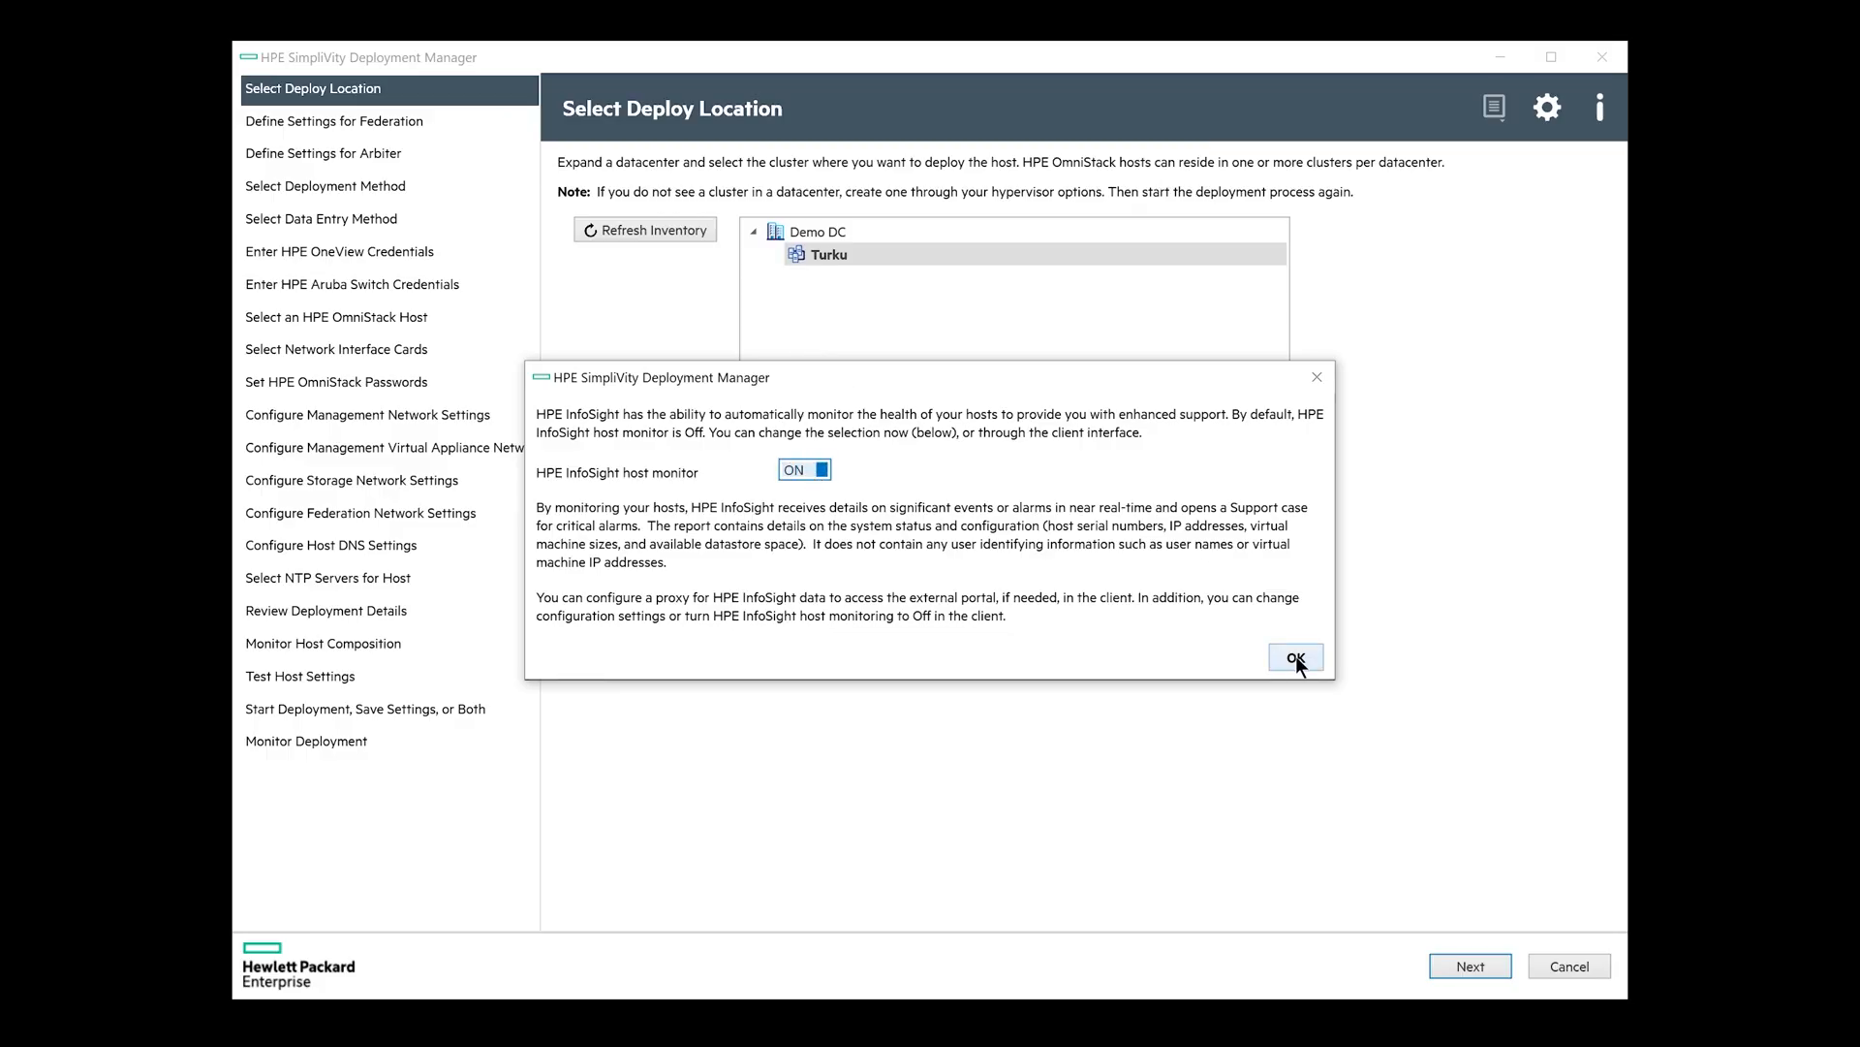
left_click(1294, 657)
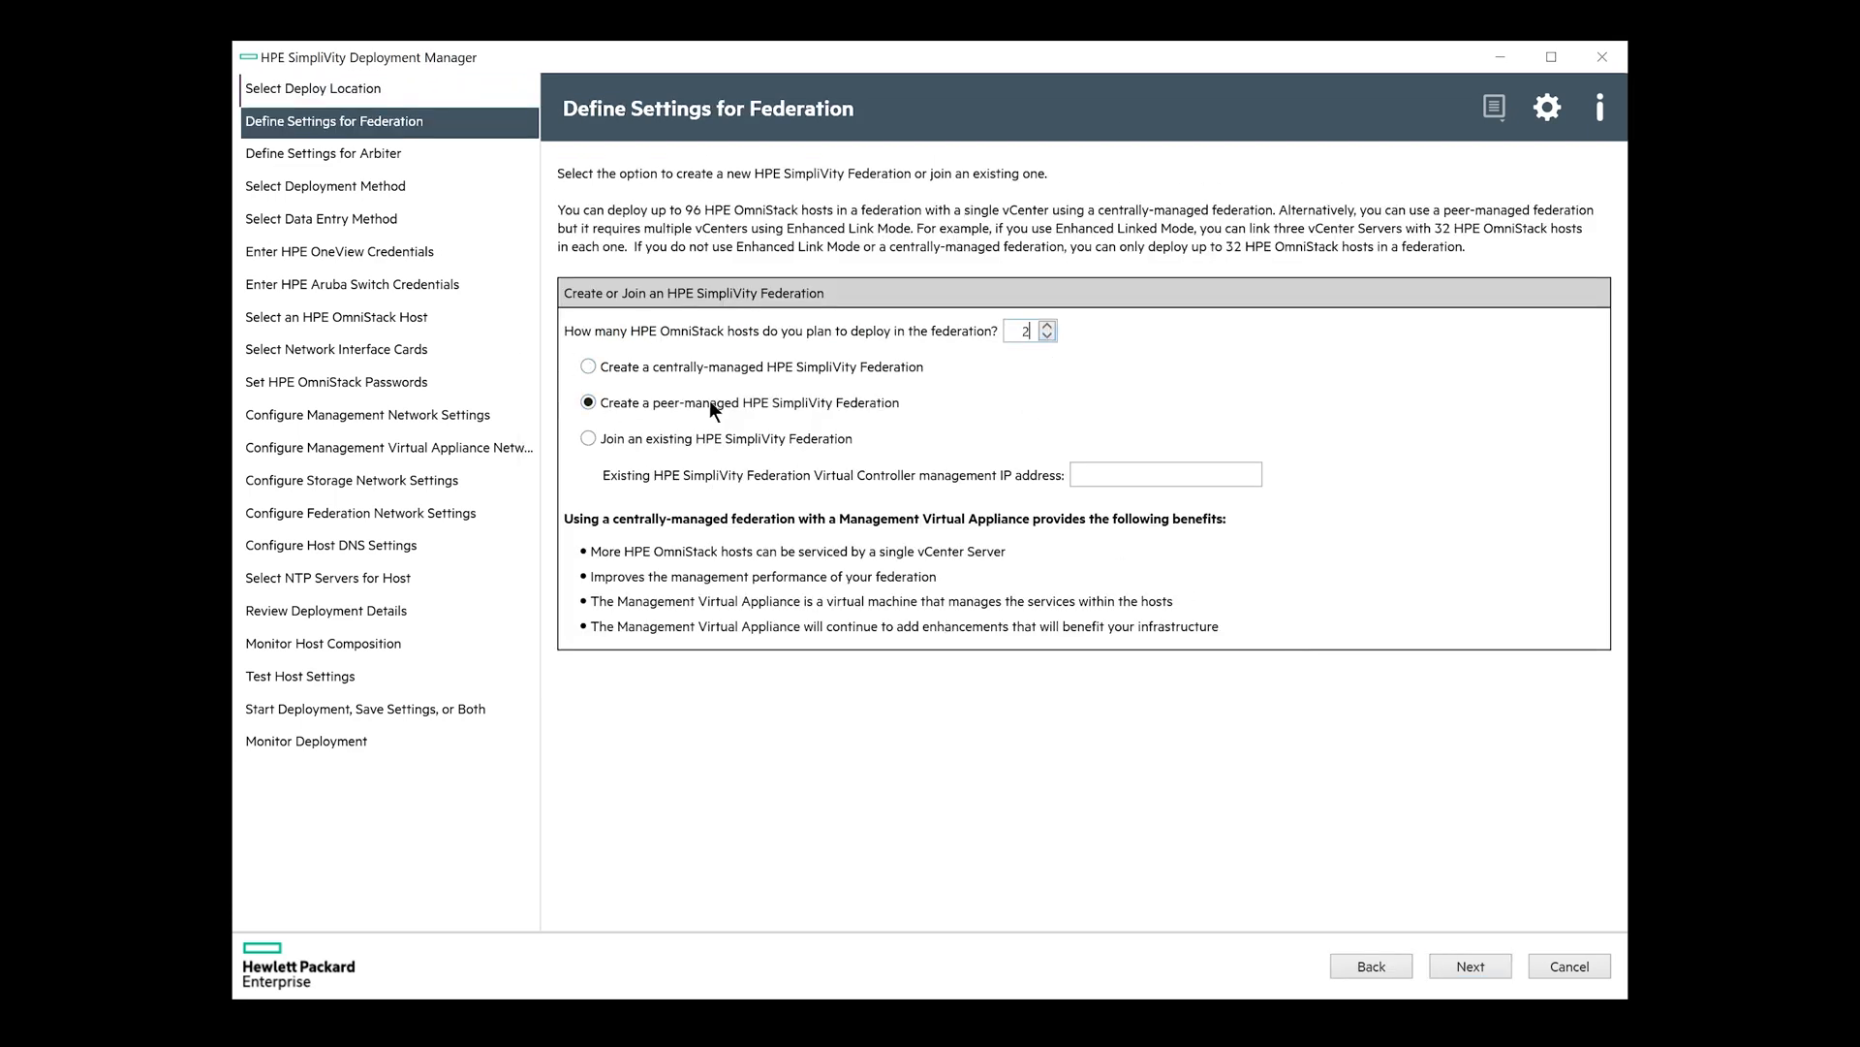
left_click(1469, 965)
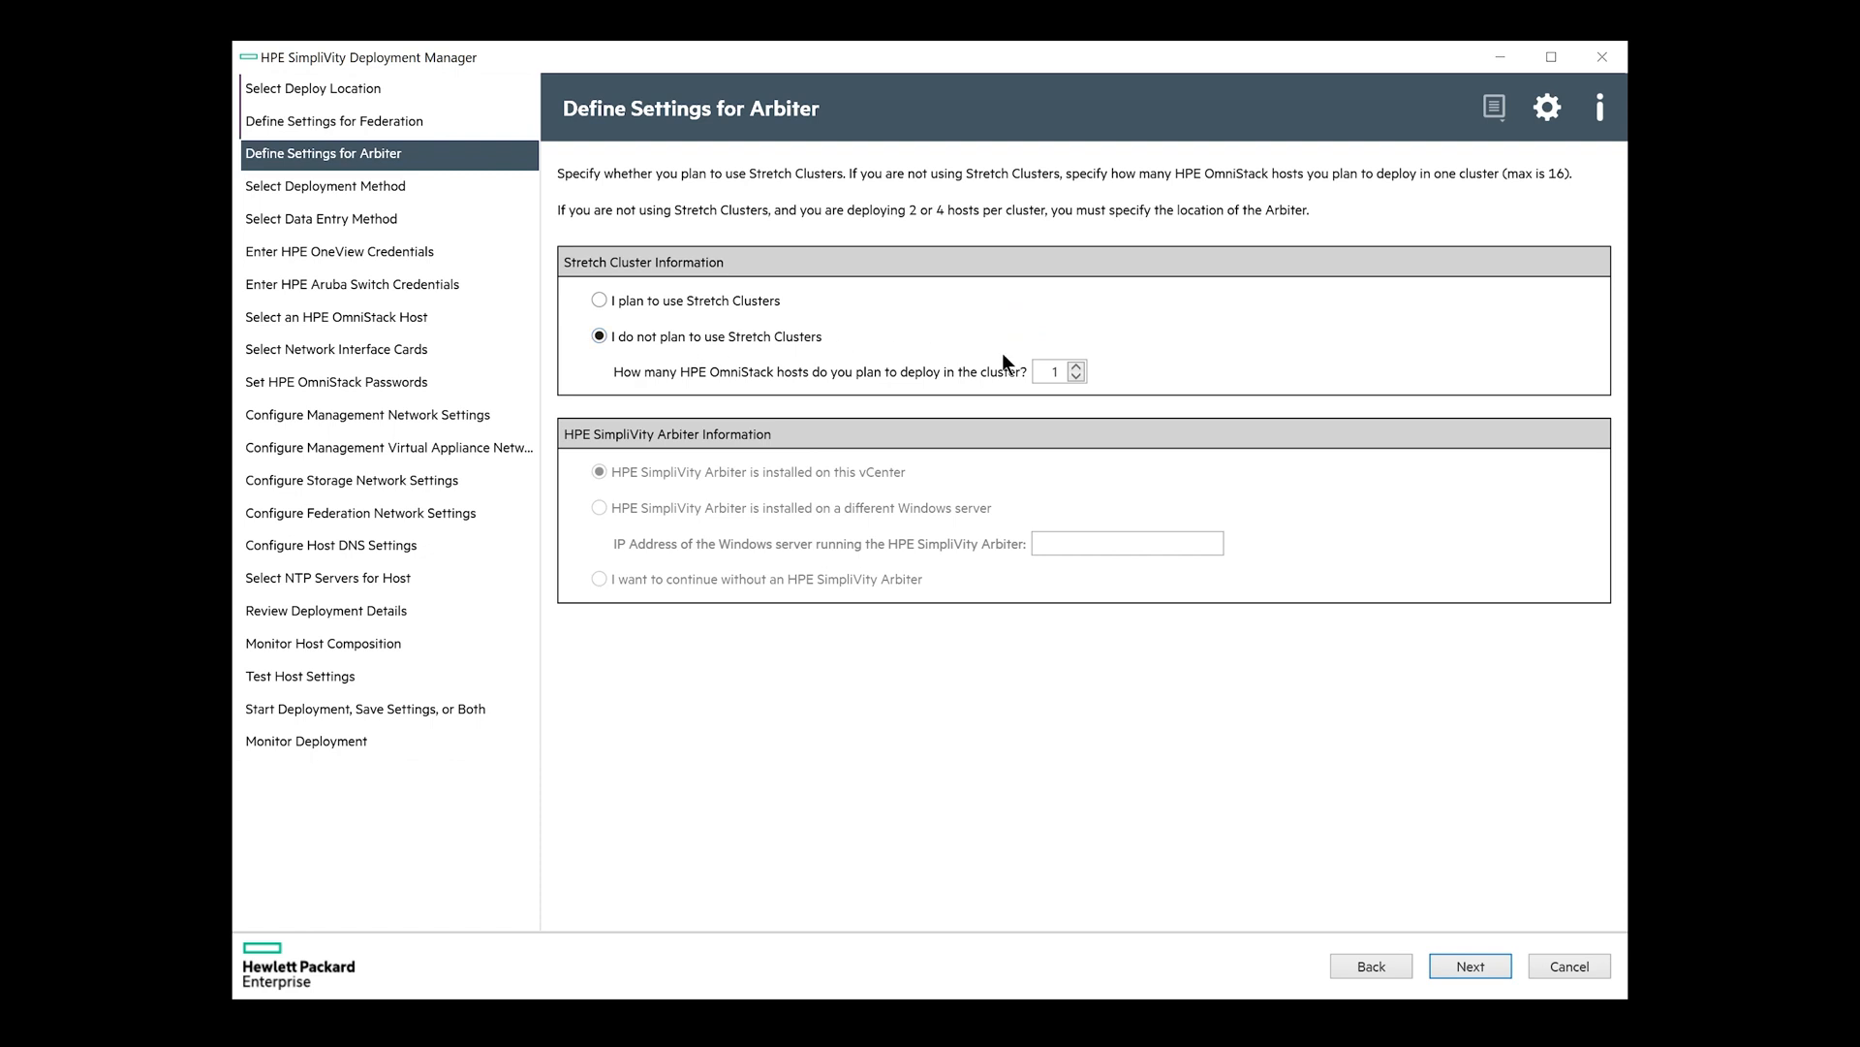
- Use the Arbiter on a different Windows server at 10.0.0.200 and keep Basic deployment
left_click(1080, 366)
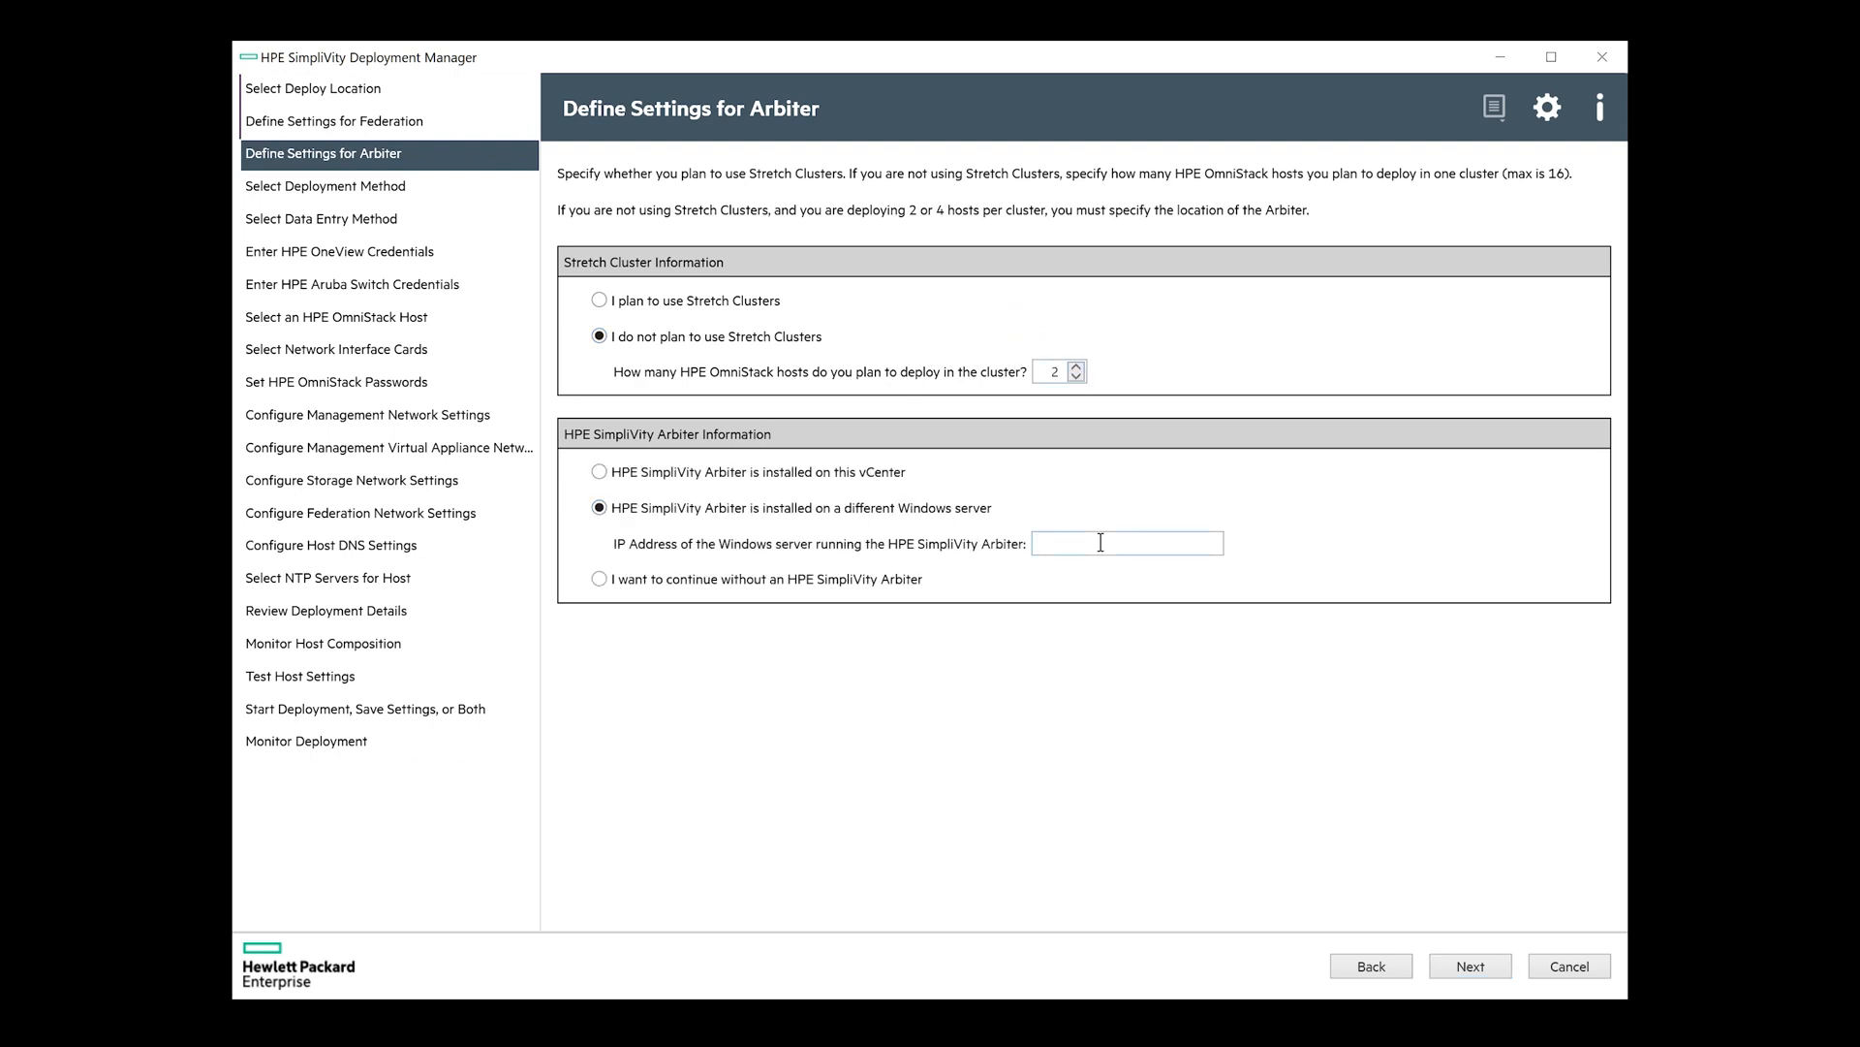
type("10.0.0.200")
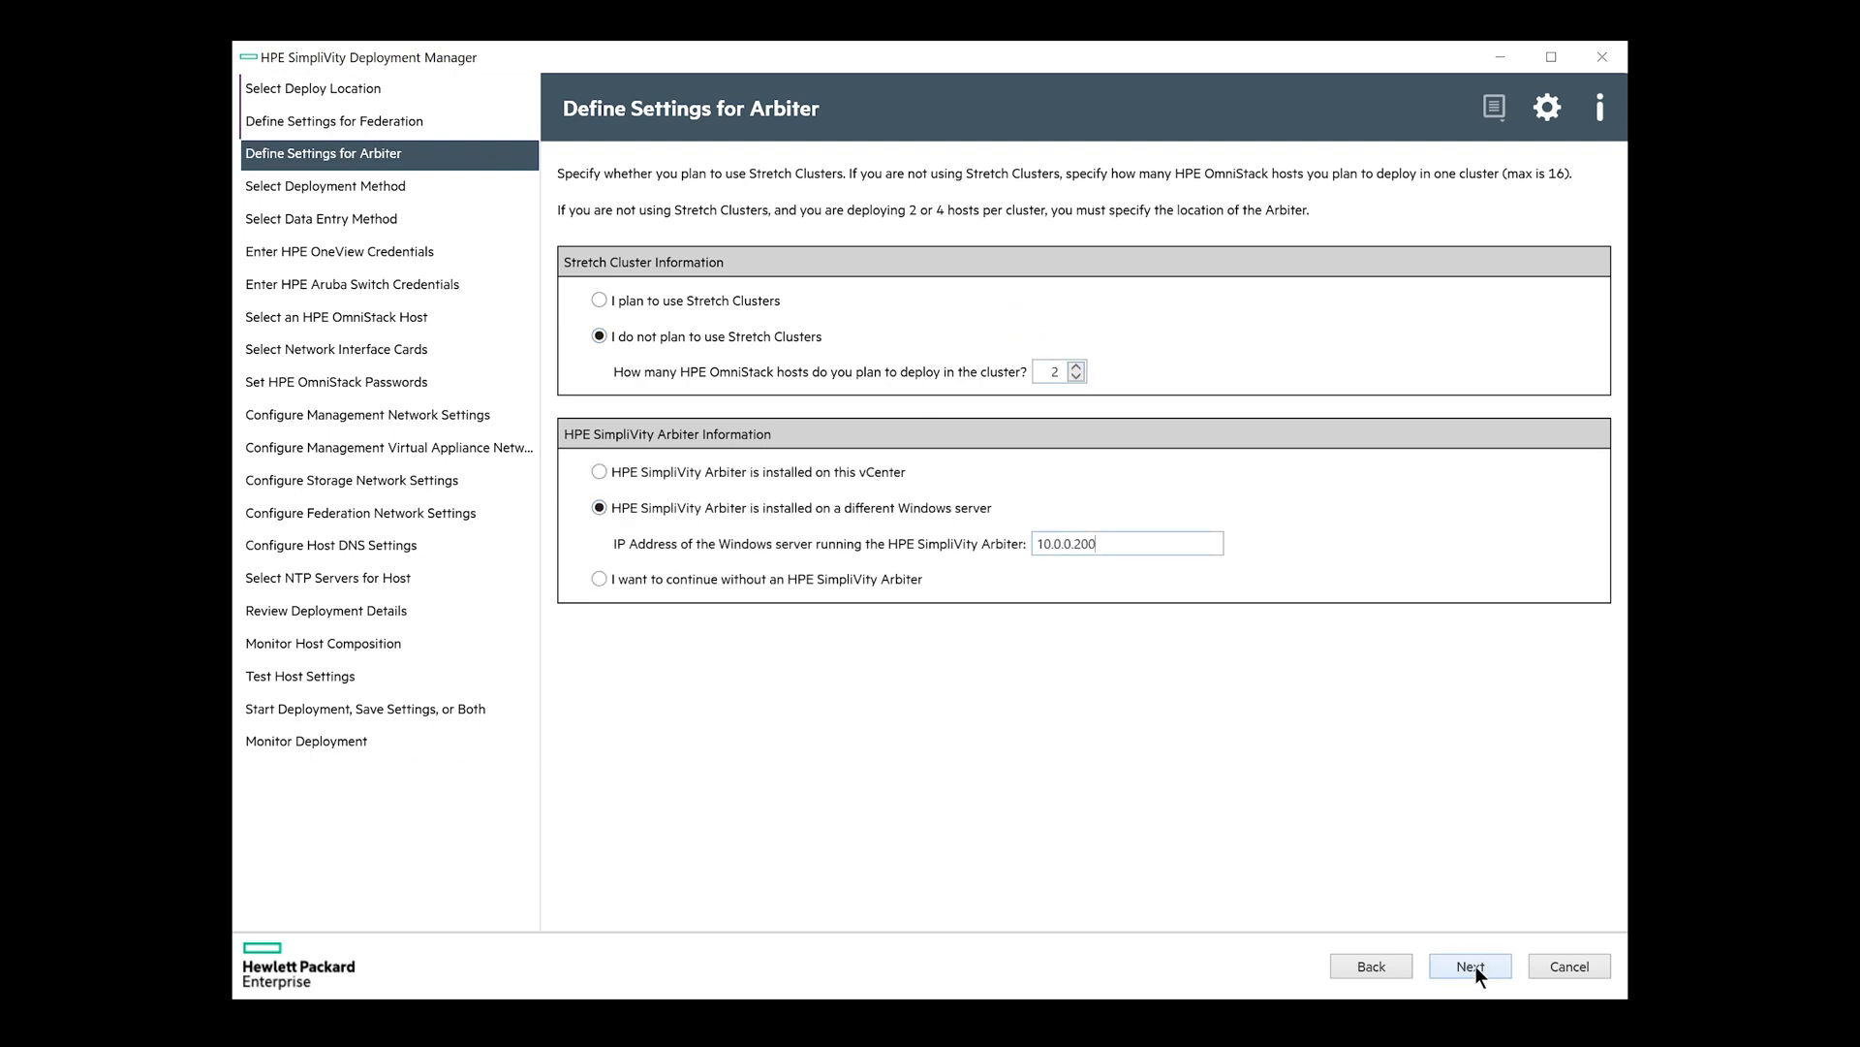
left_click(1469, 965)
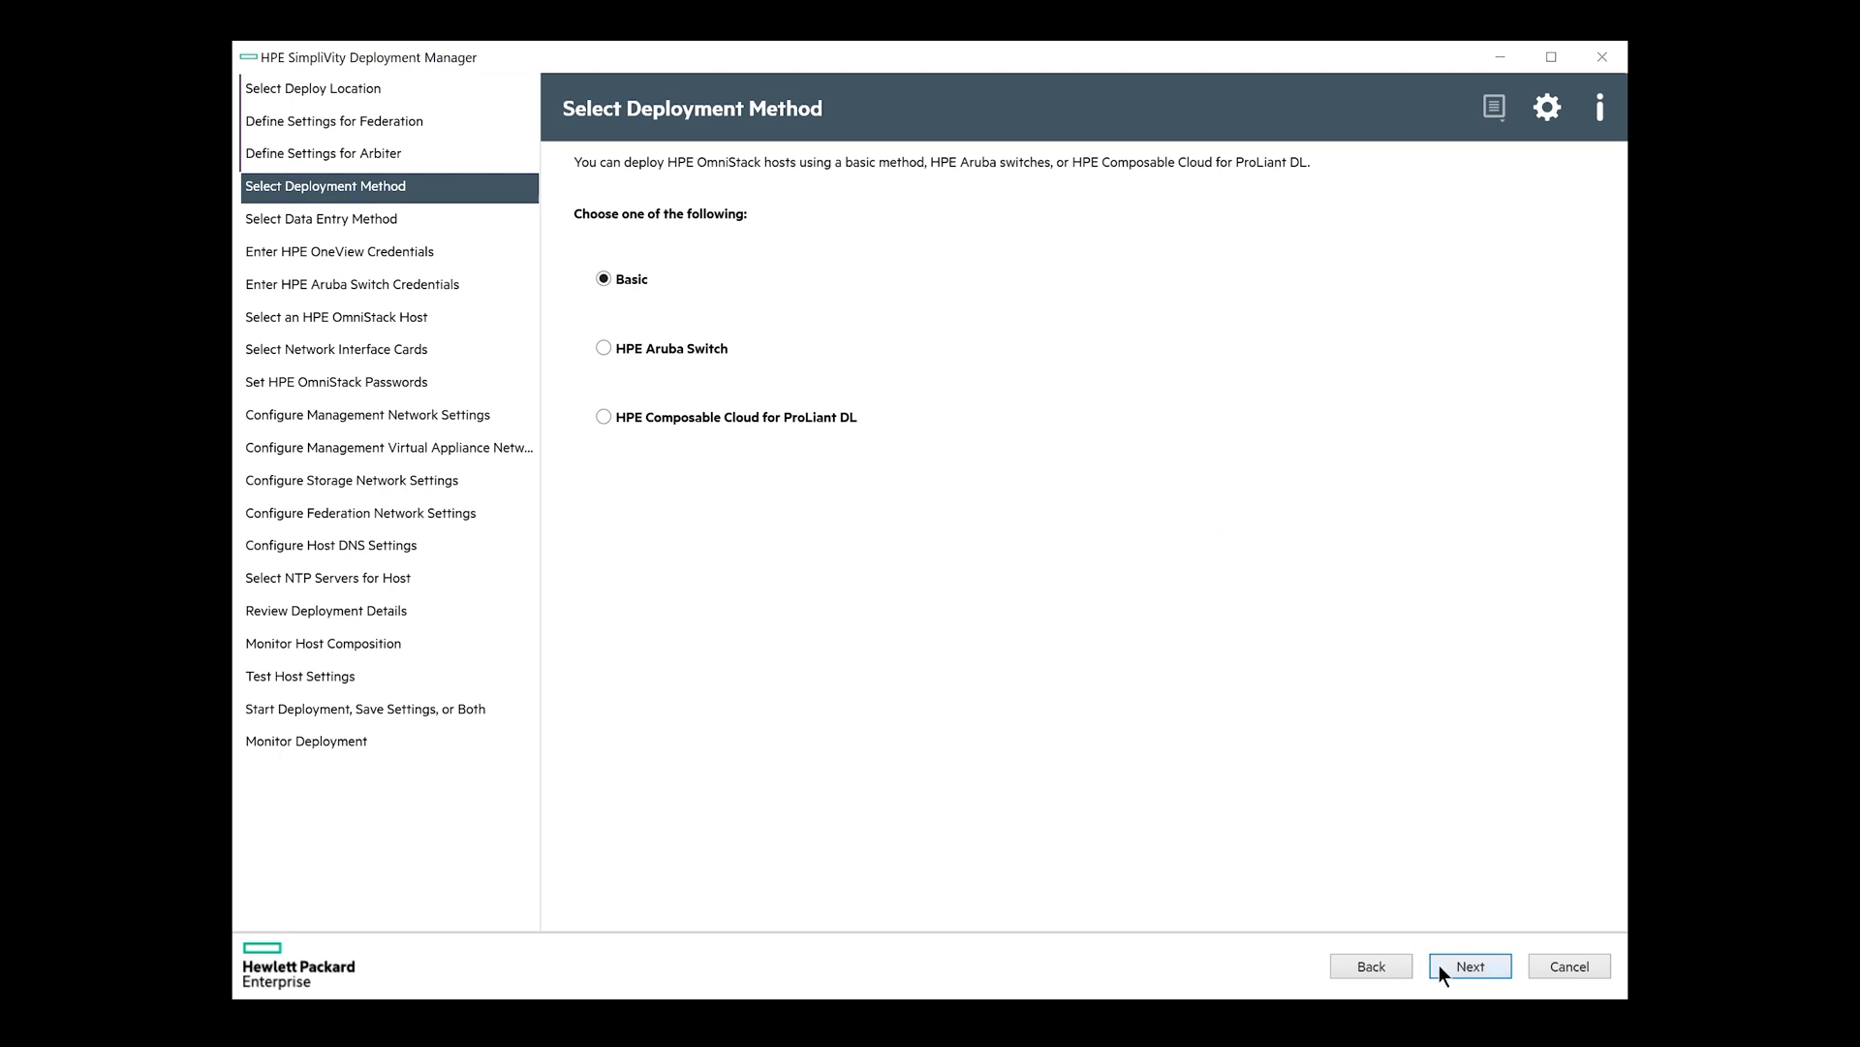
left_click(1469, 965)
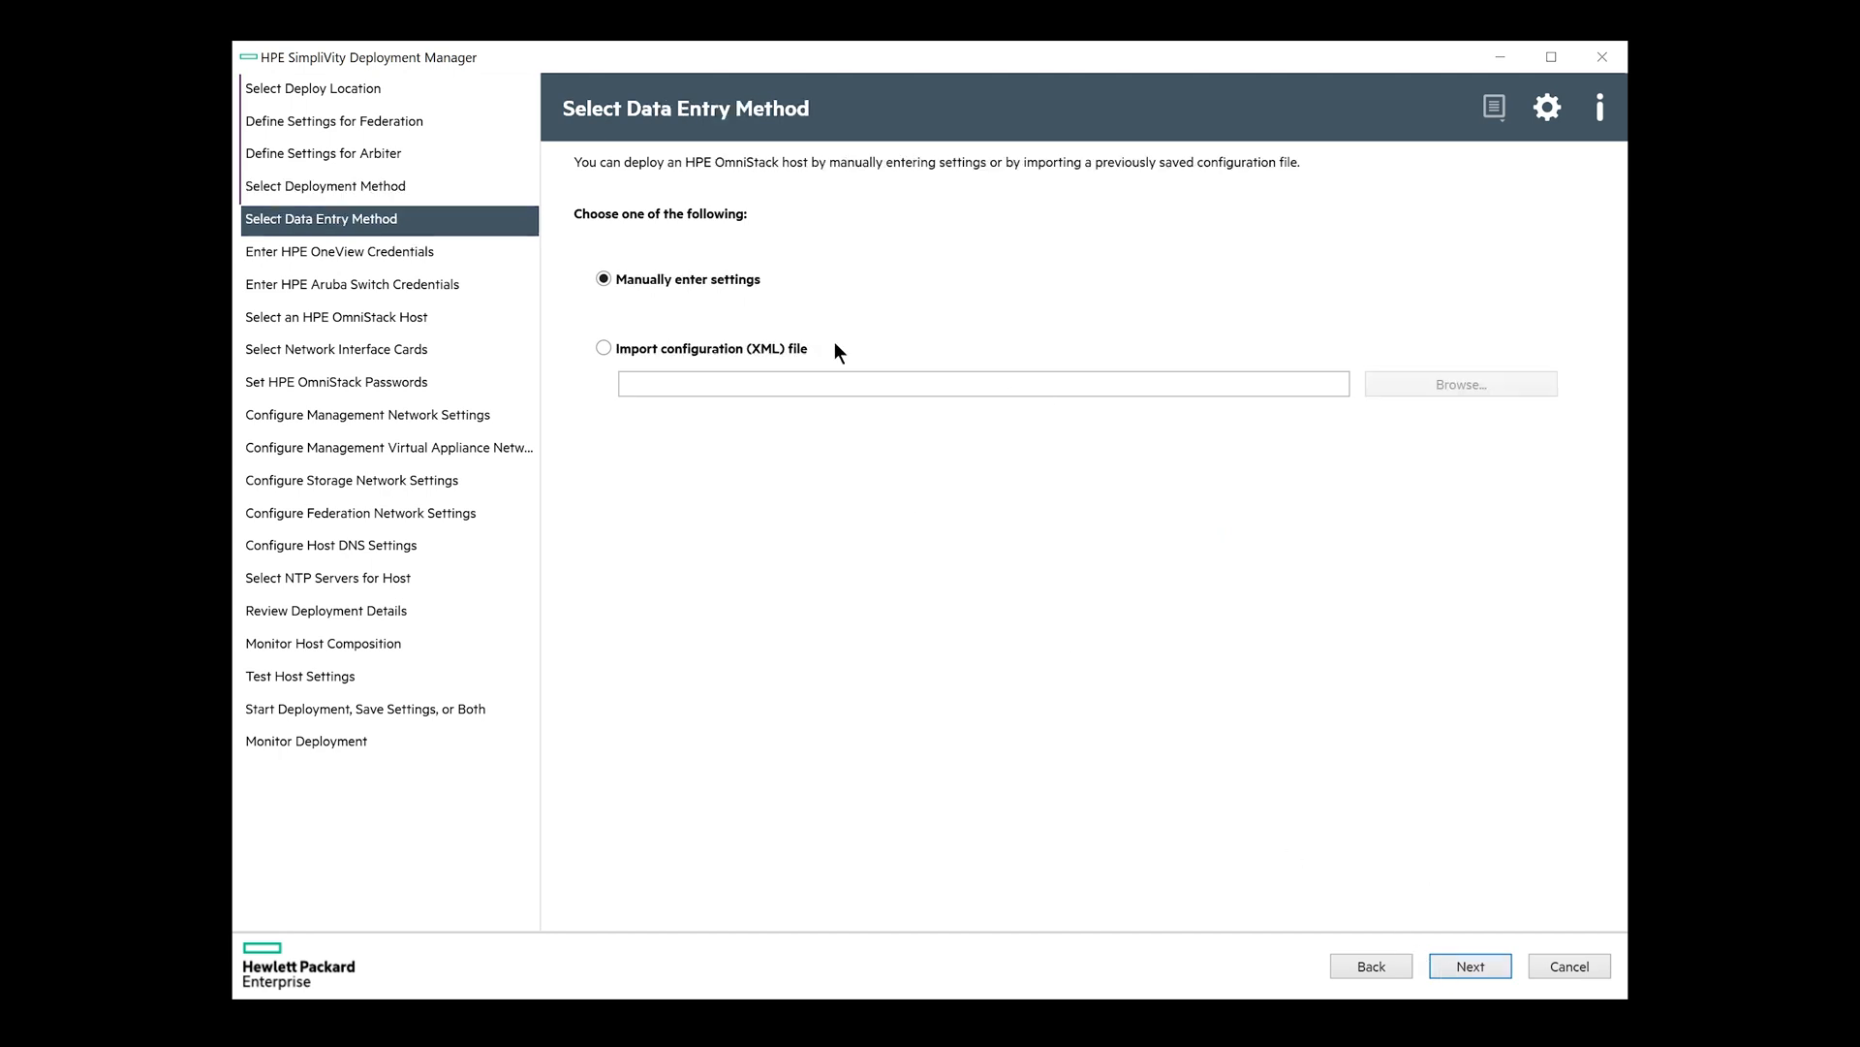
- Manually add hosts 10.0.0.211 and 10.0.0.212 with ESXi 7.0.1 Update 1
left_click(1469, 966)
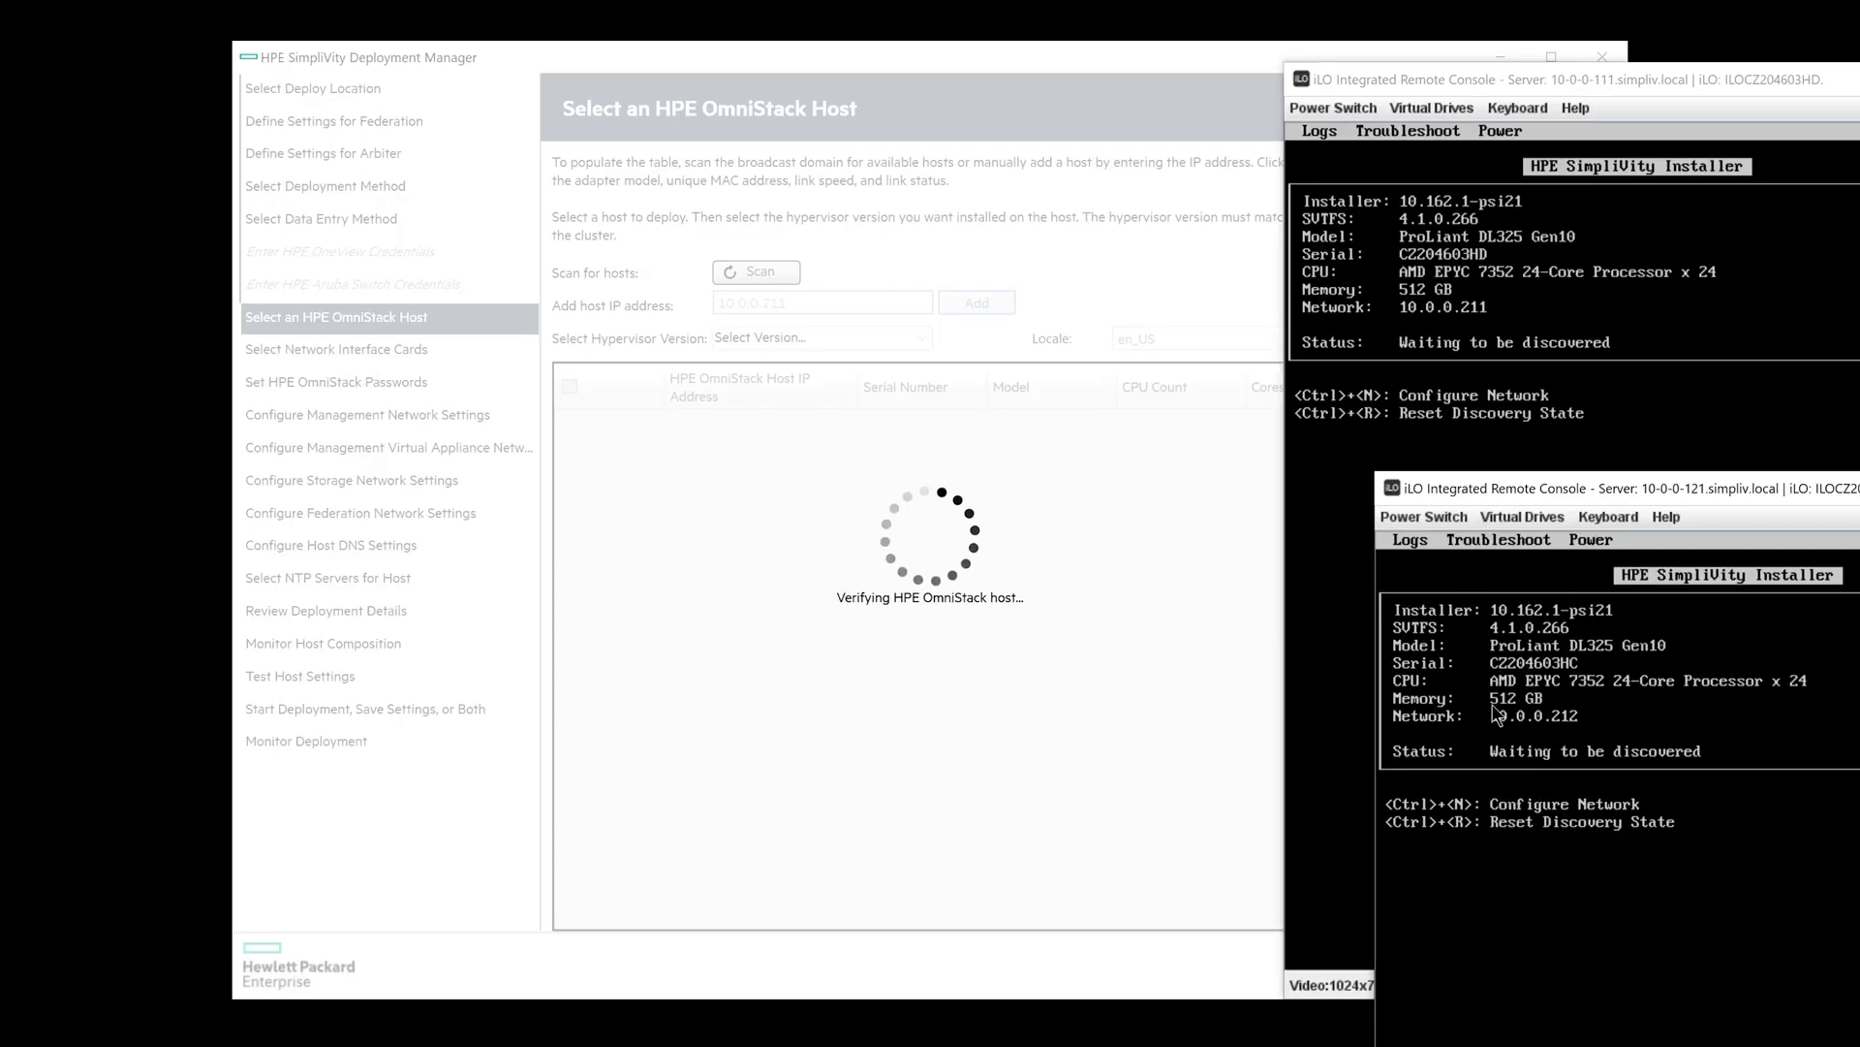
mouse_move(1537, 737)
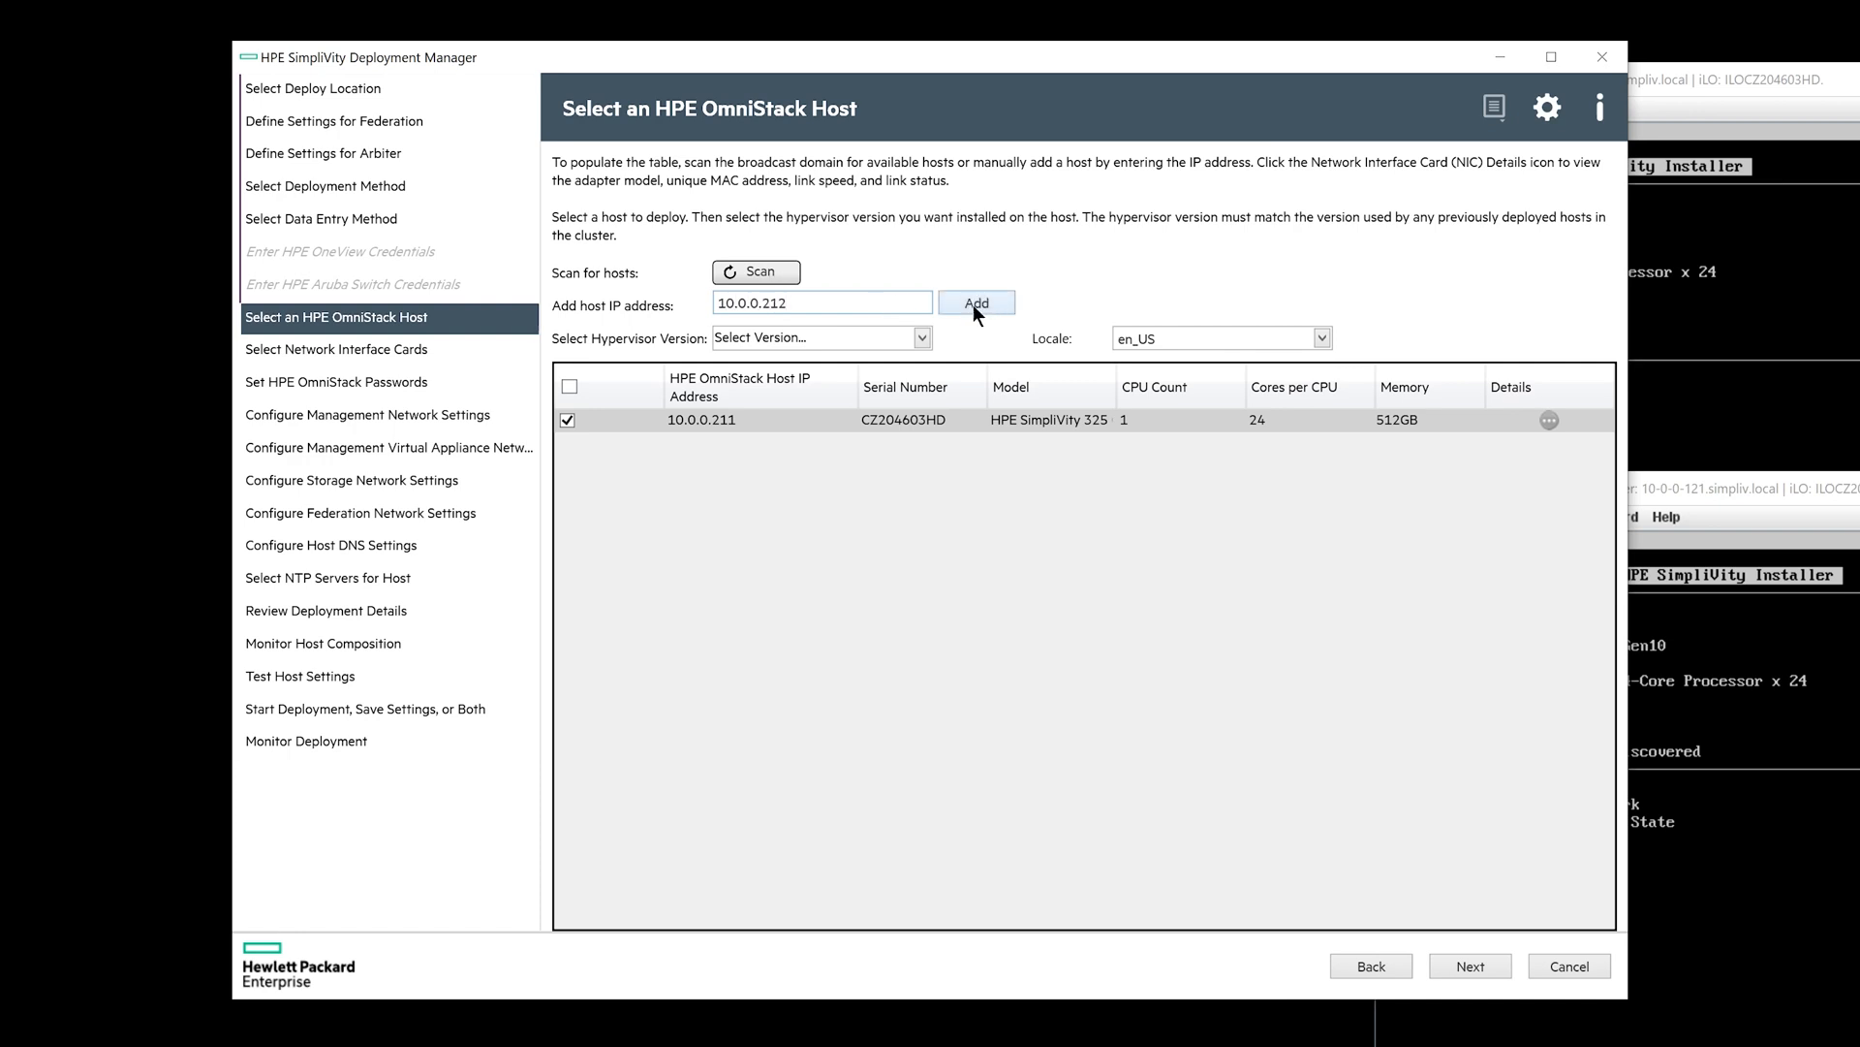
left_click(975, 303)
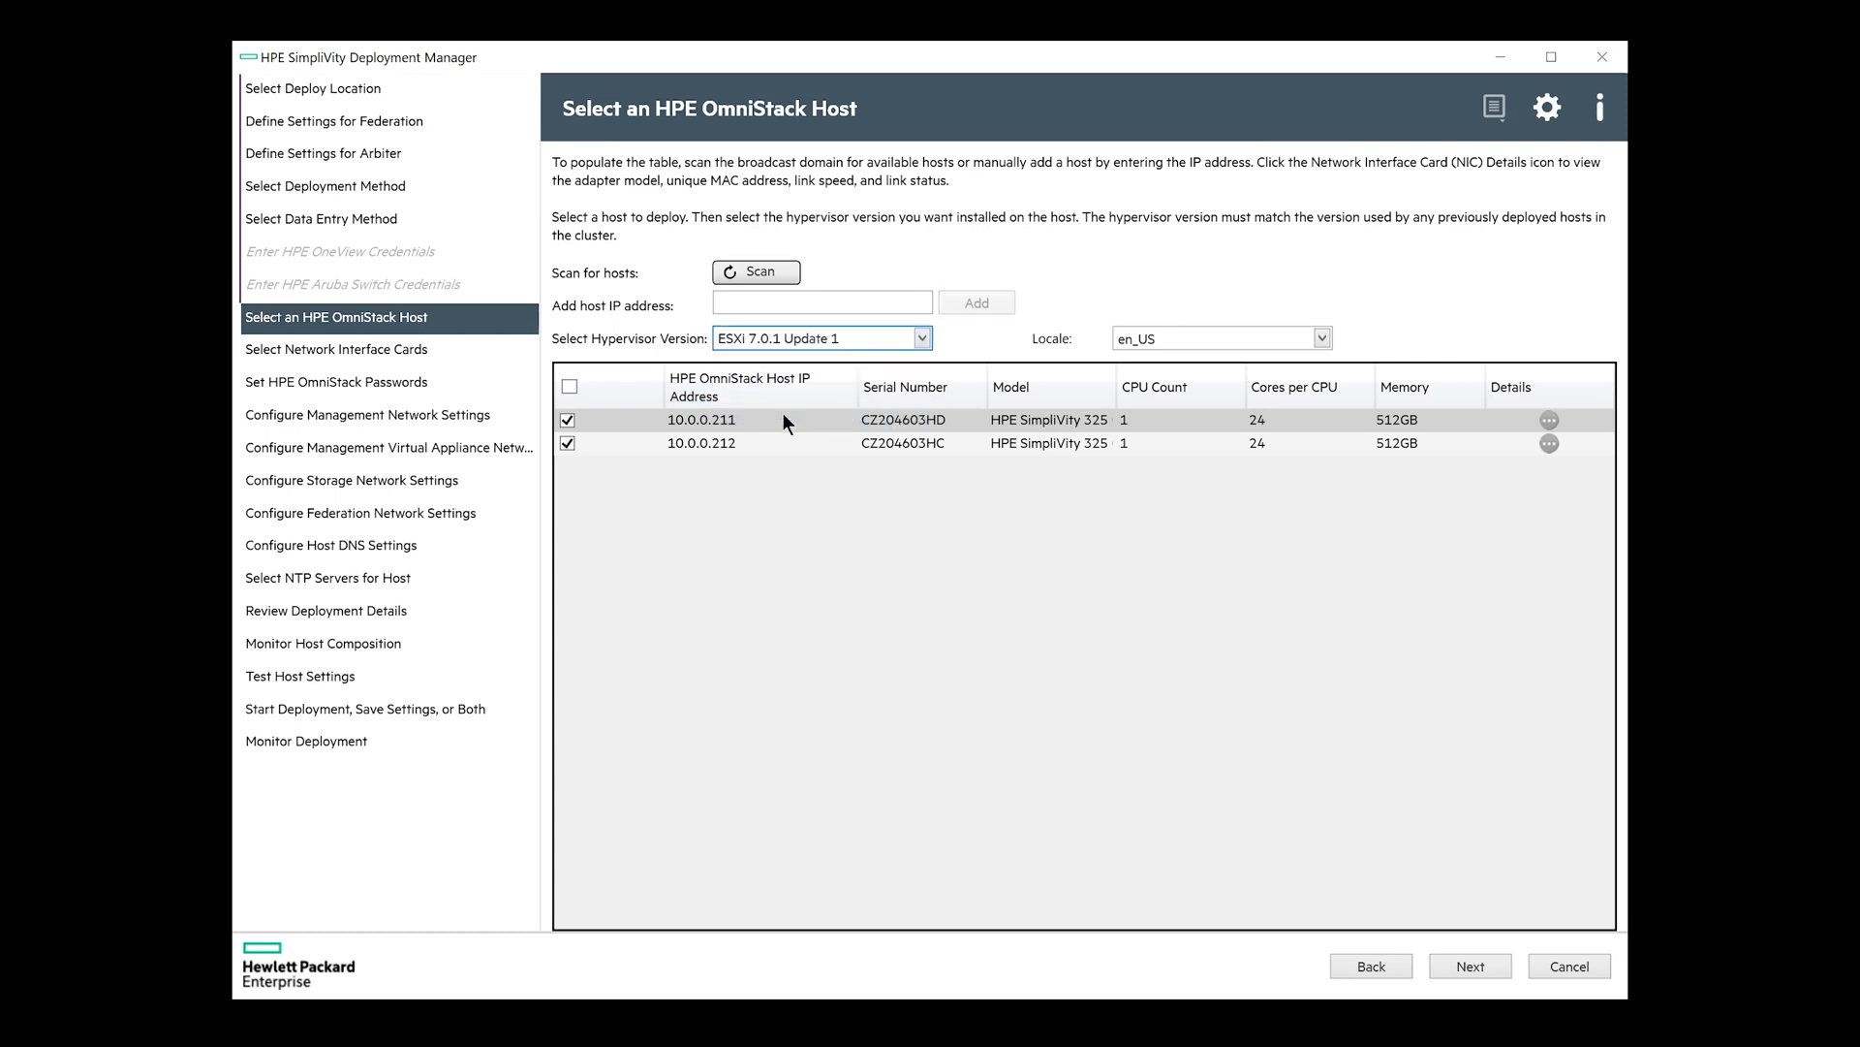
left_click(1469, 965)
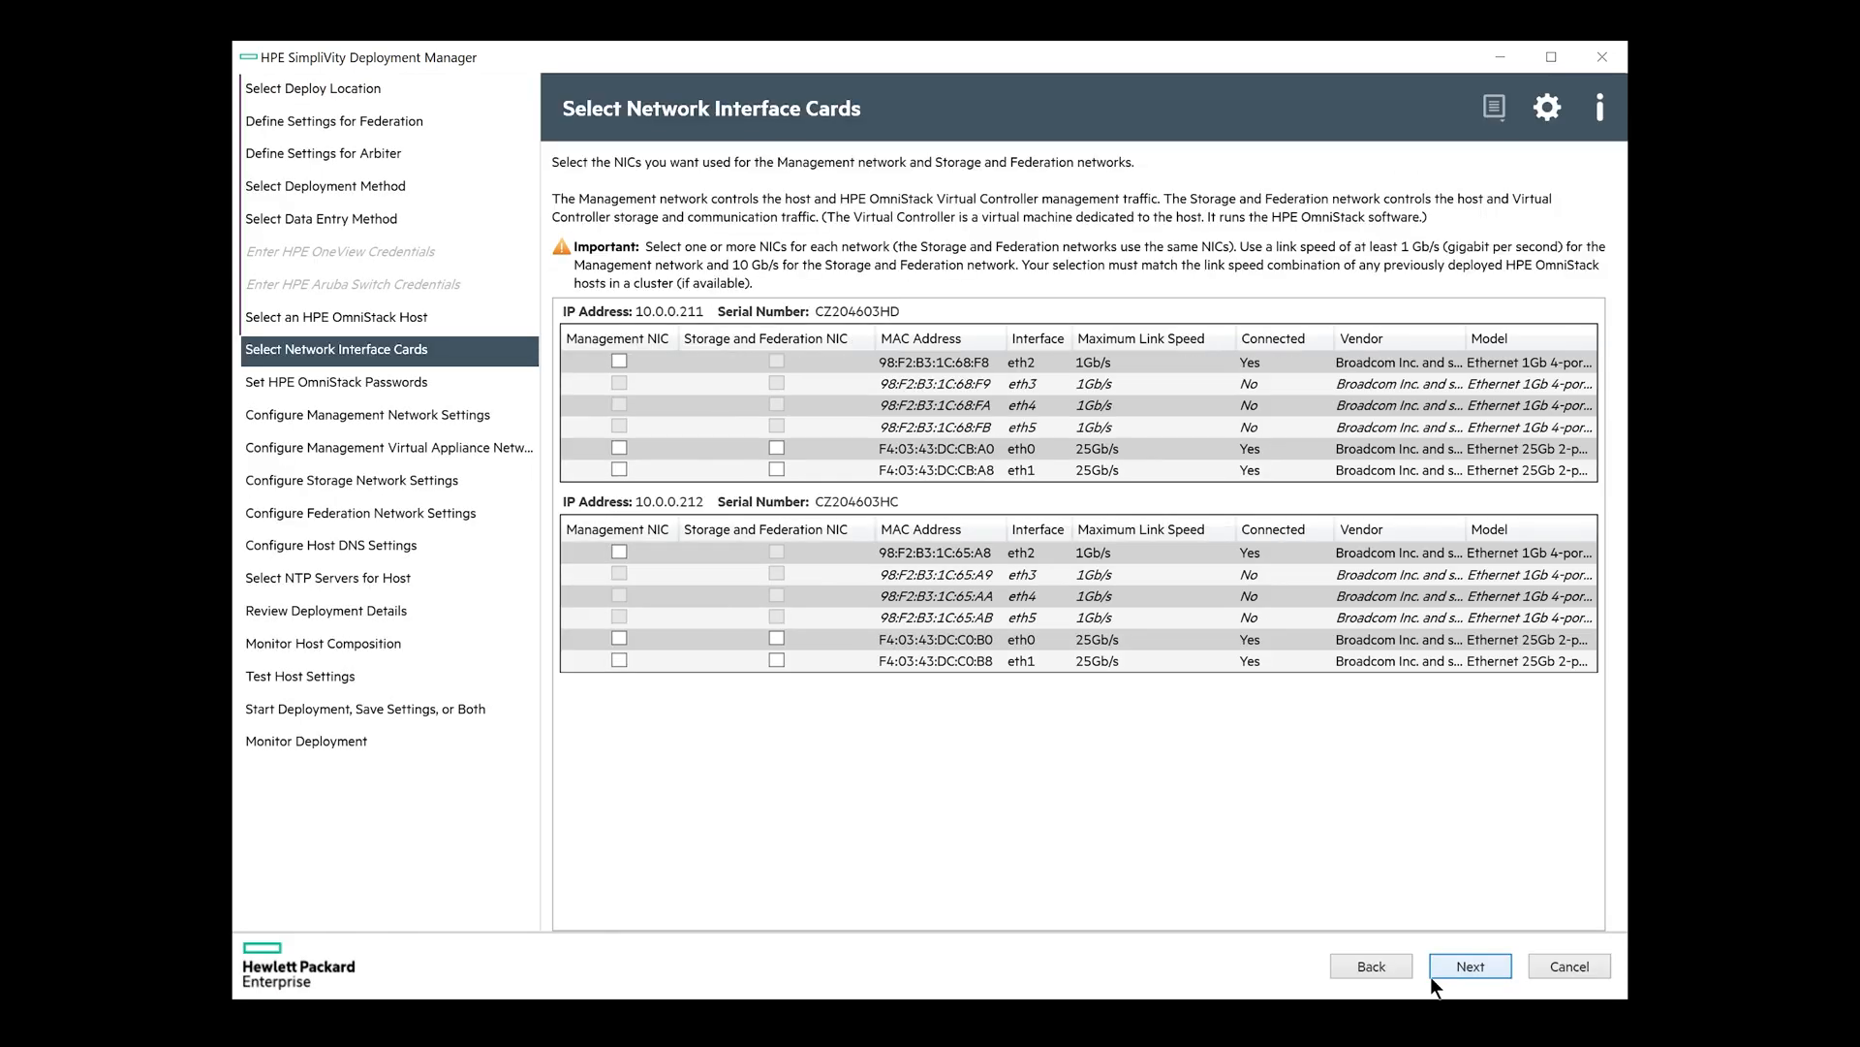
- Select the Management (eth2) and Storage/Federation NICs for both hosts
left_click(618, 360)
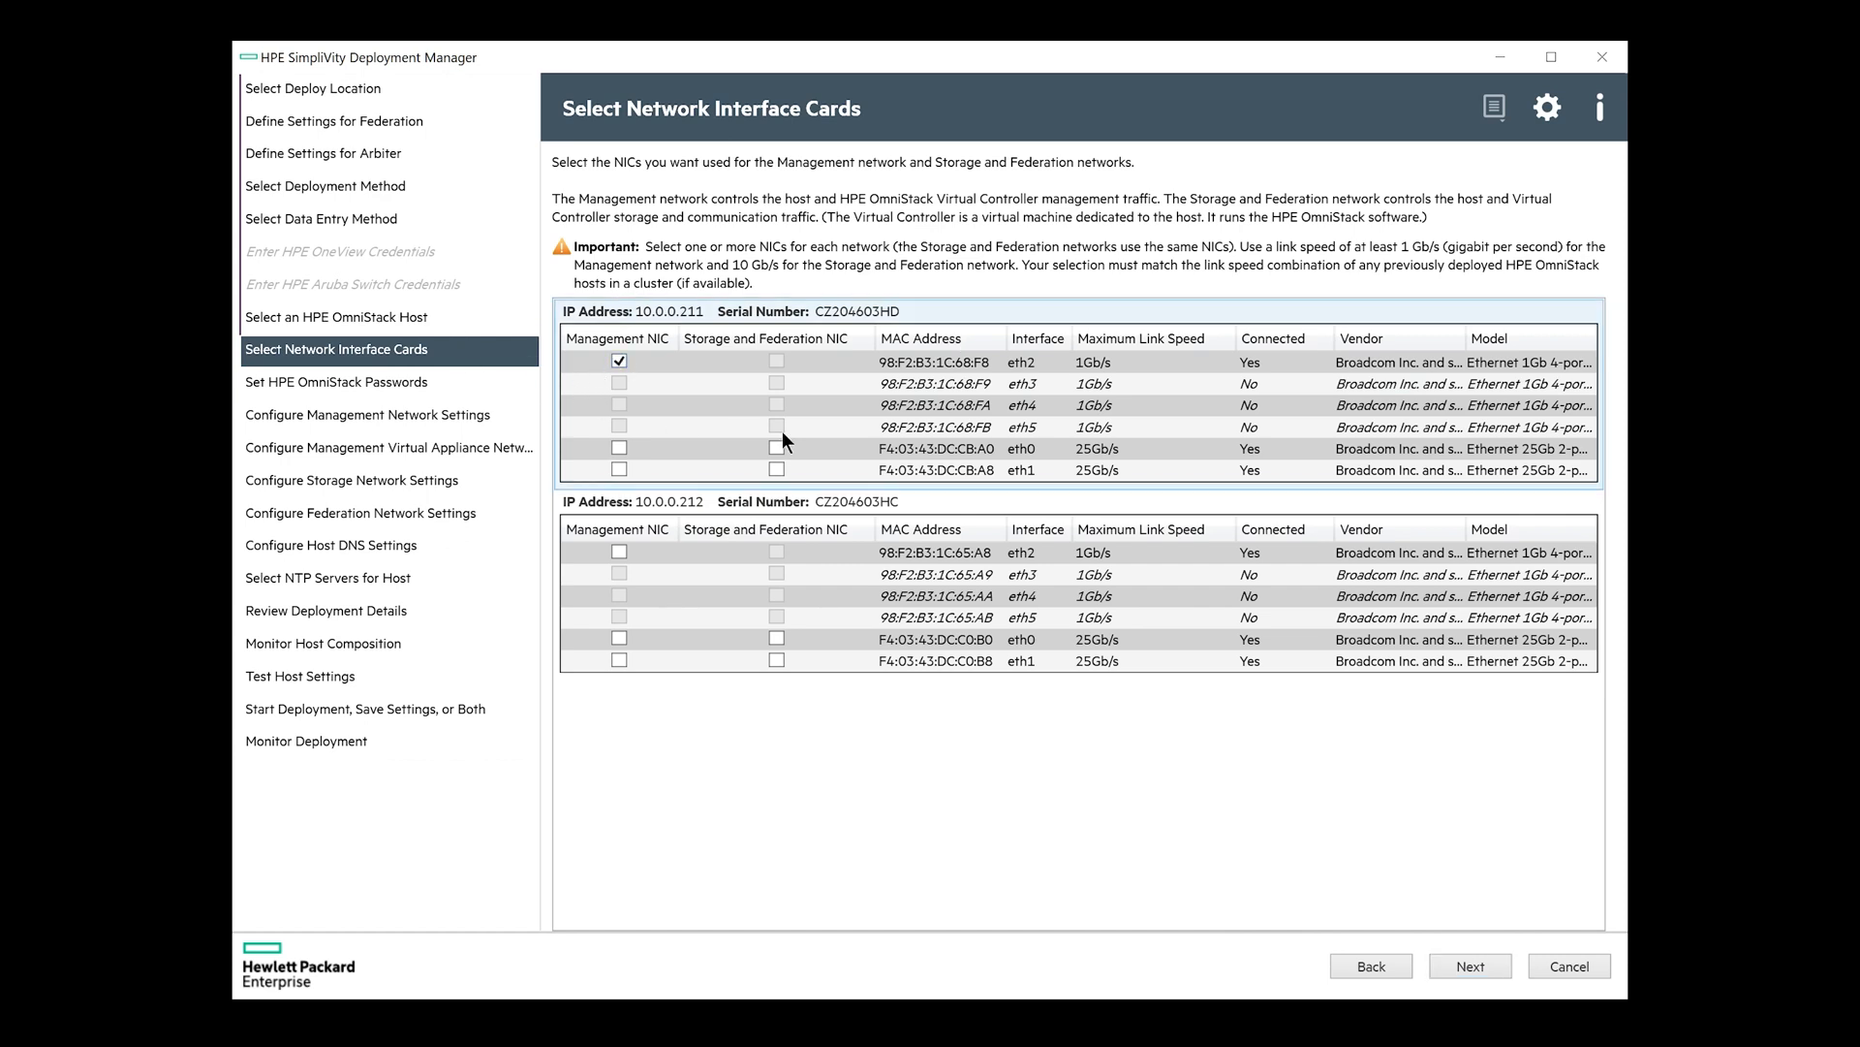
left_click(775, 448)
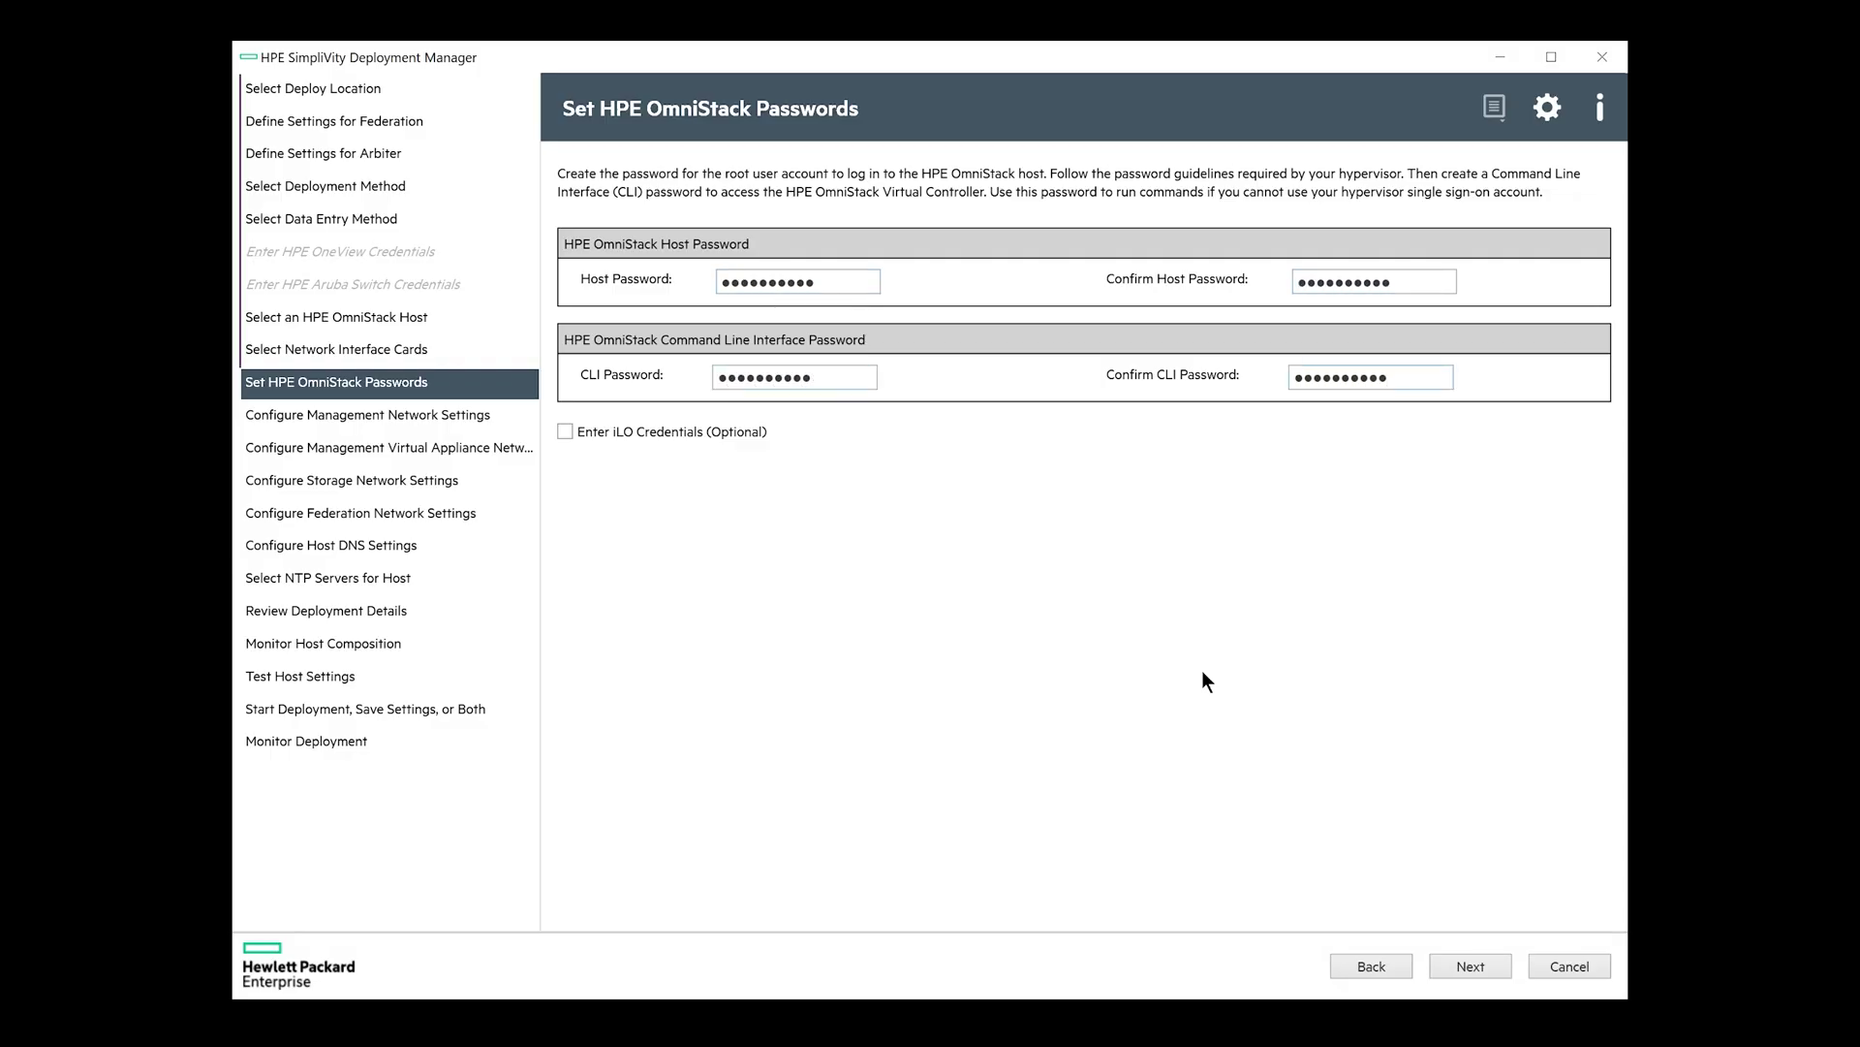
- Set the management netmask 255.255.255.0 and host IPs 10.0.0.111 and 10.0.0.112 for host 10.0.0.211
left_click(1469, 965)
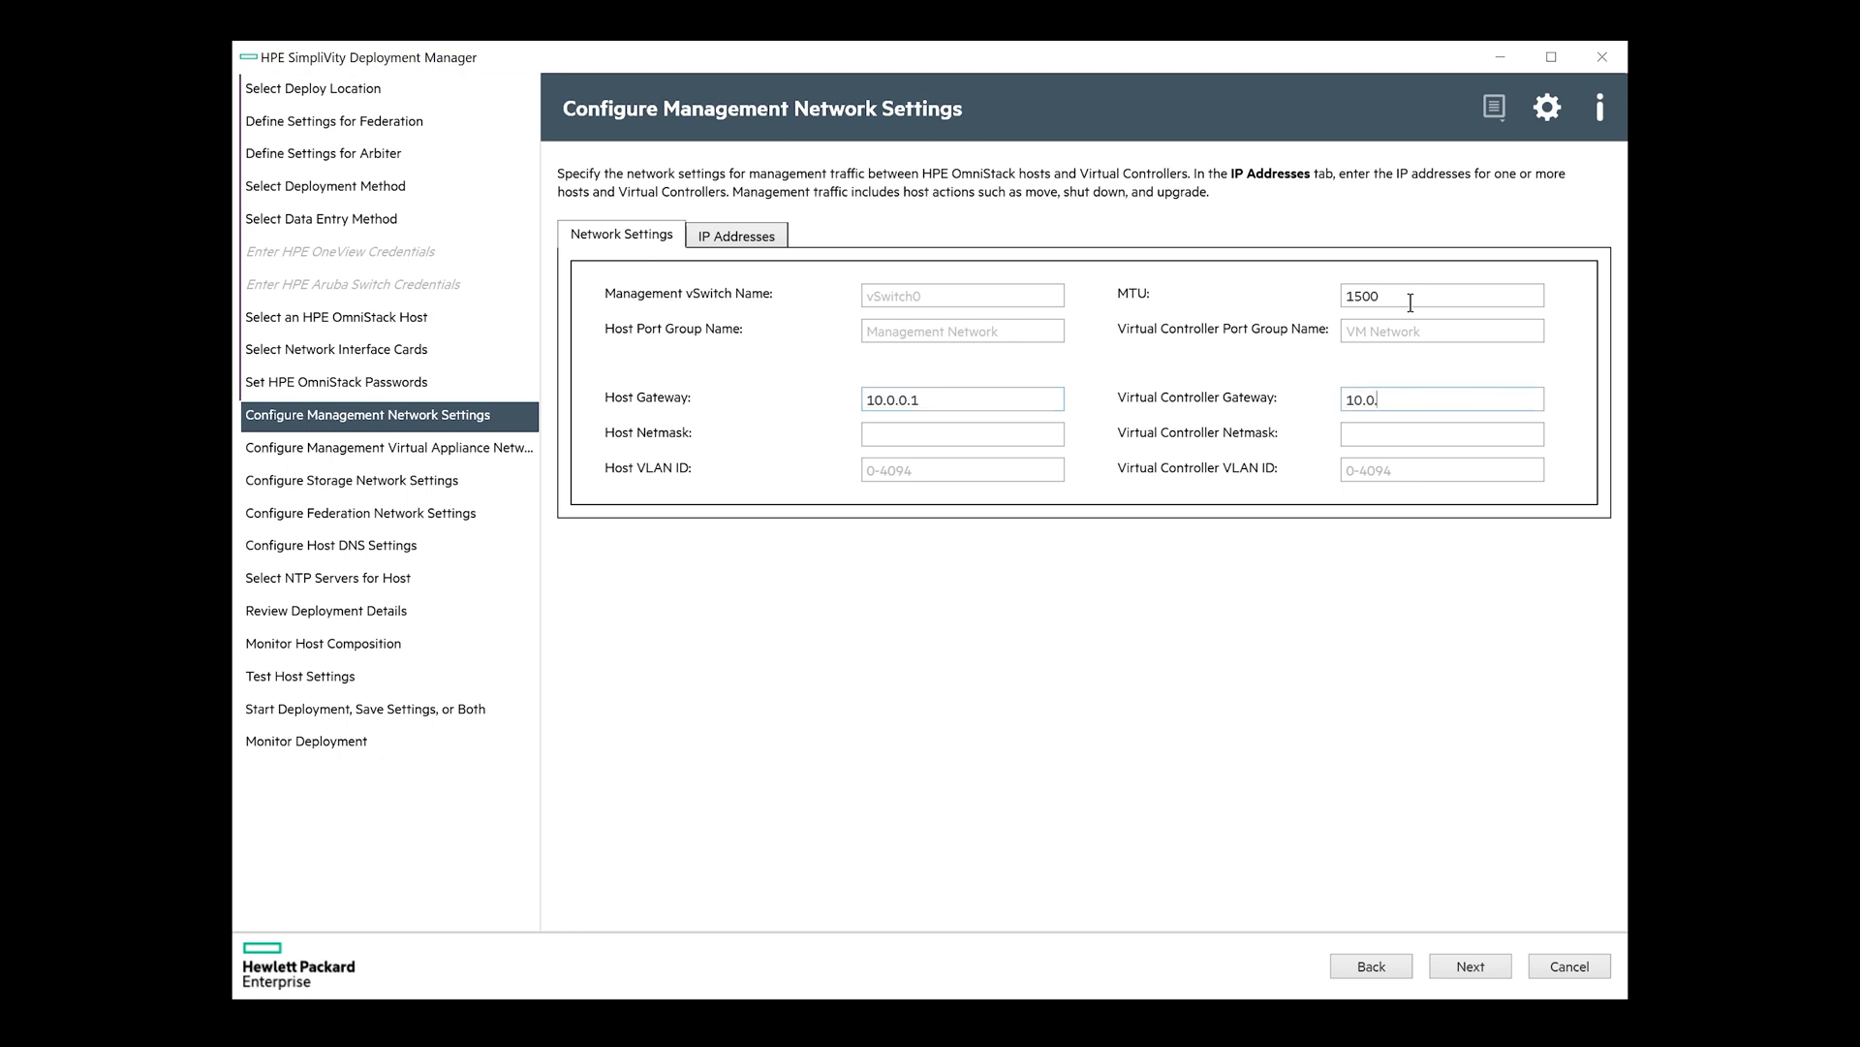
type("255.255.25.")
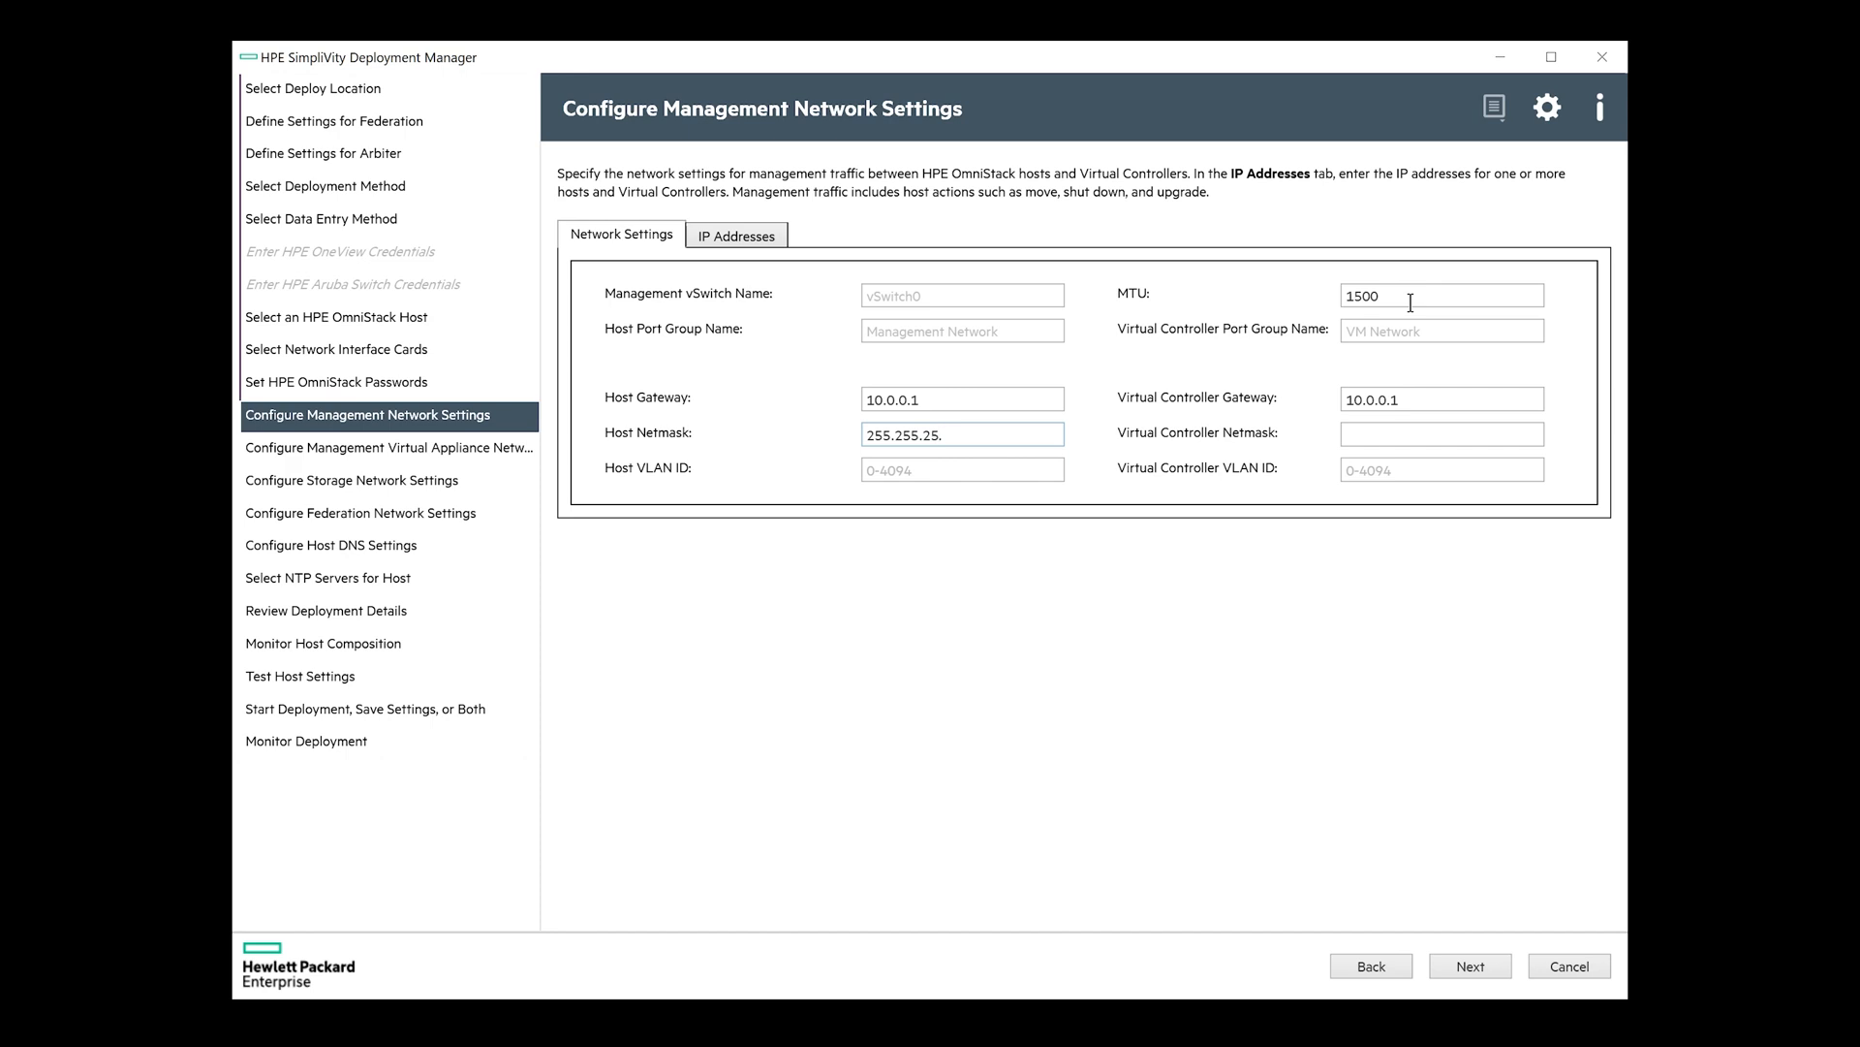
type("255")
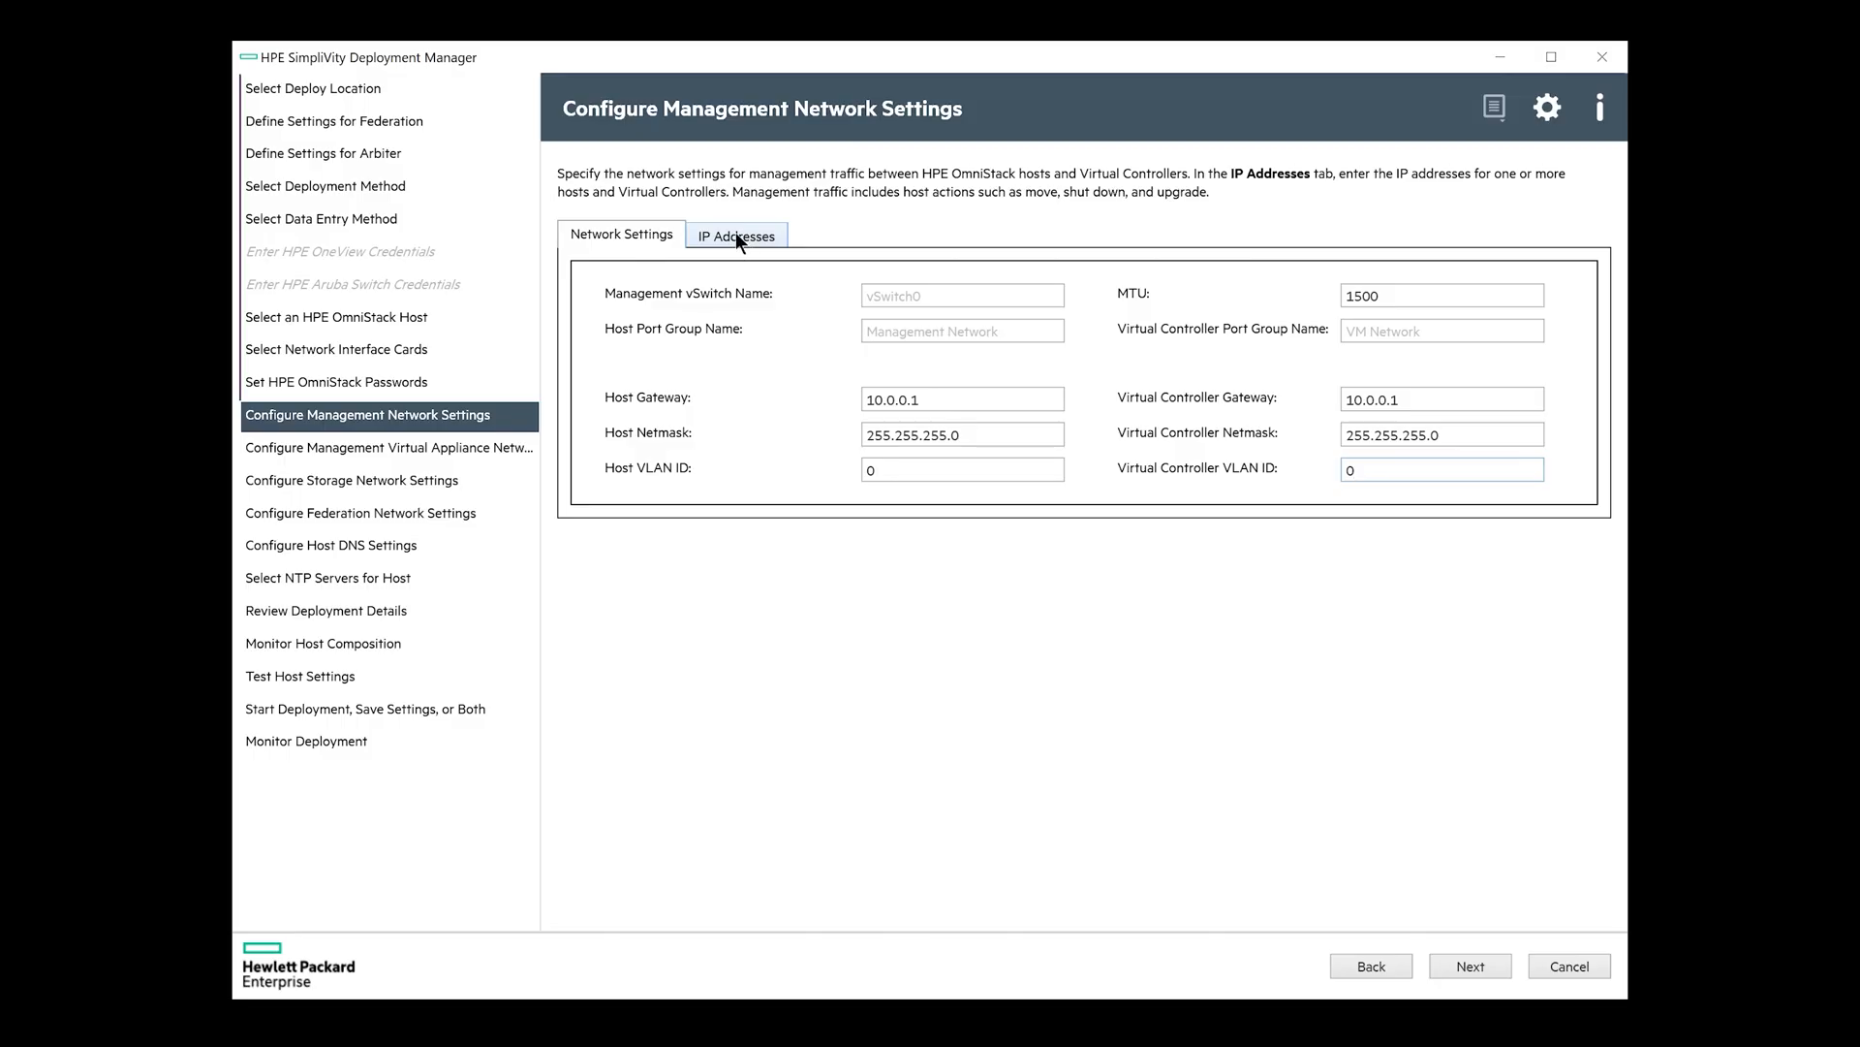
left_click(737, 235)
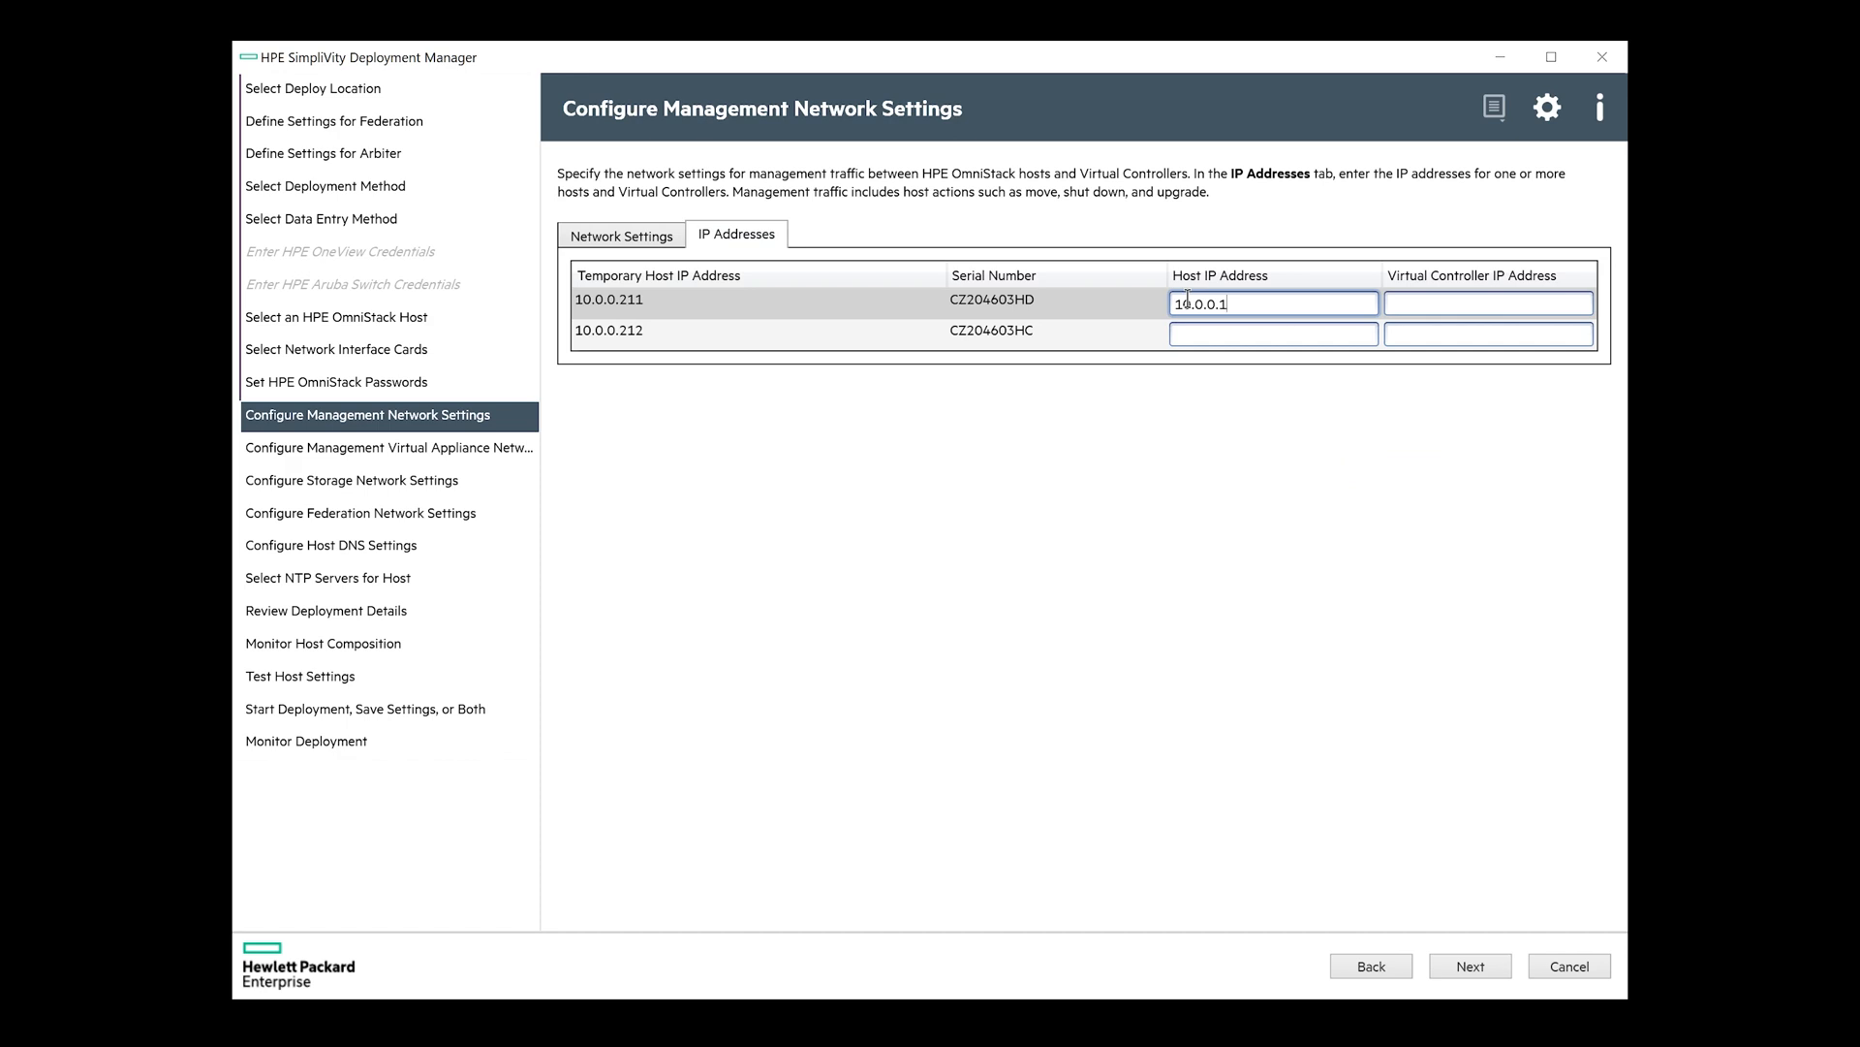
type("10.0.0.112")
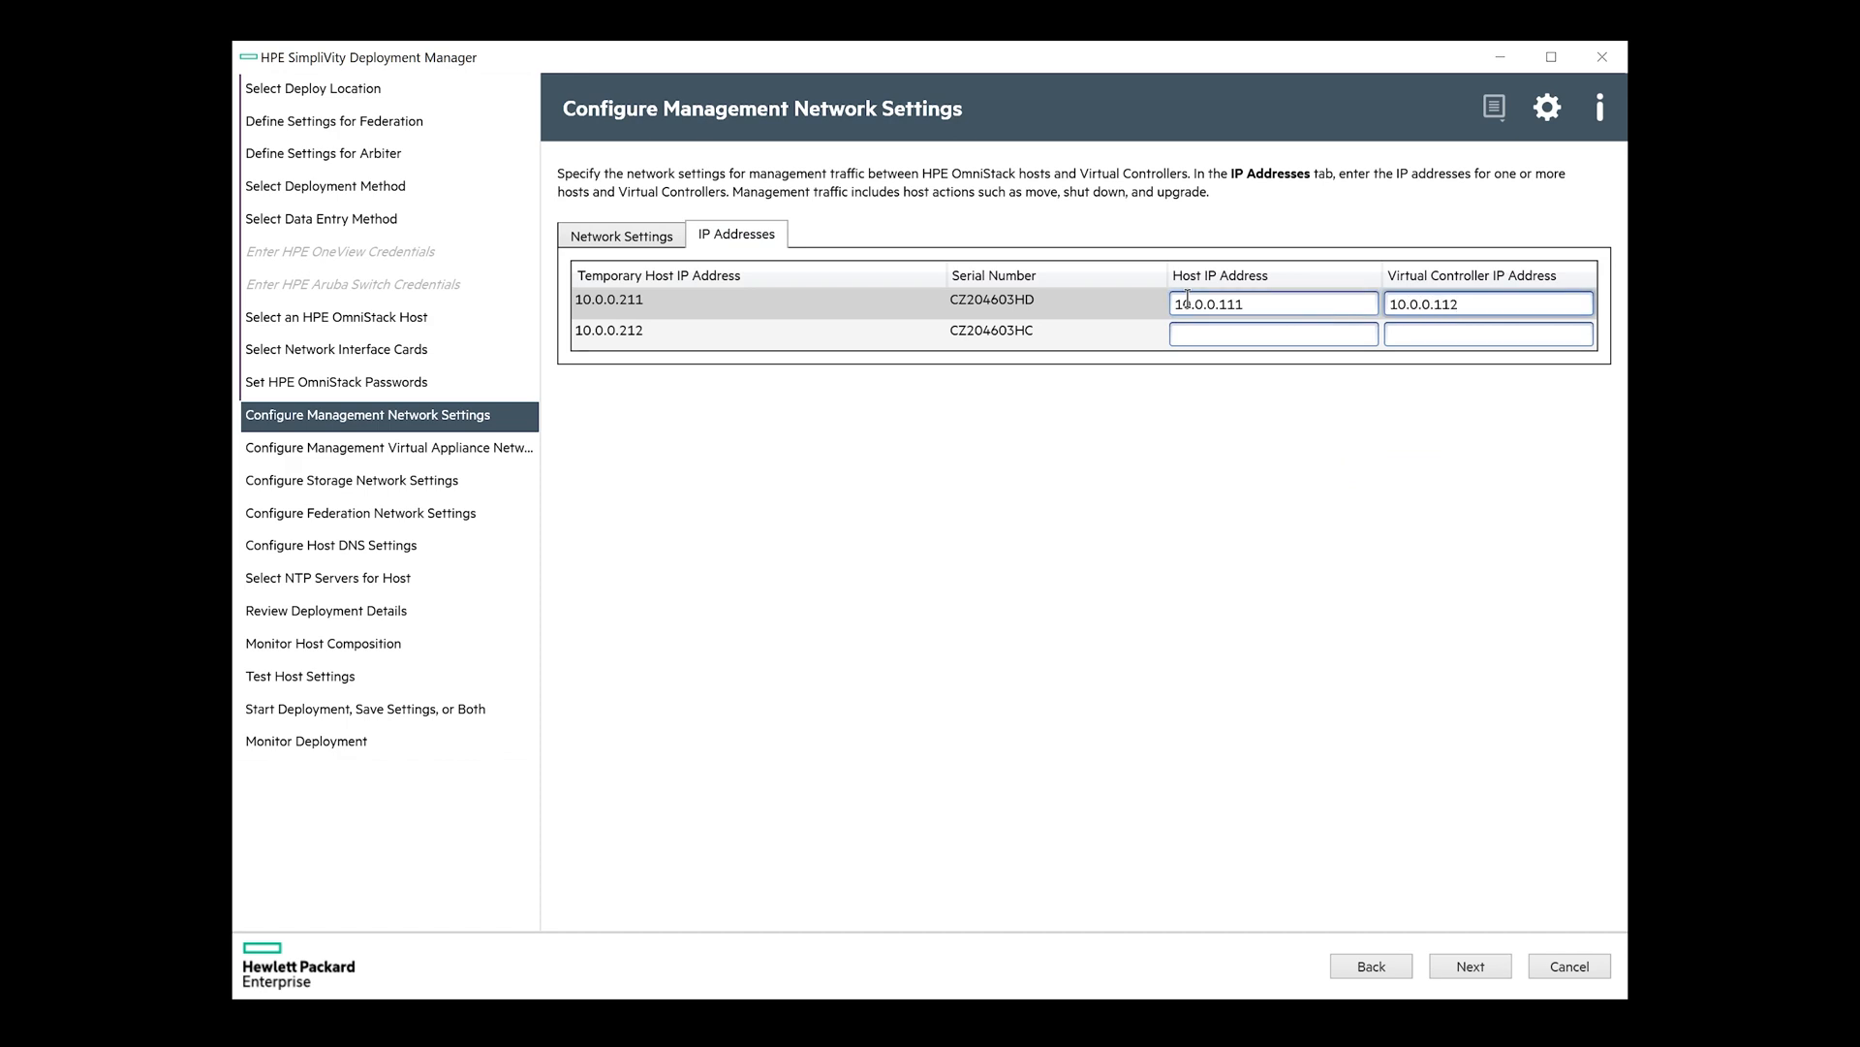
type("1")
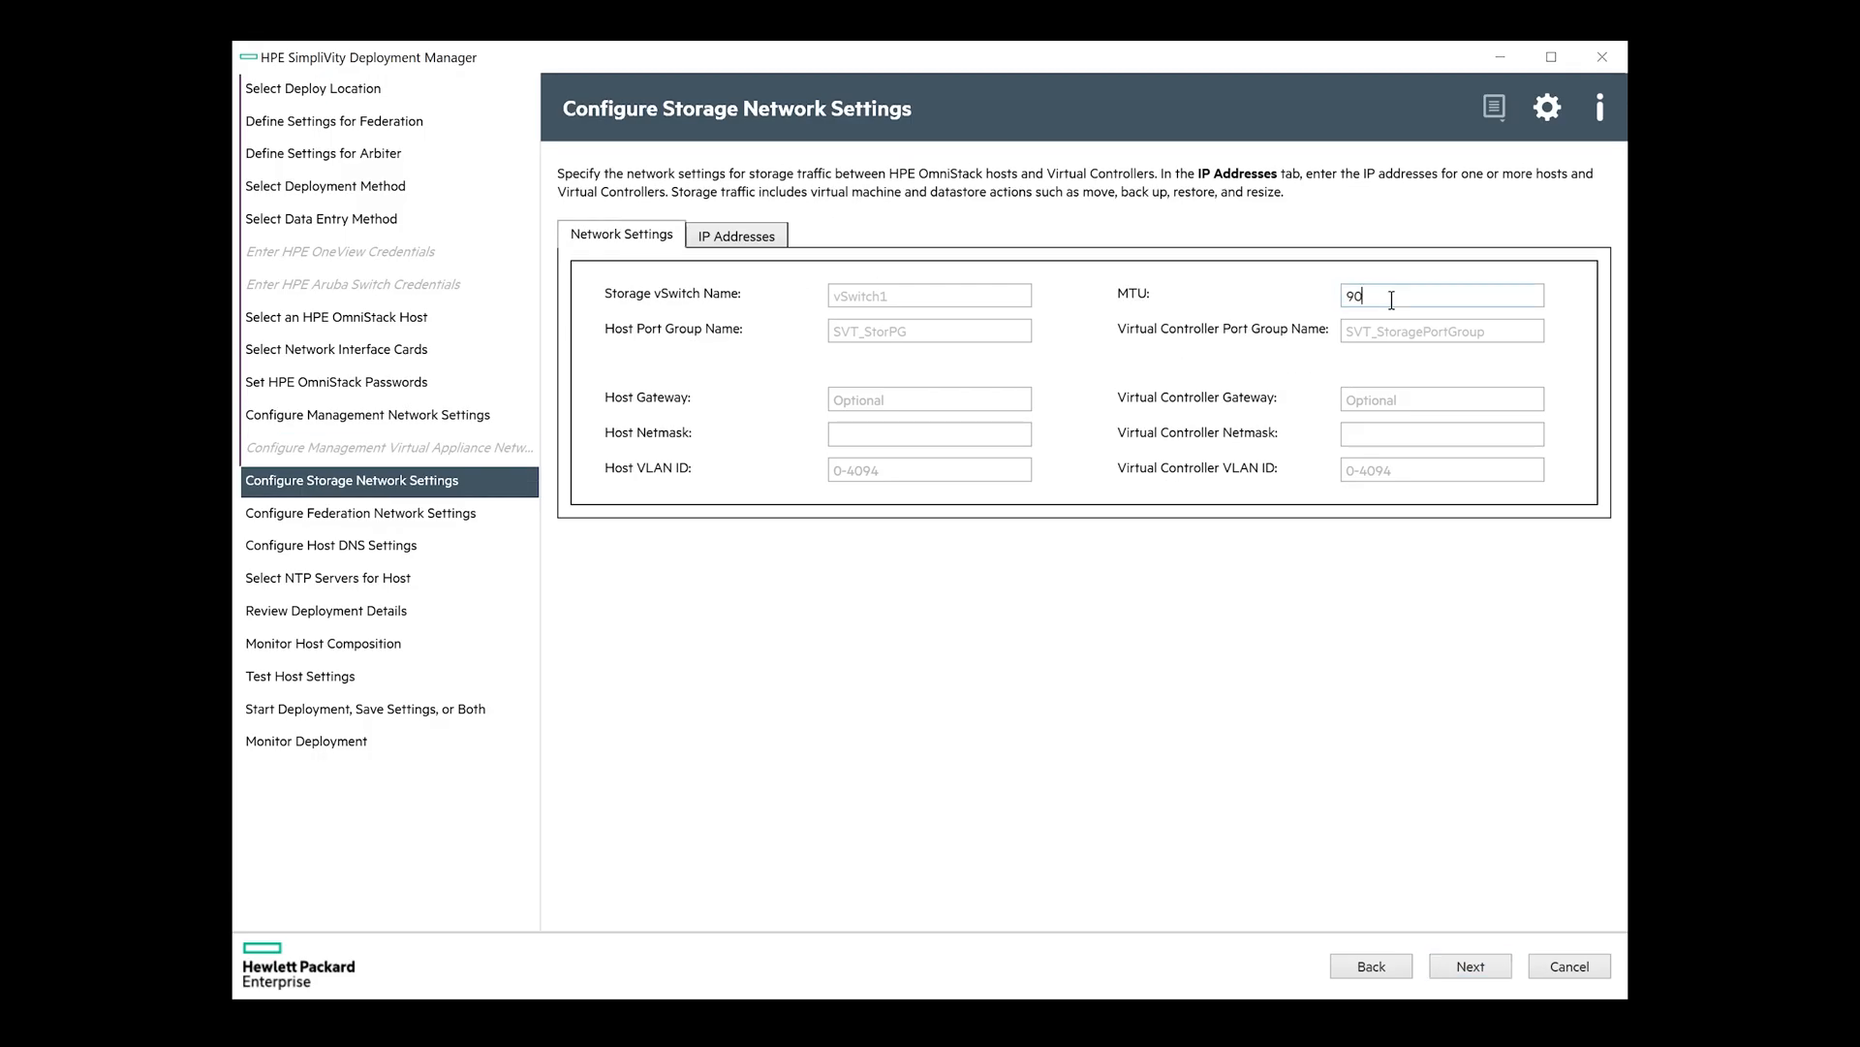
- Set storage MTU 9000, 255.255.255.0 netmasks and 20.0.0.x host storage addresses, then start the federation network
type("00")
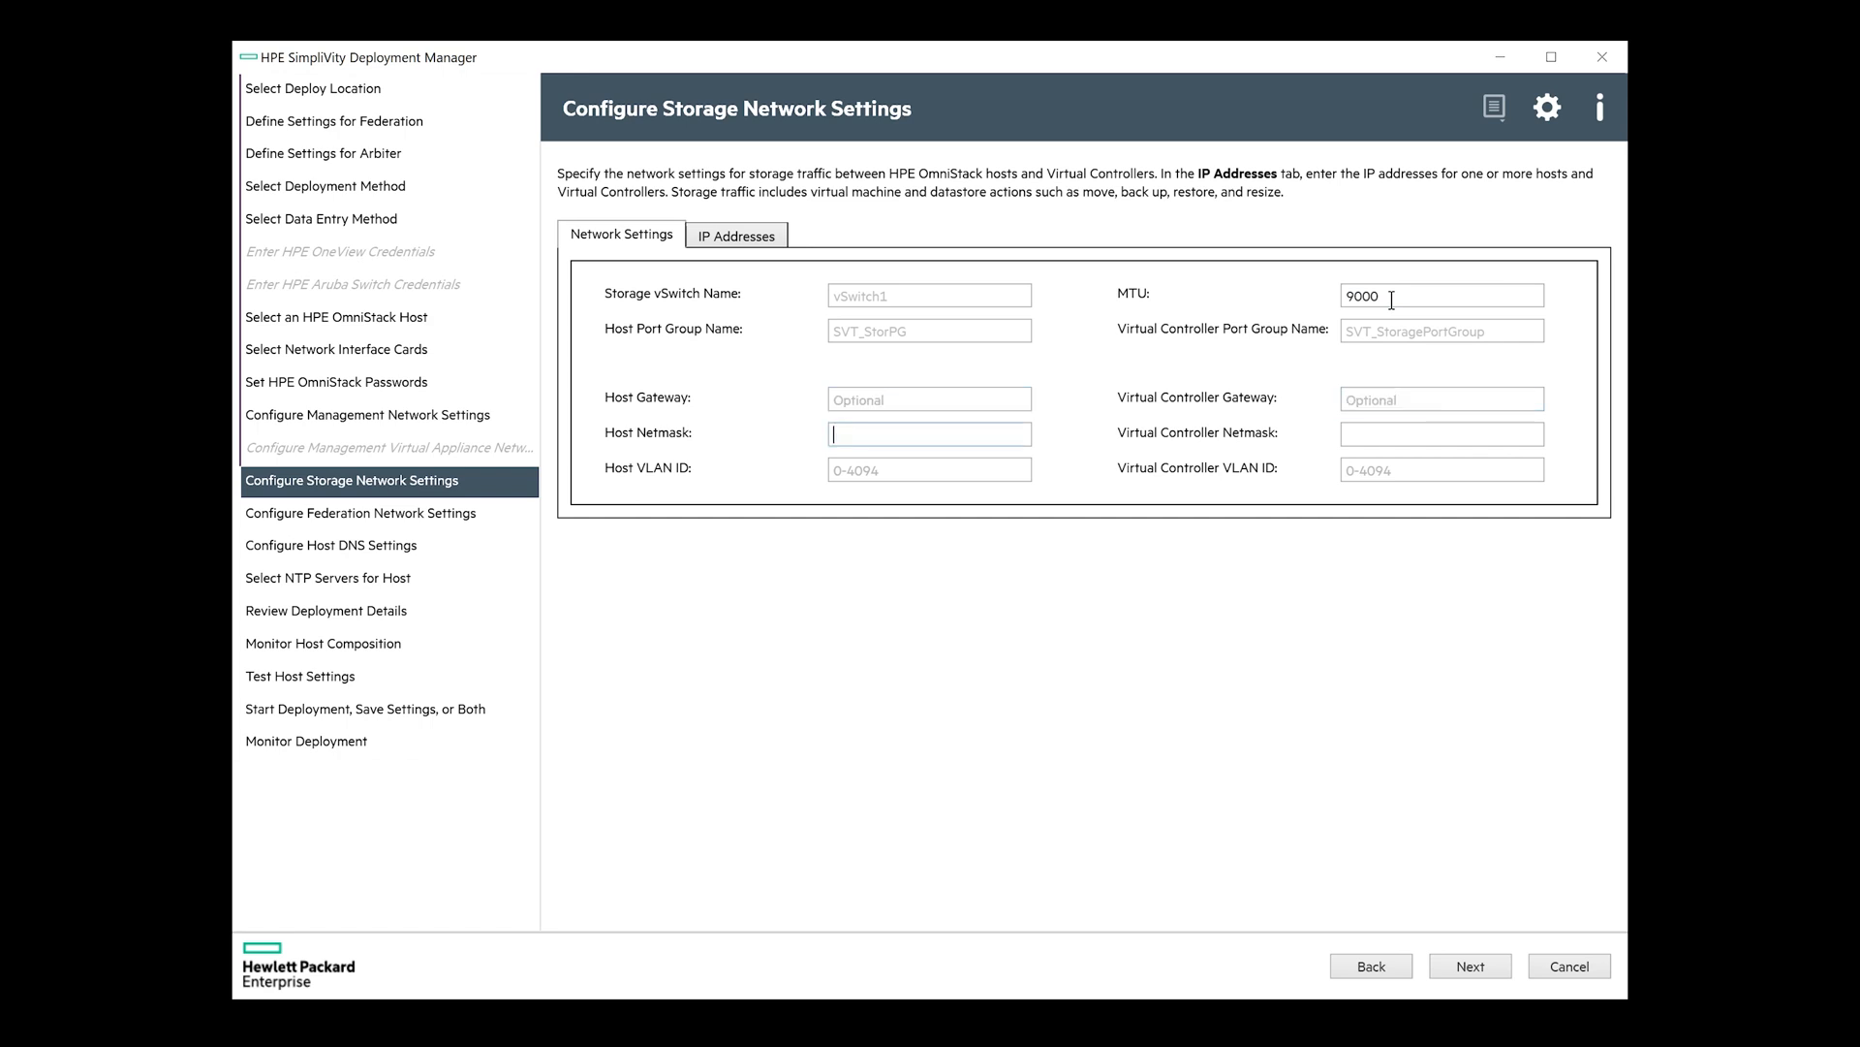
type("255.255.255.")
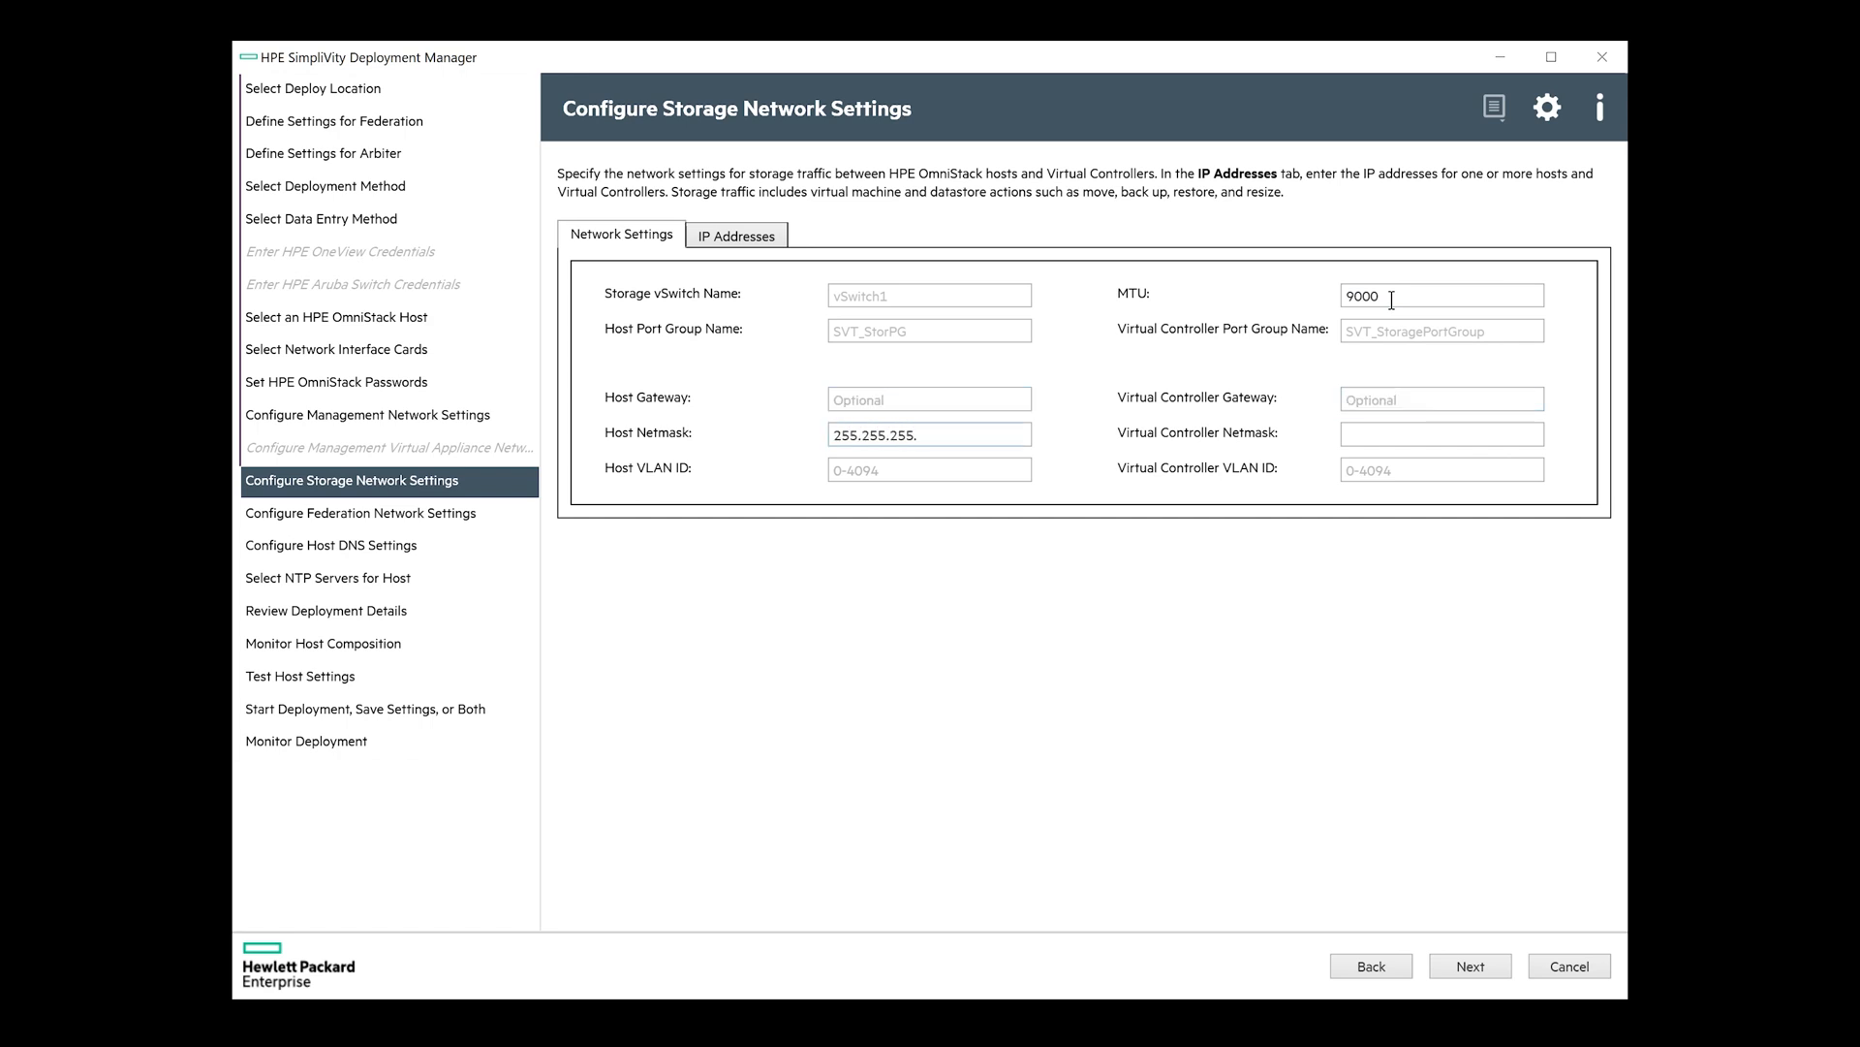
type("255.255.255.")
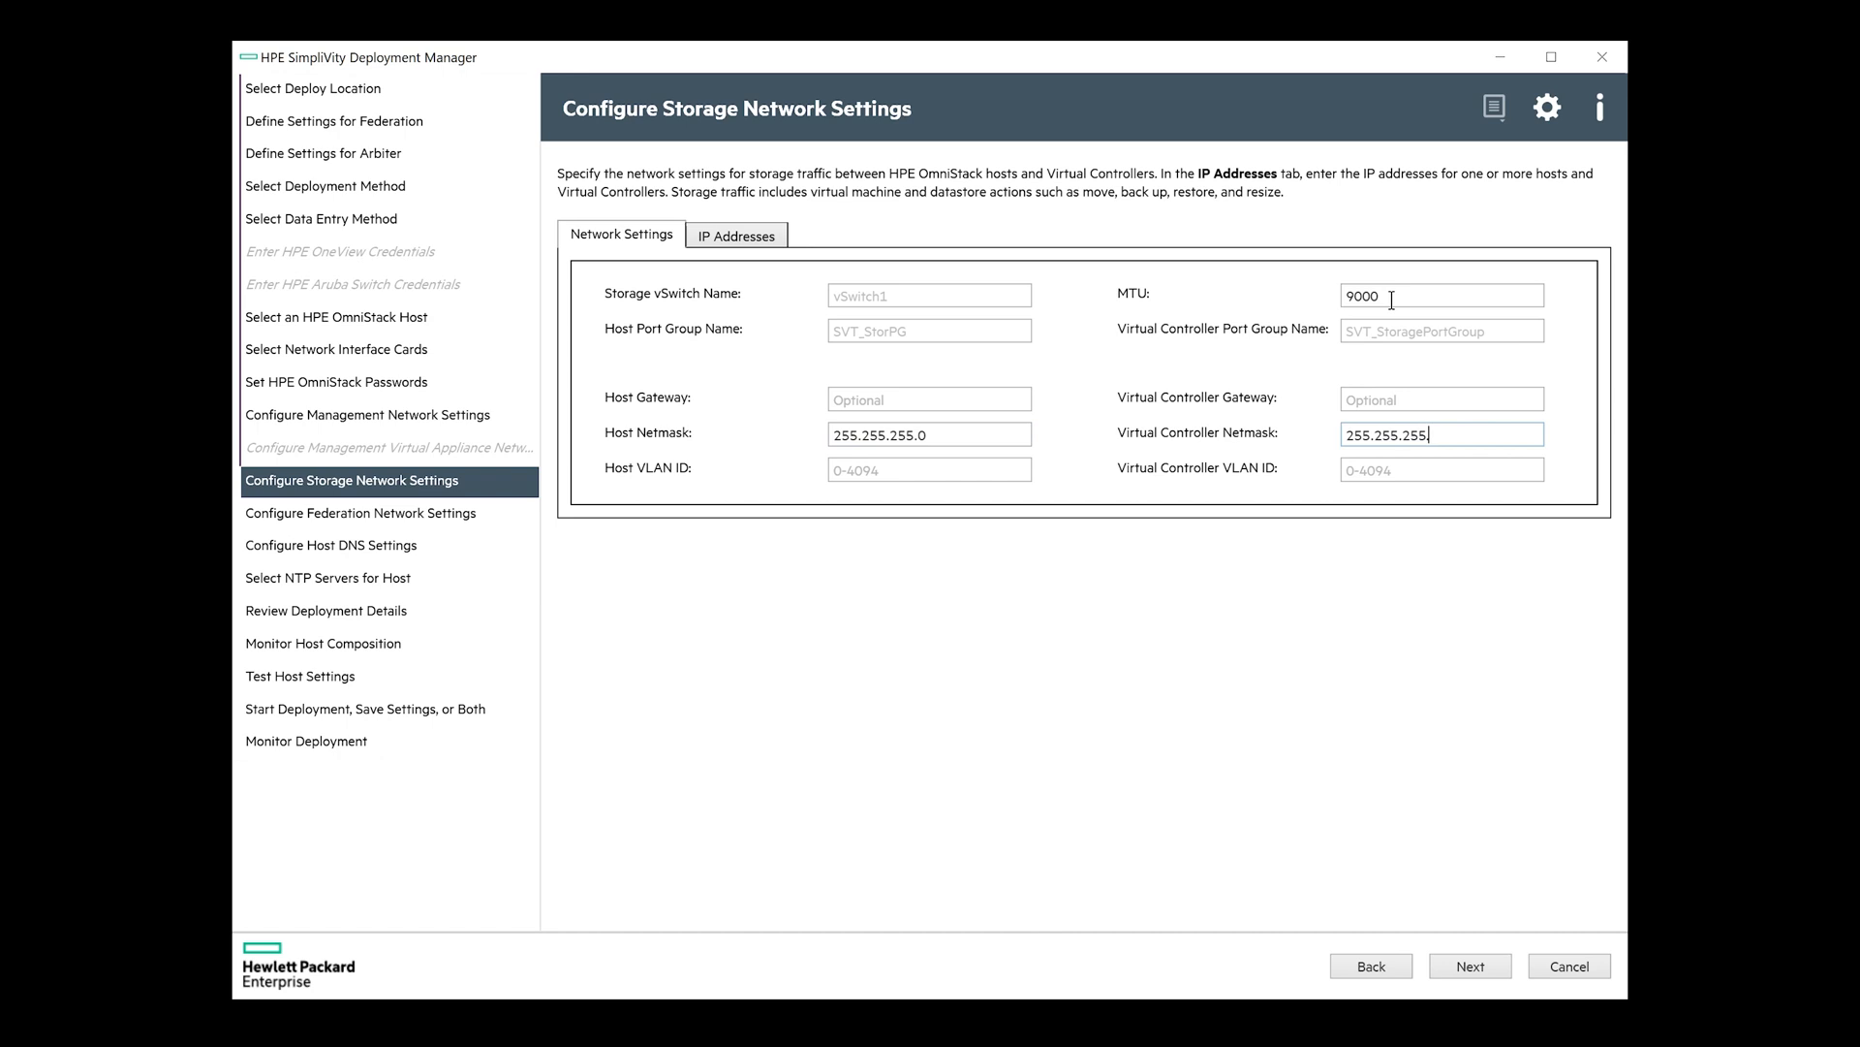
left_click(736, 235)
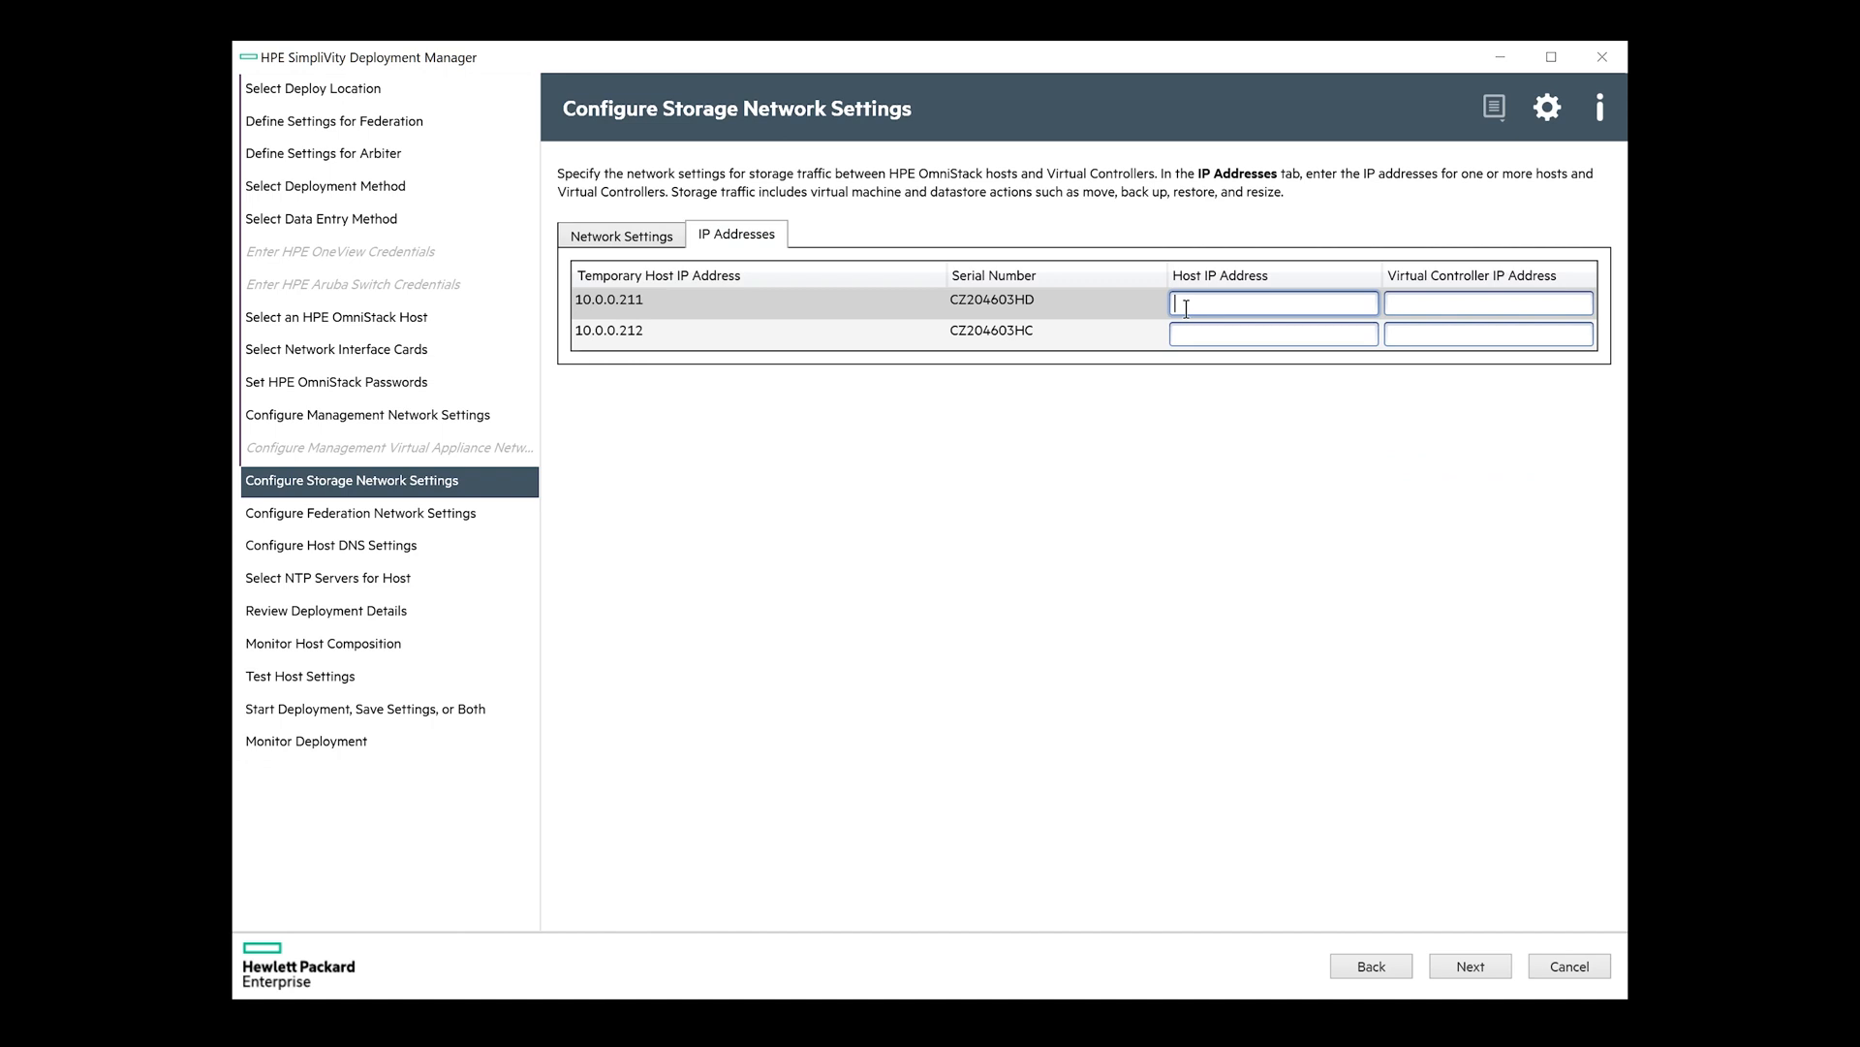
type("20.0.0.11")
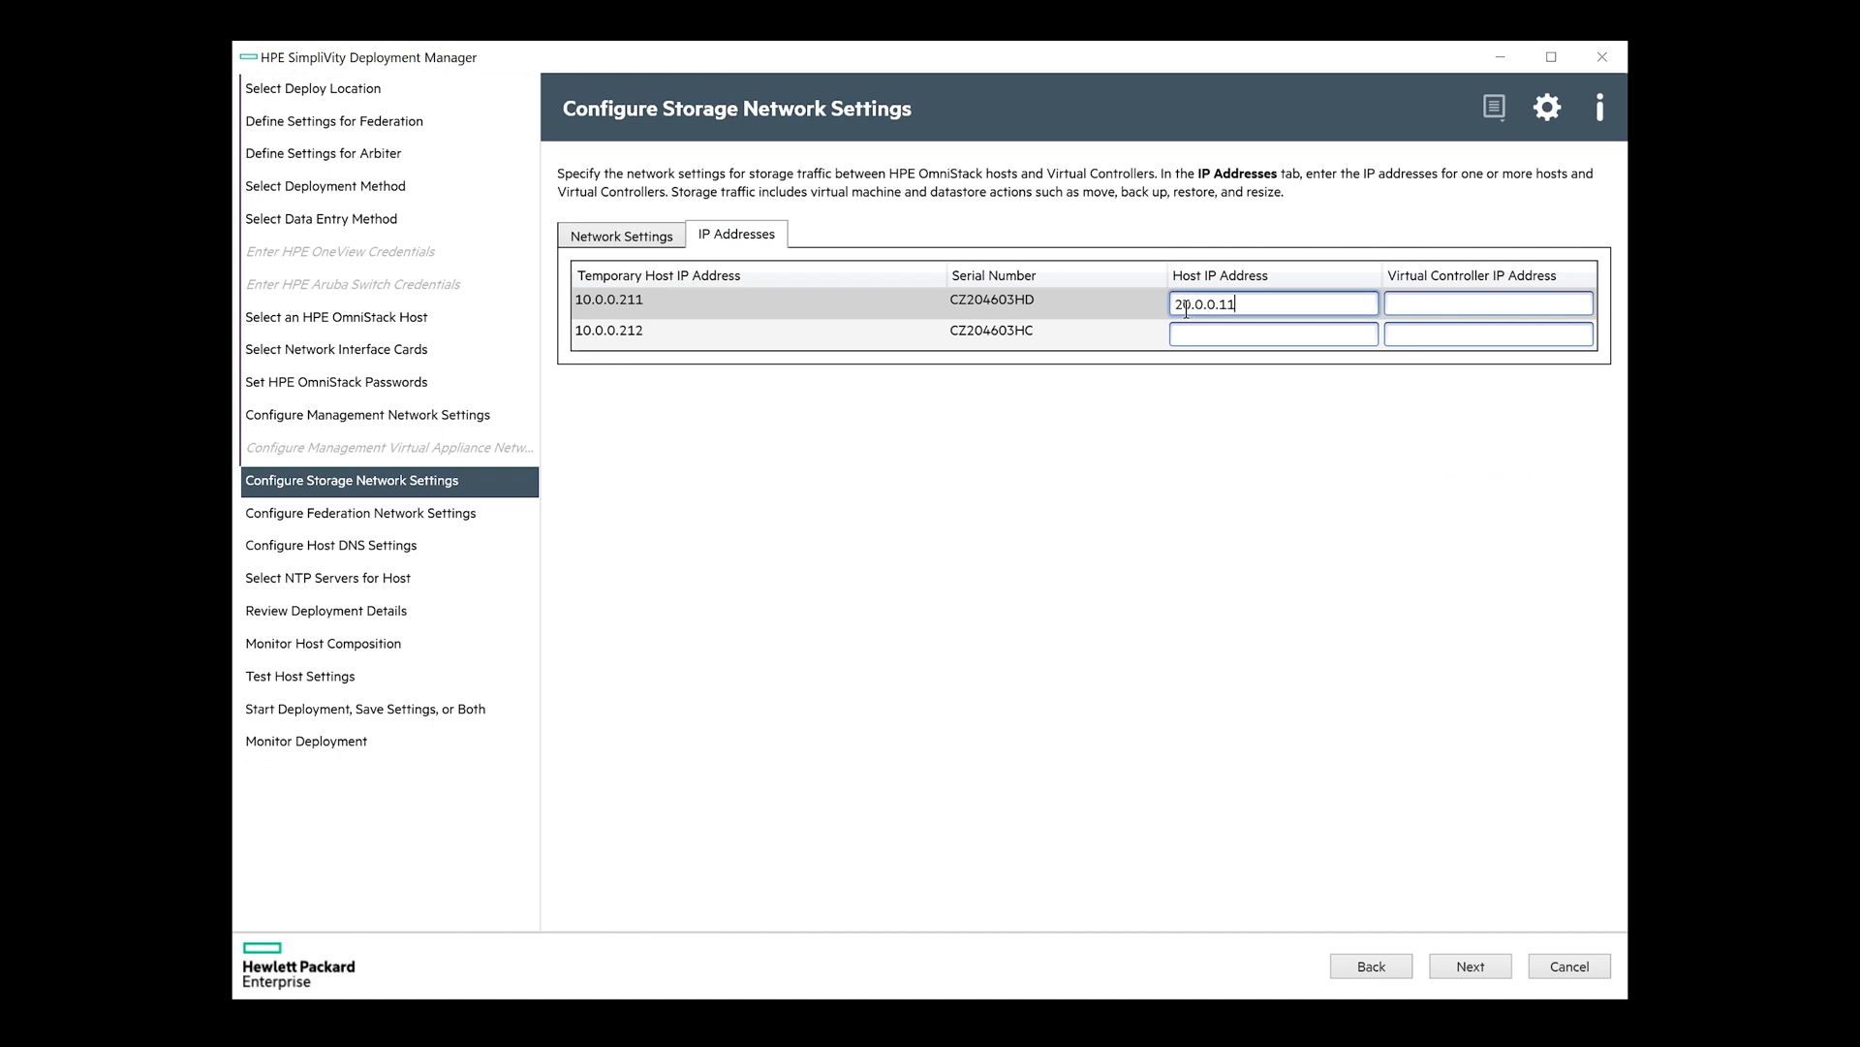
type("20.0.")
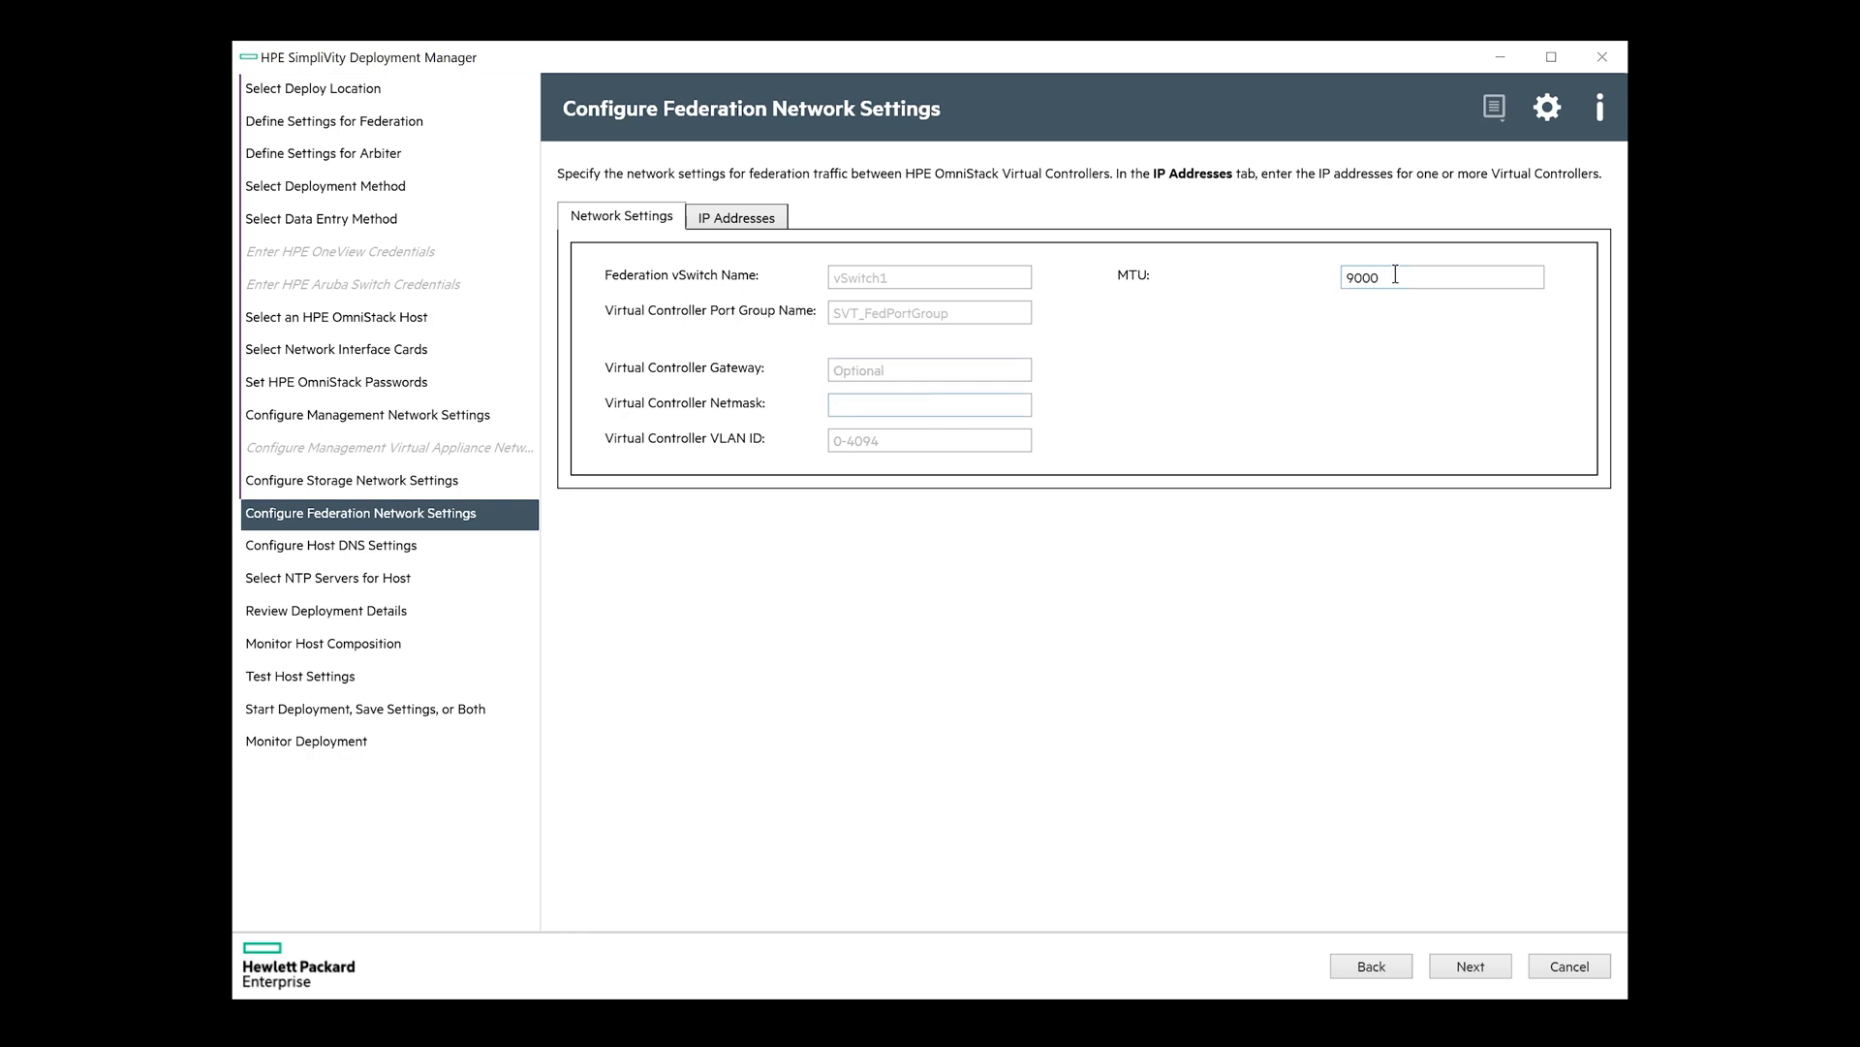
left_click(737, 215)
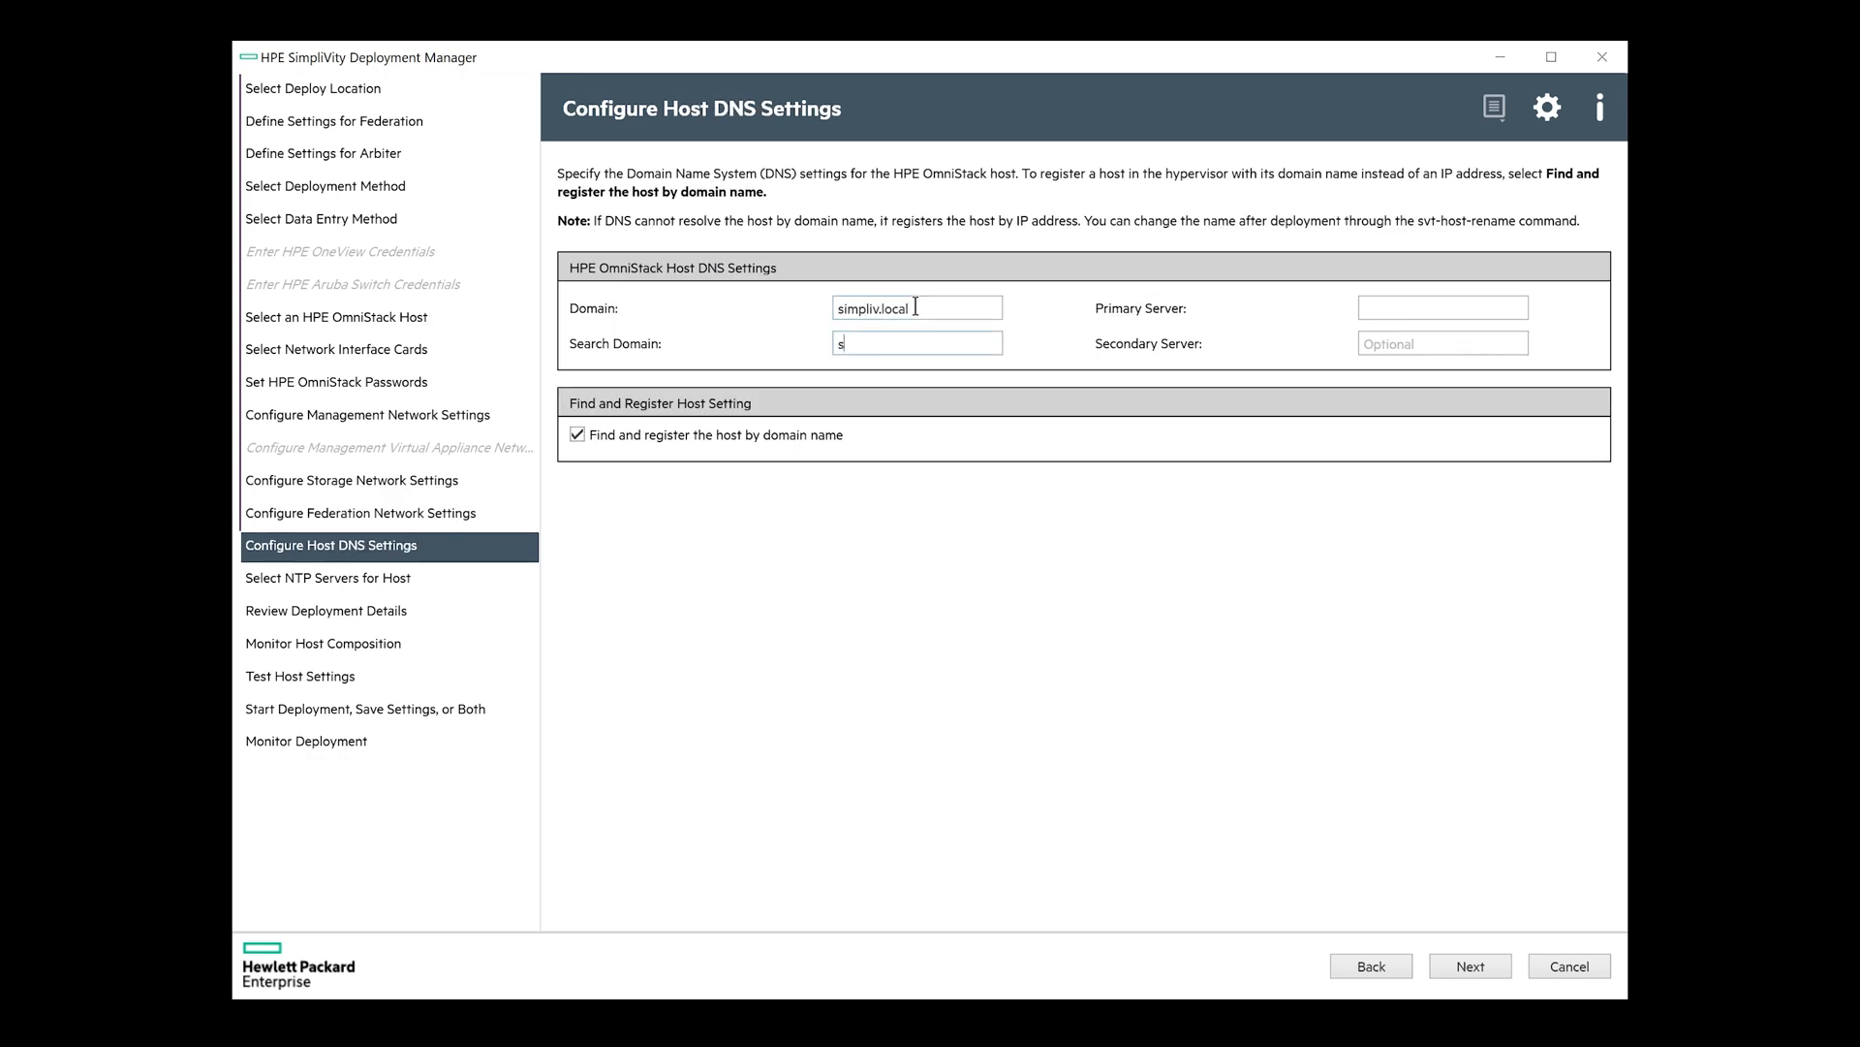
- Set DNS domain and search domain simpliv.local, primary server 10.0.0.1, without registering hosts by name
type("impliv.local")
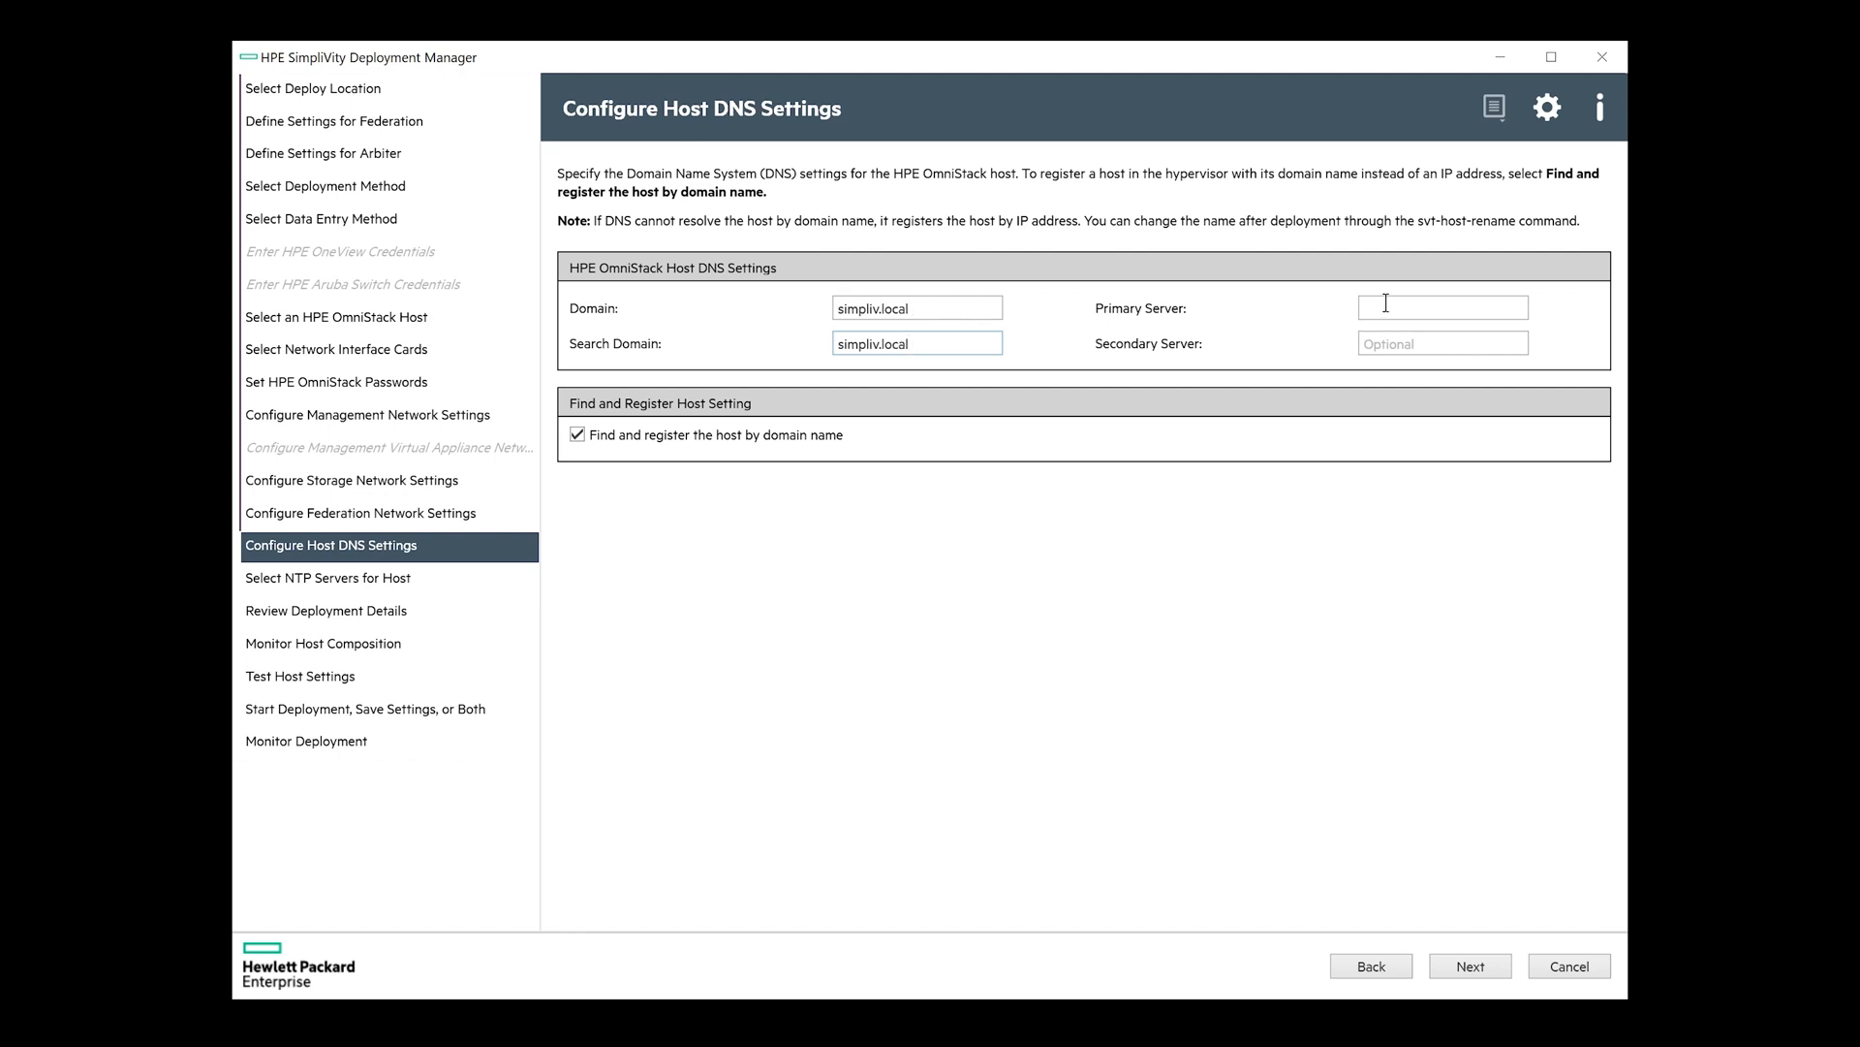
type("10.0.0.1")
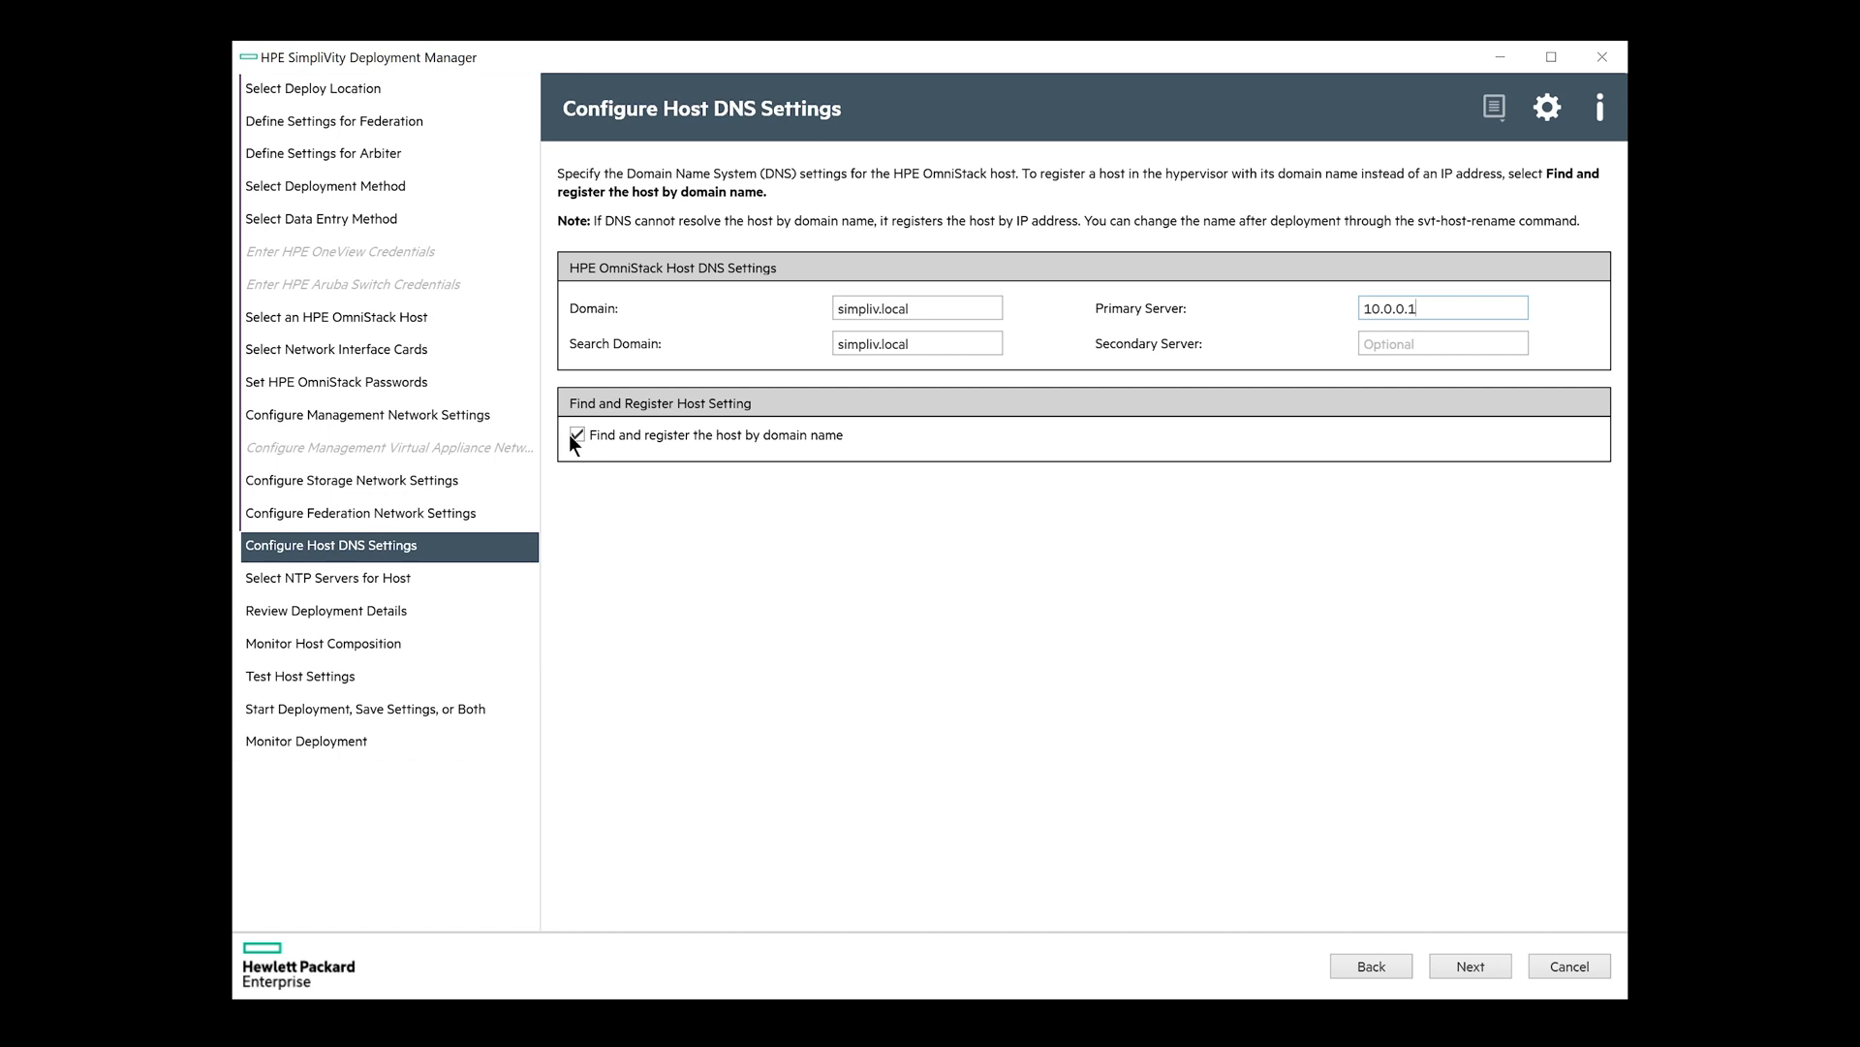
left_click(578, 434)
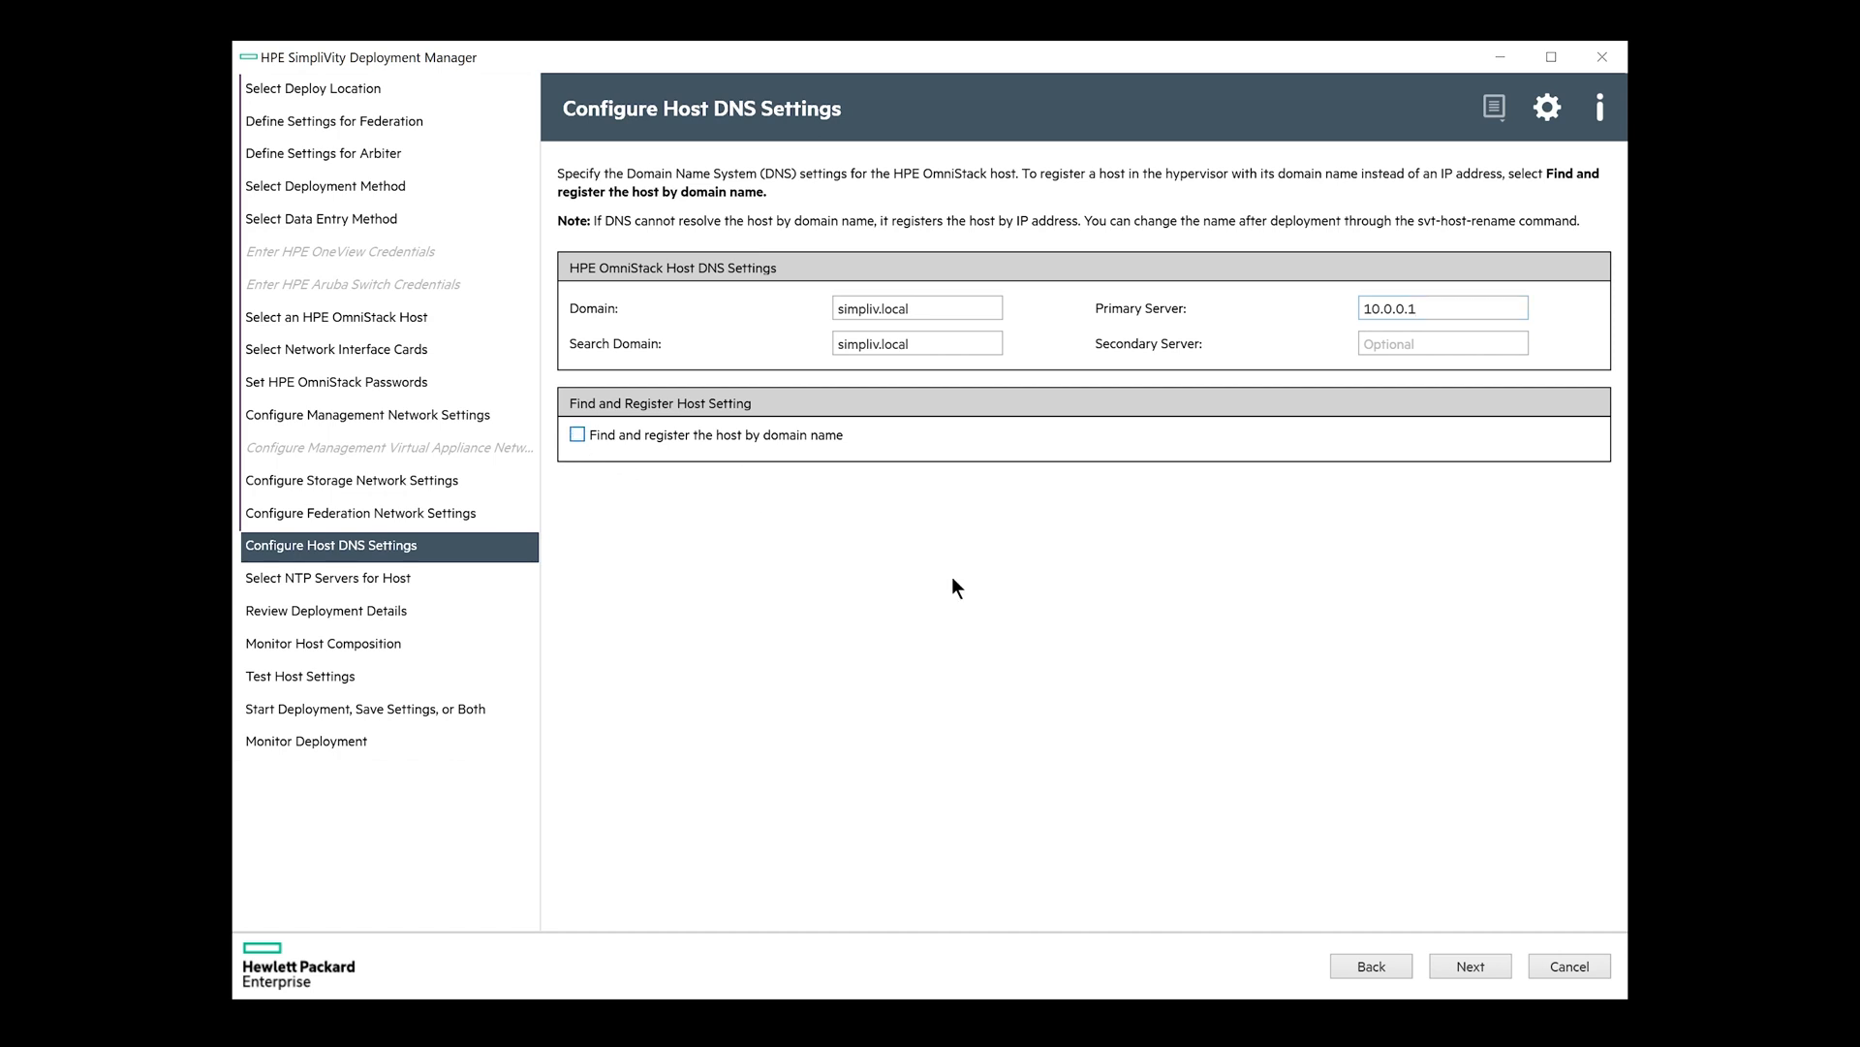
left_click(1469, 965)
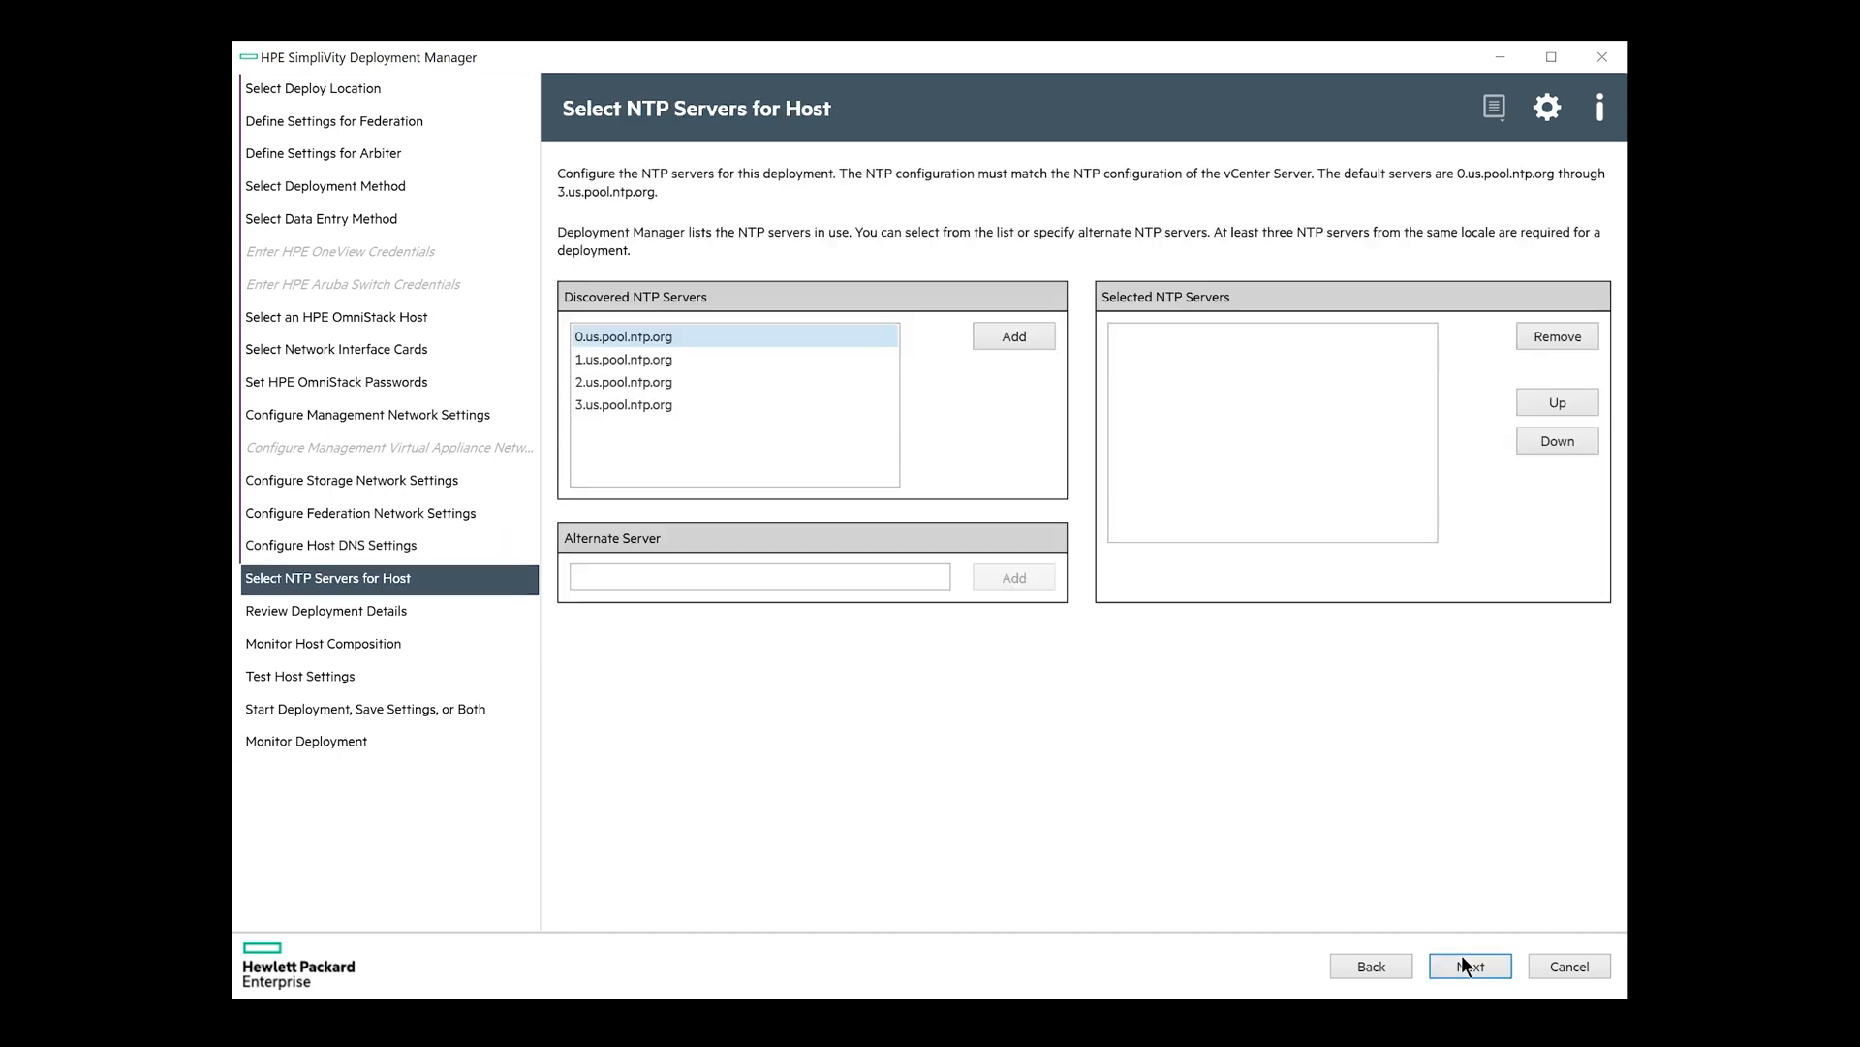
- Add the discovered us.pool.ntp.org servers, review both hosts' details and start the host settings tests
left_click(1011, 335)
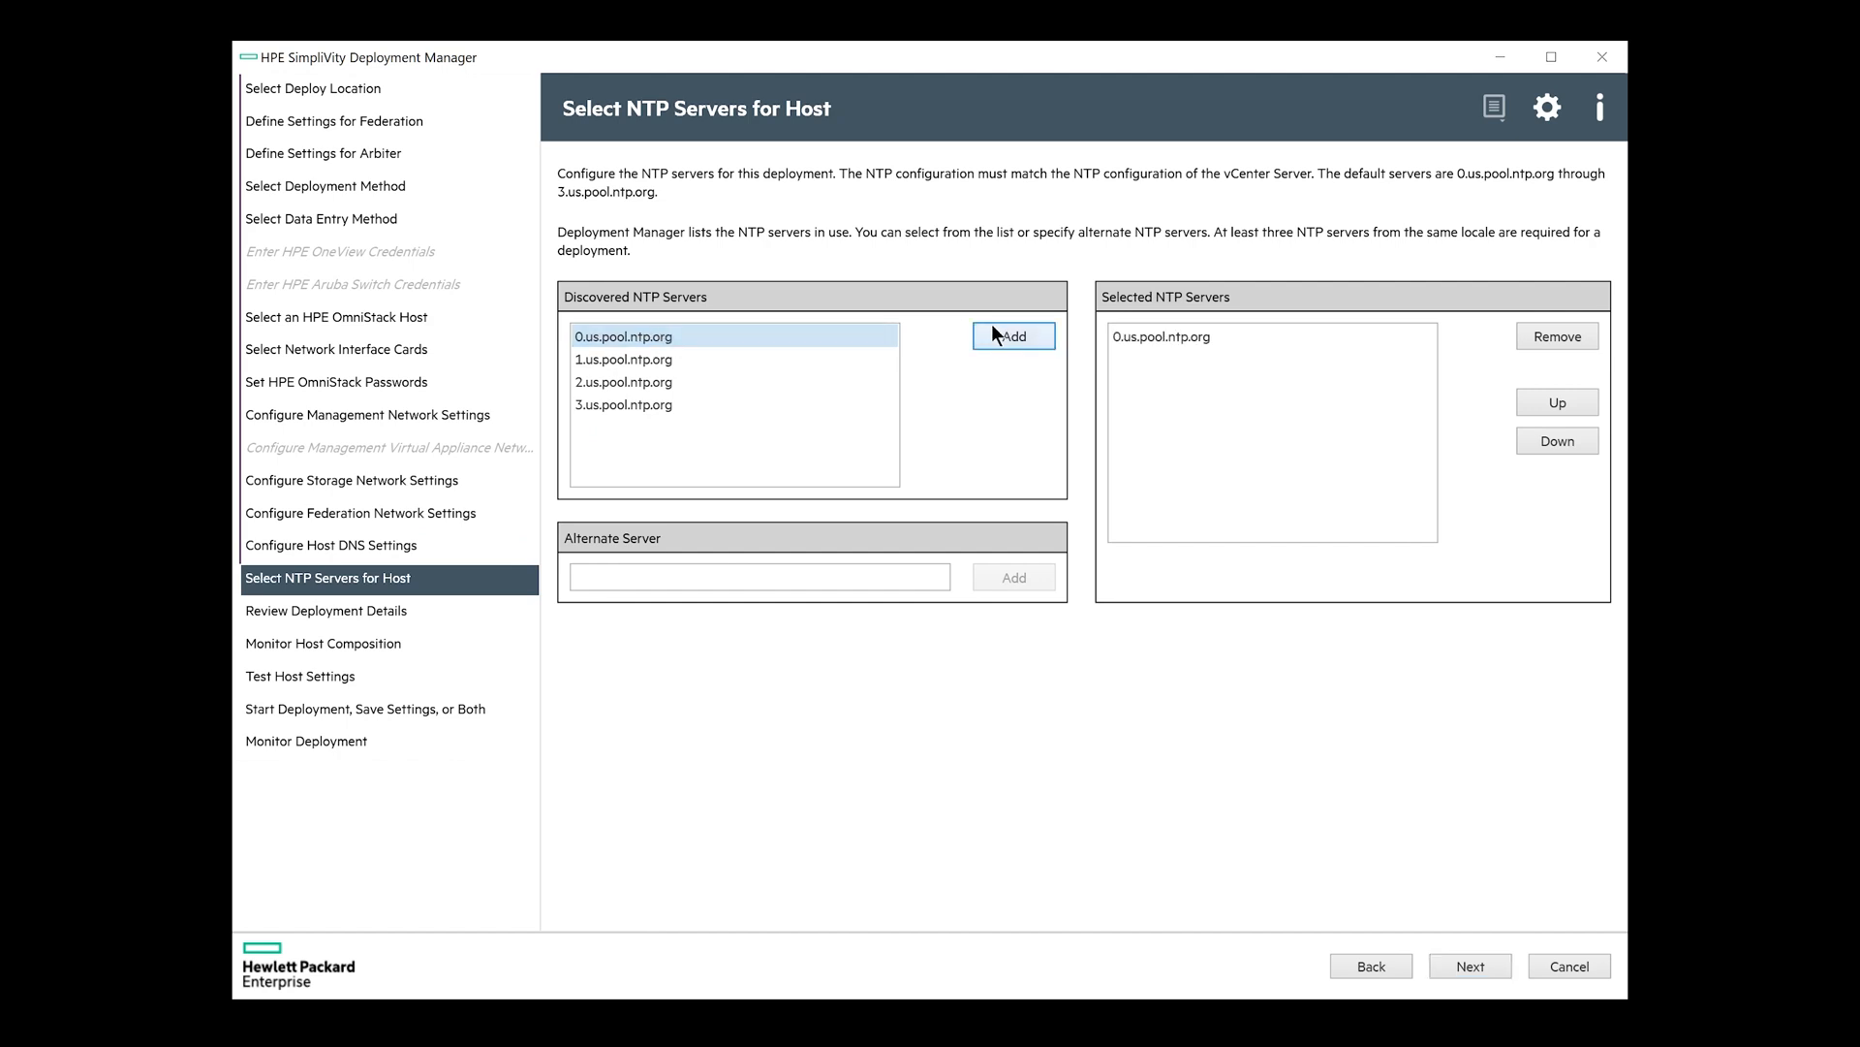
left_click(1012, 335)
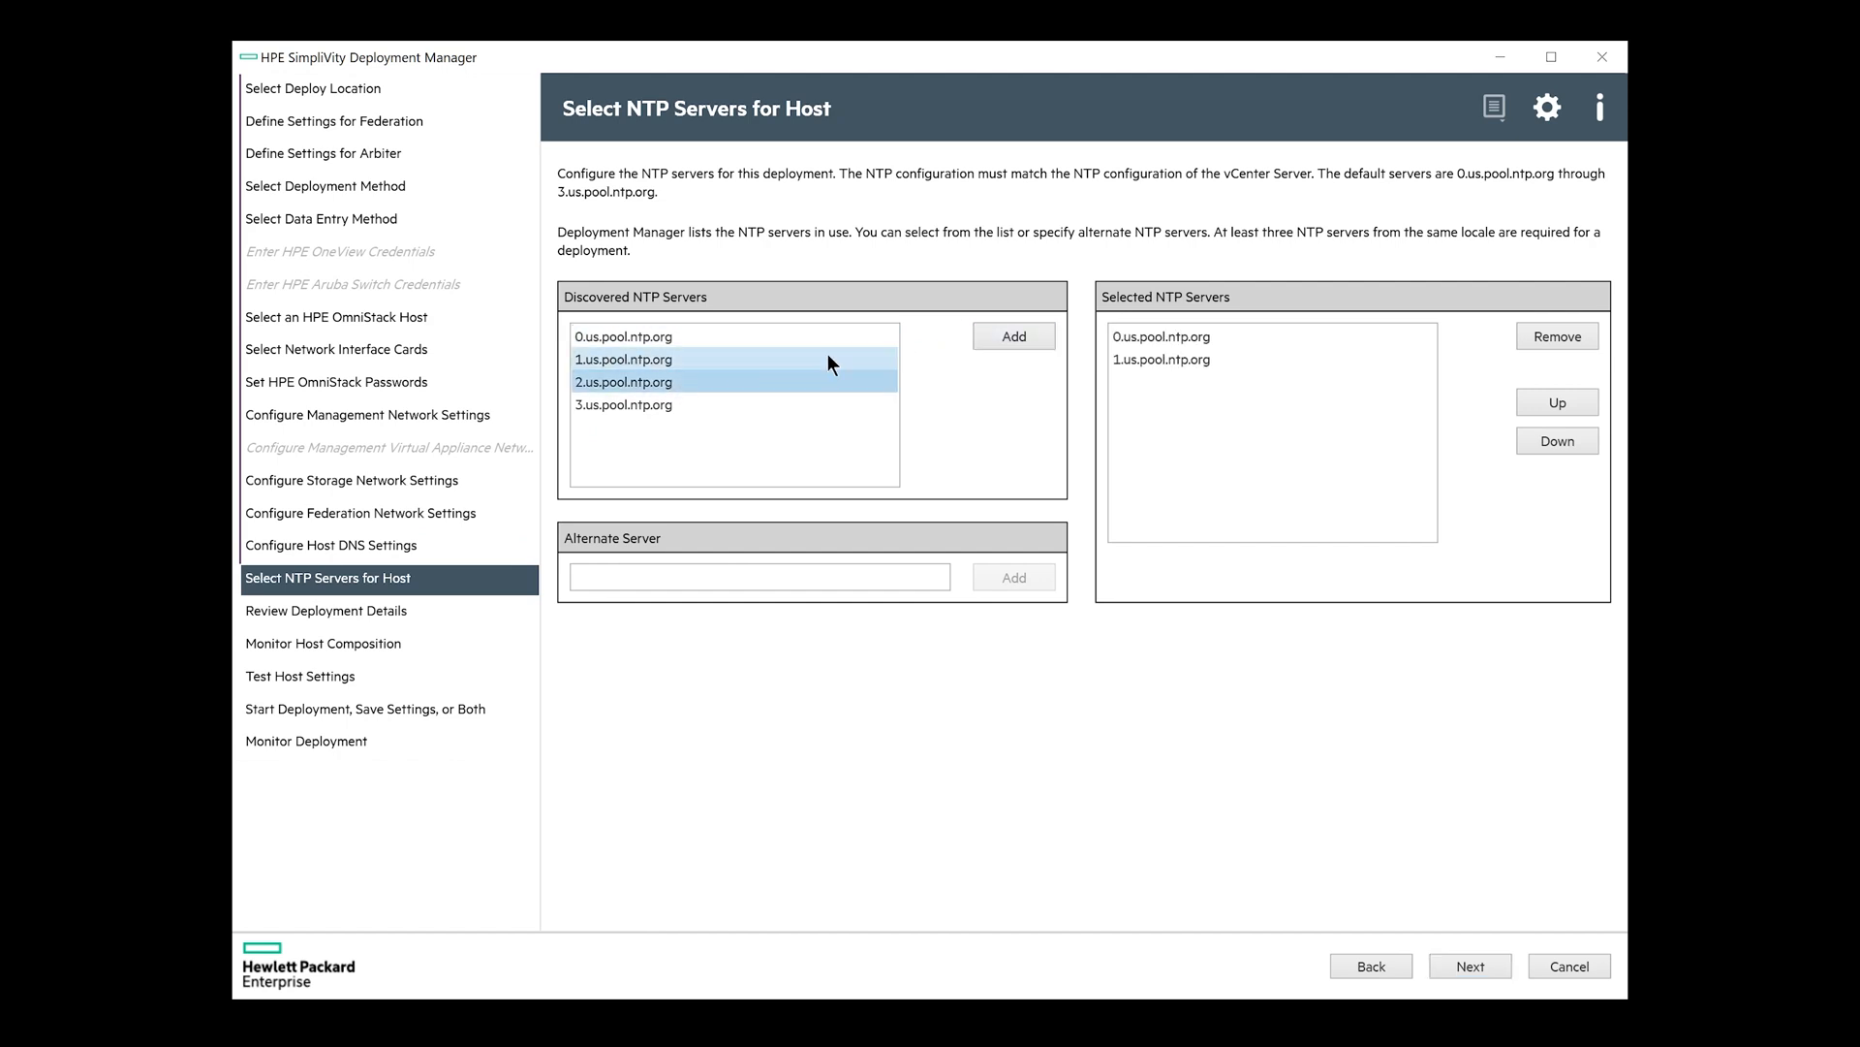
left_click(1469, 965)
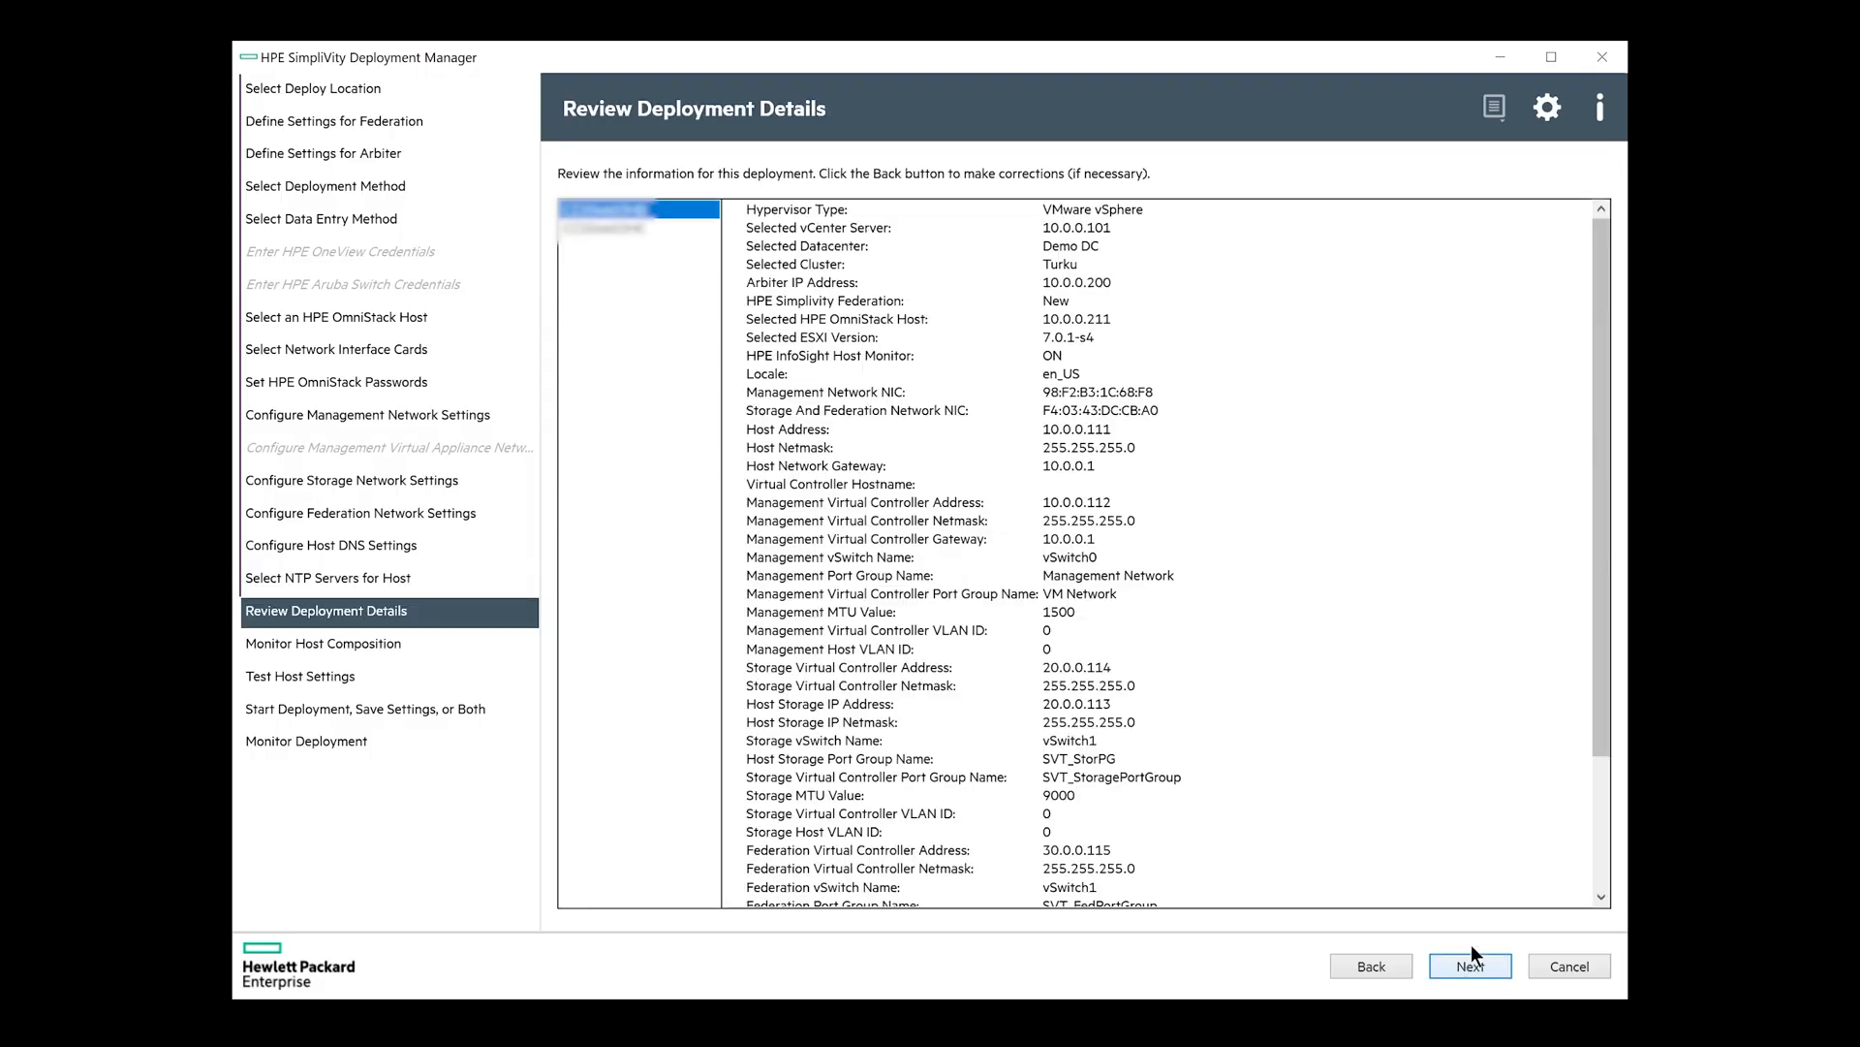
left_click(638, 229)
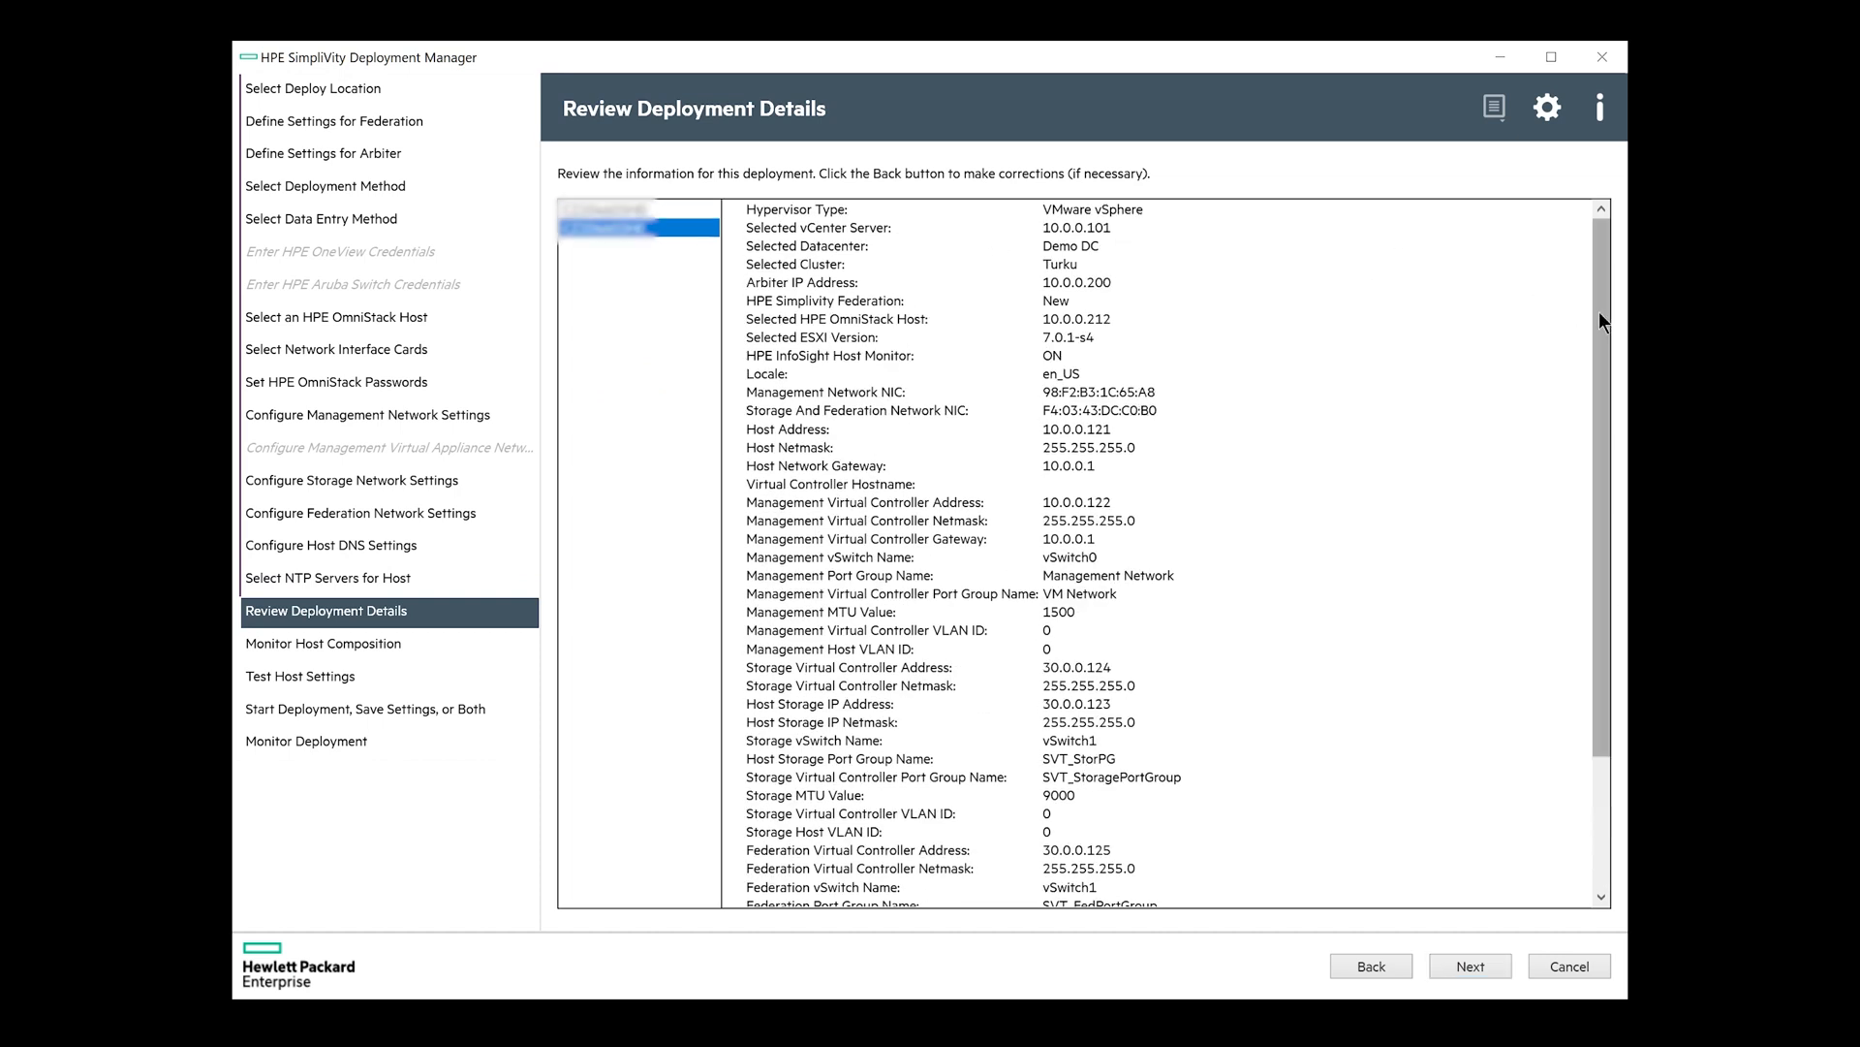
left_click(1469, 965)
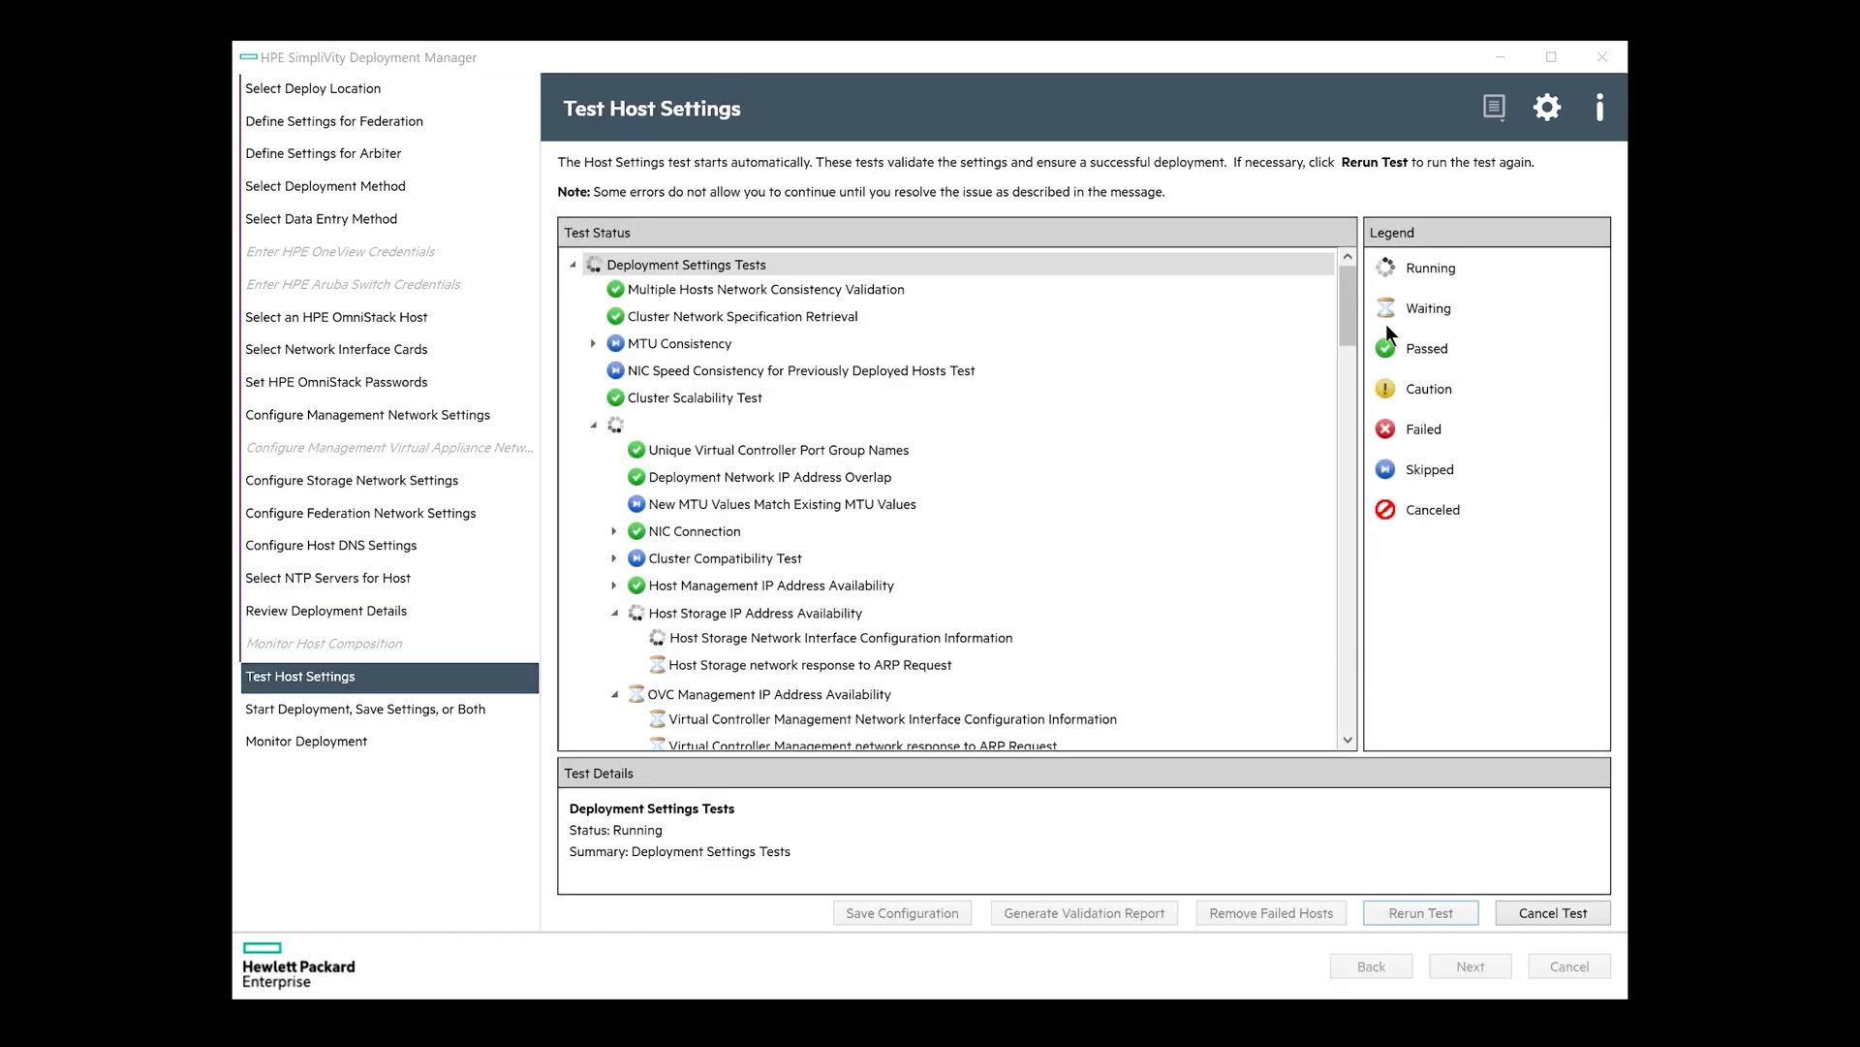
- Read details of the Cluster Compatibility, New MTU Values and accelerator-card tests, then proceed to Start Deployment
scroll("down", 3)
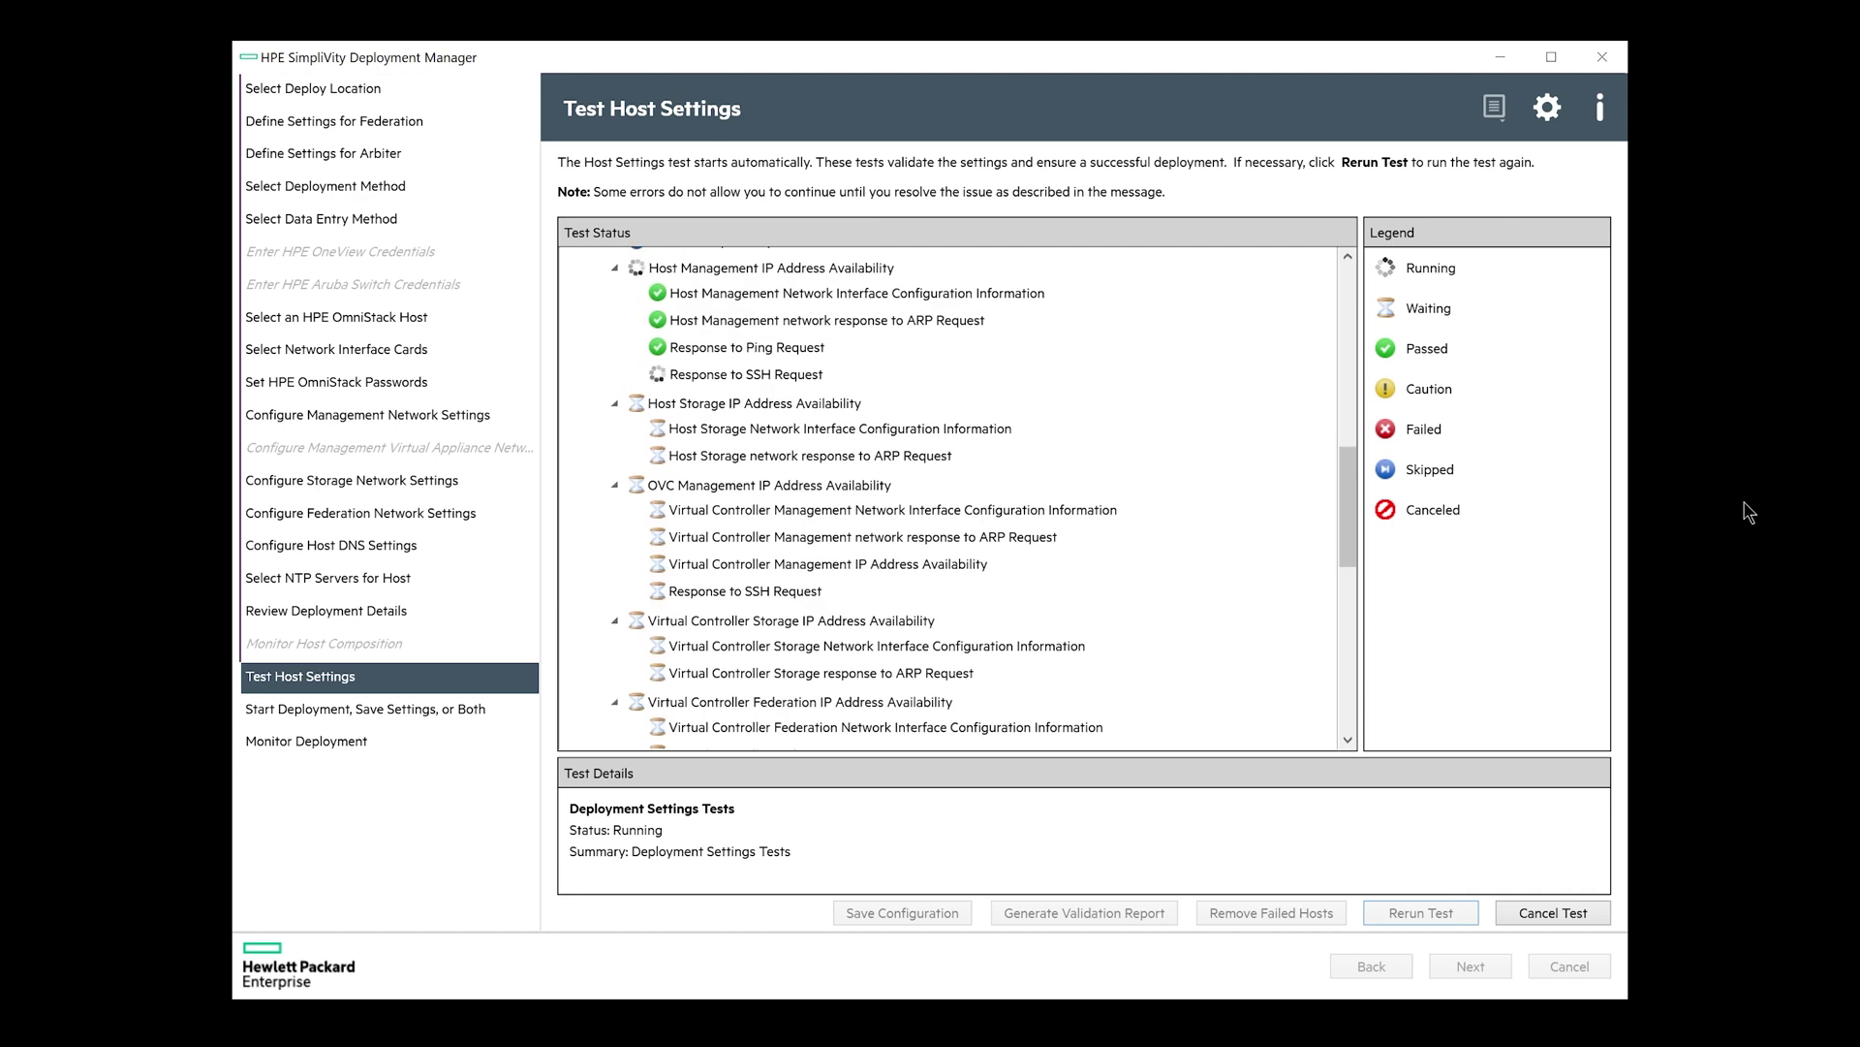
left_click(681, 343)
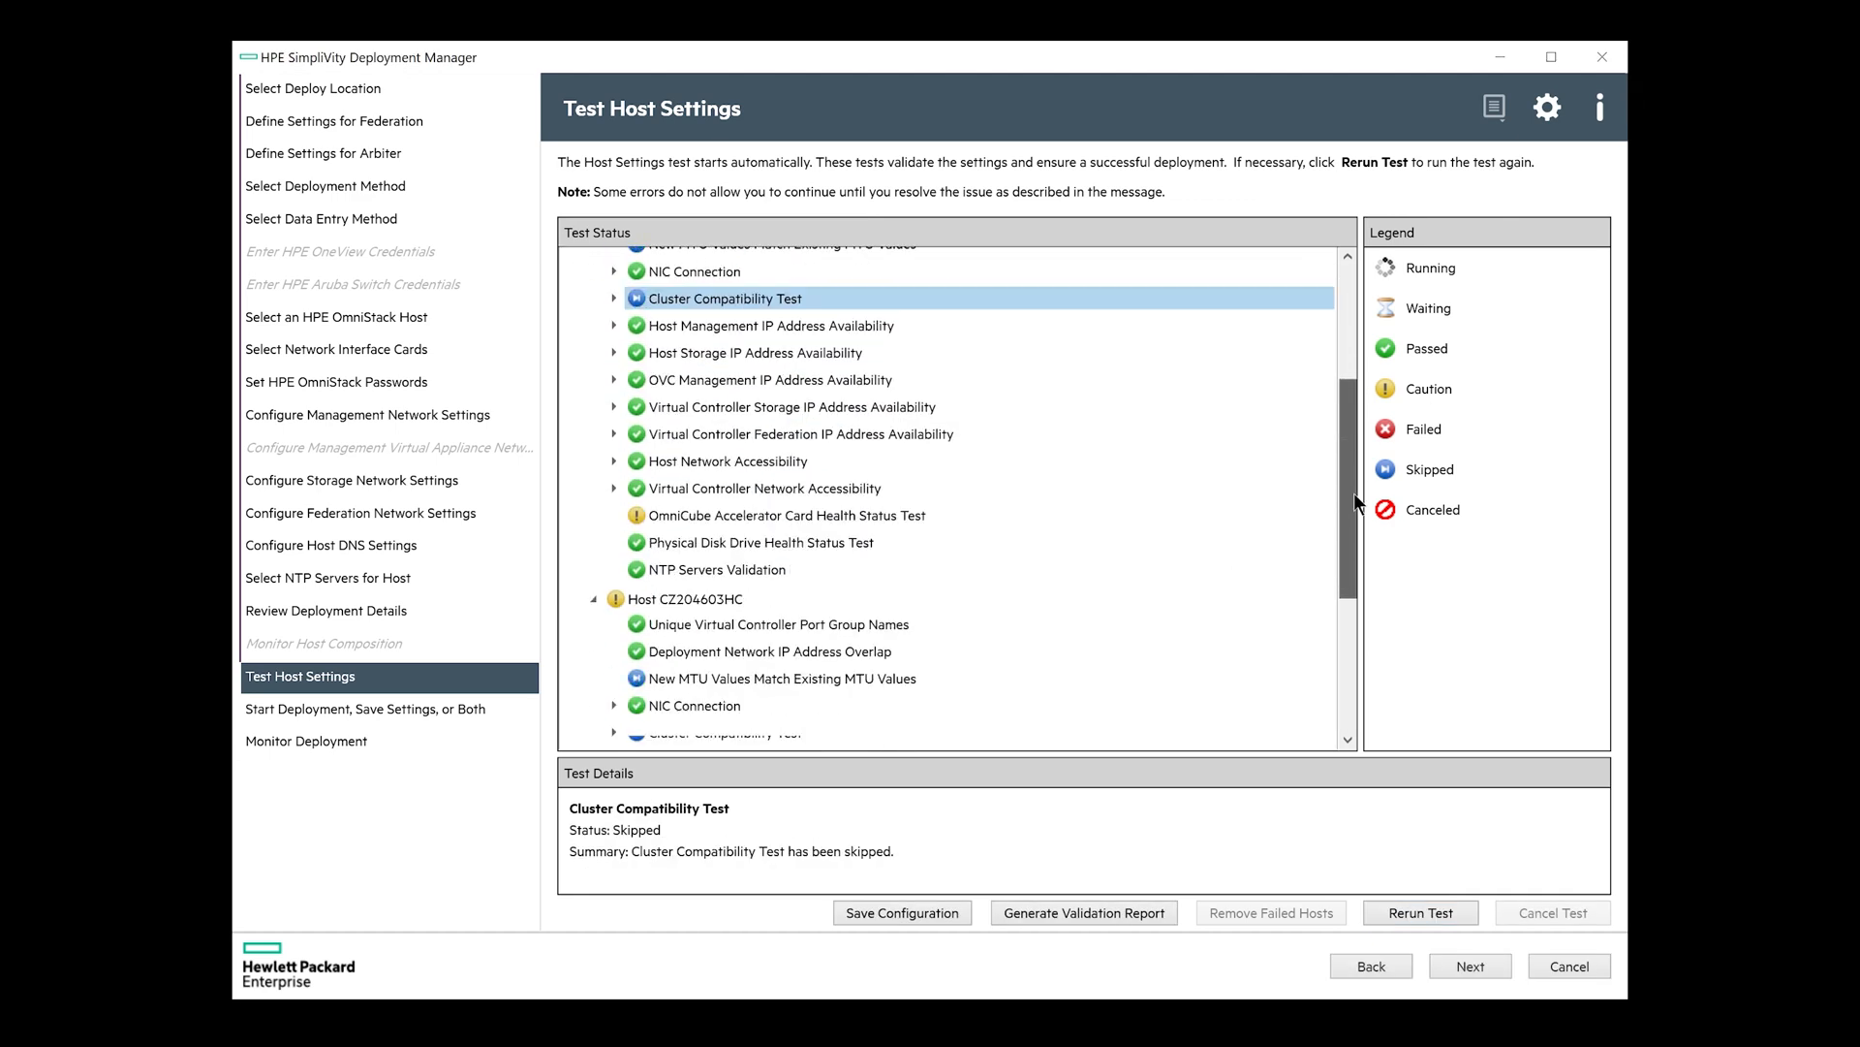
left_click(785, 514)
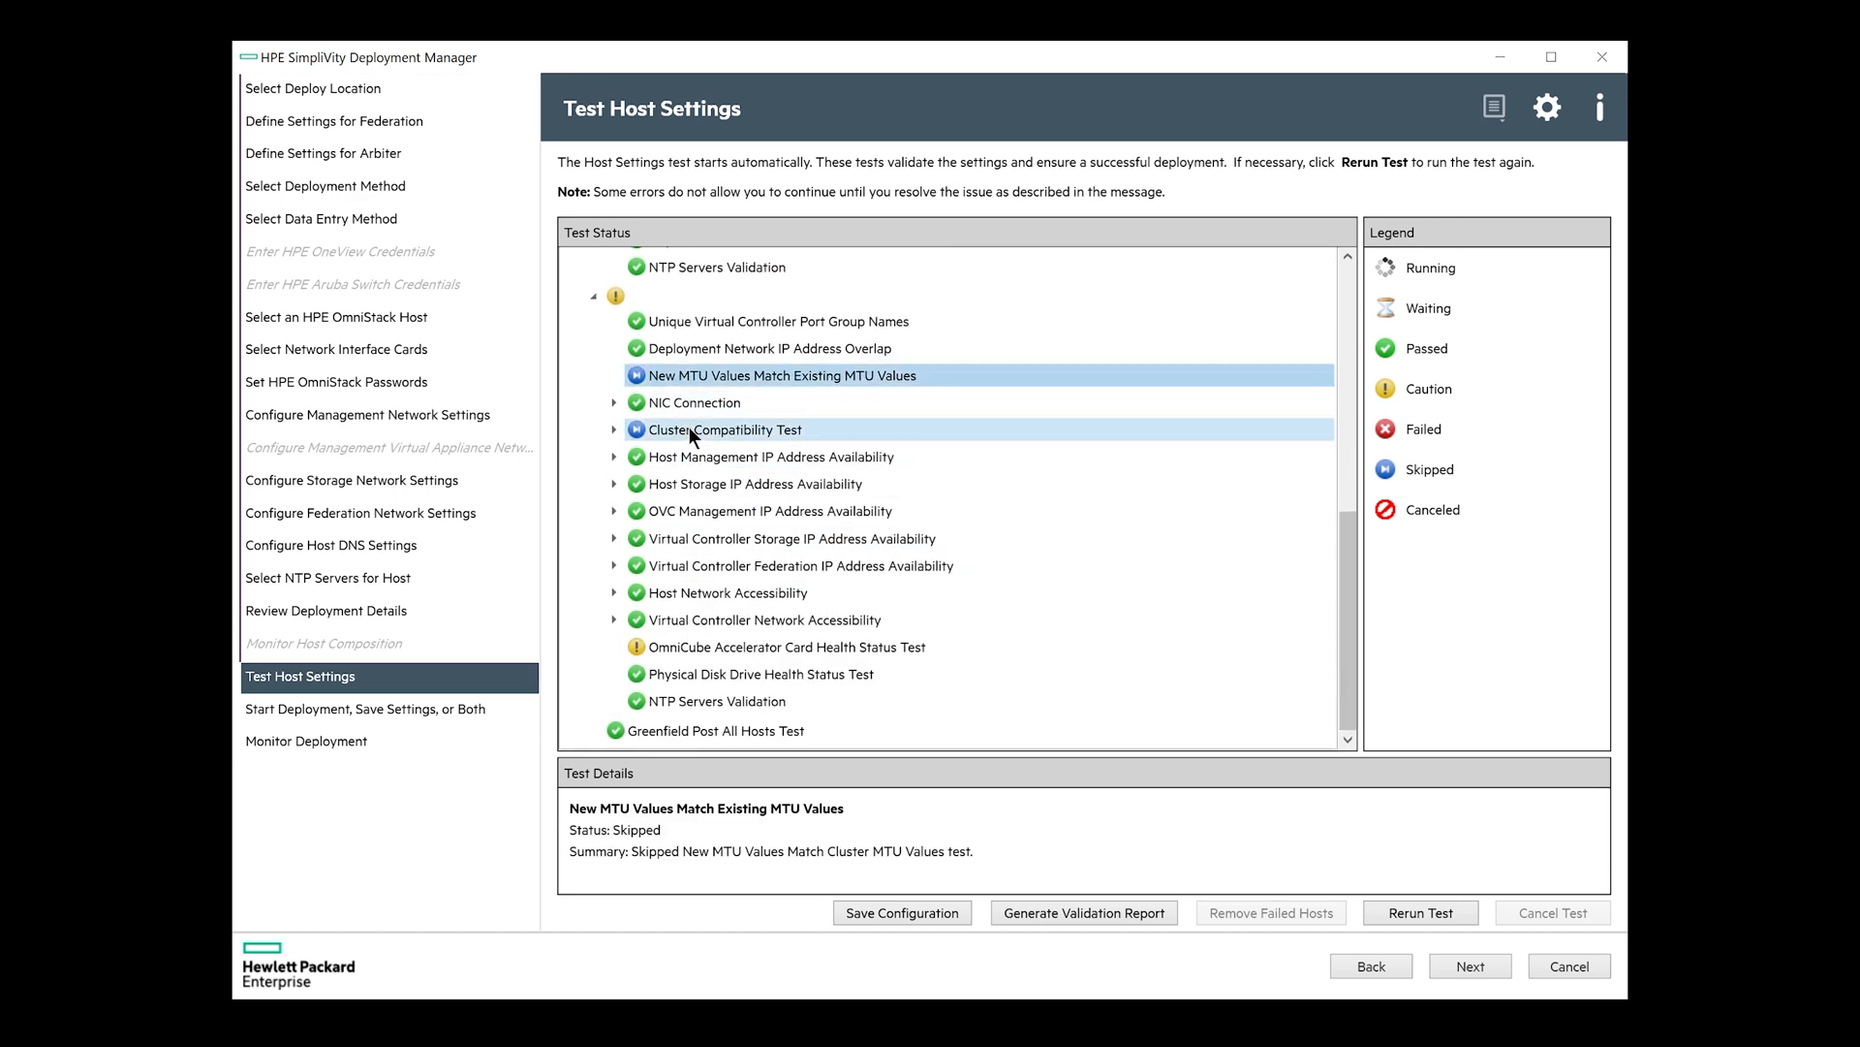
left_click(783, 647)
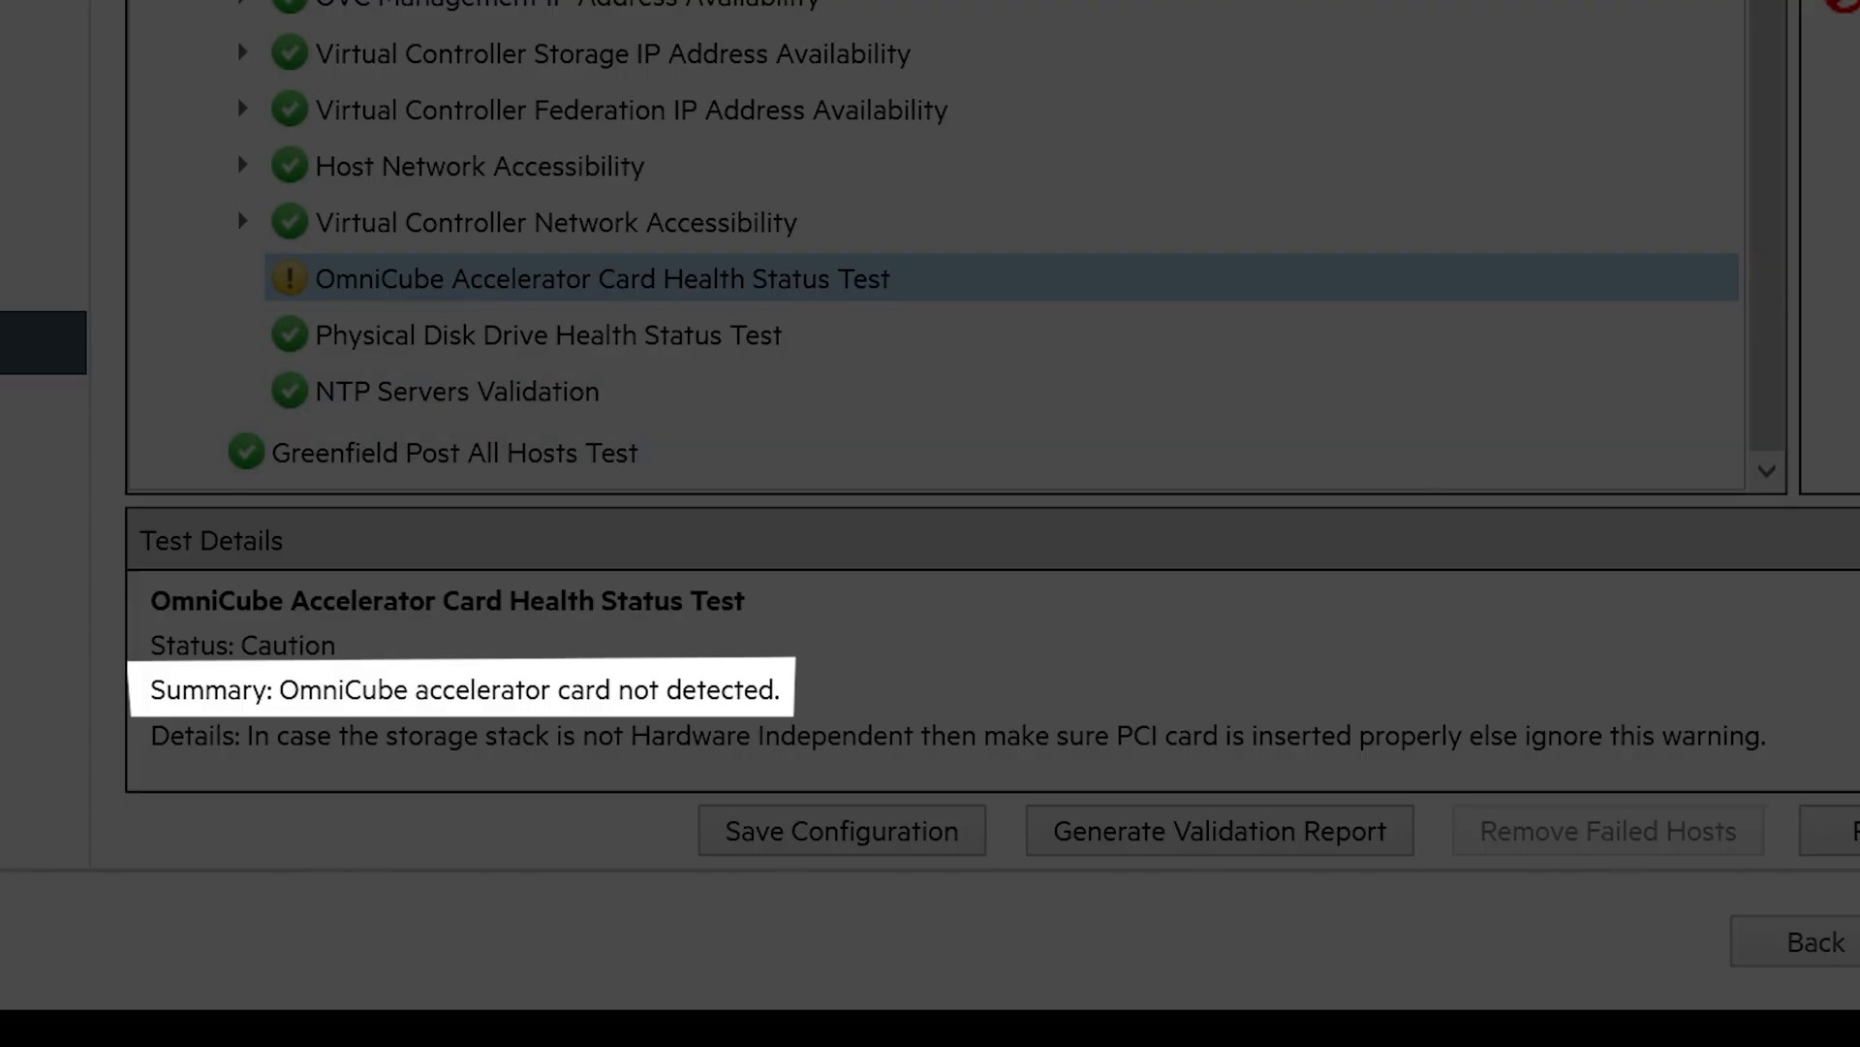
left_click(1448, 324)
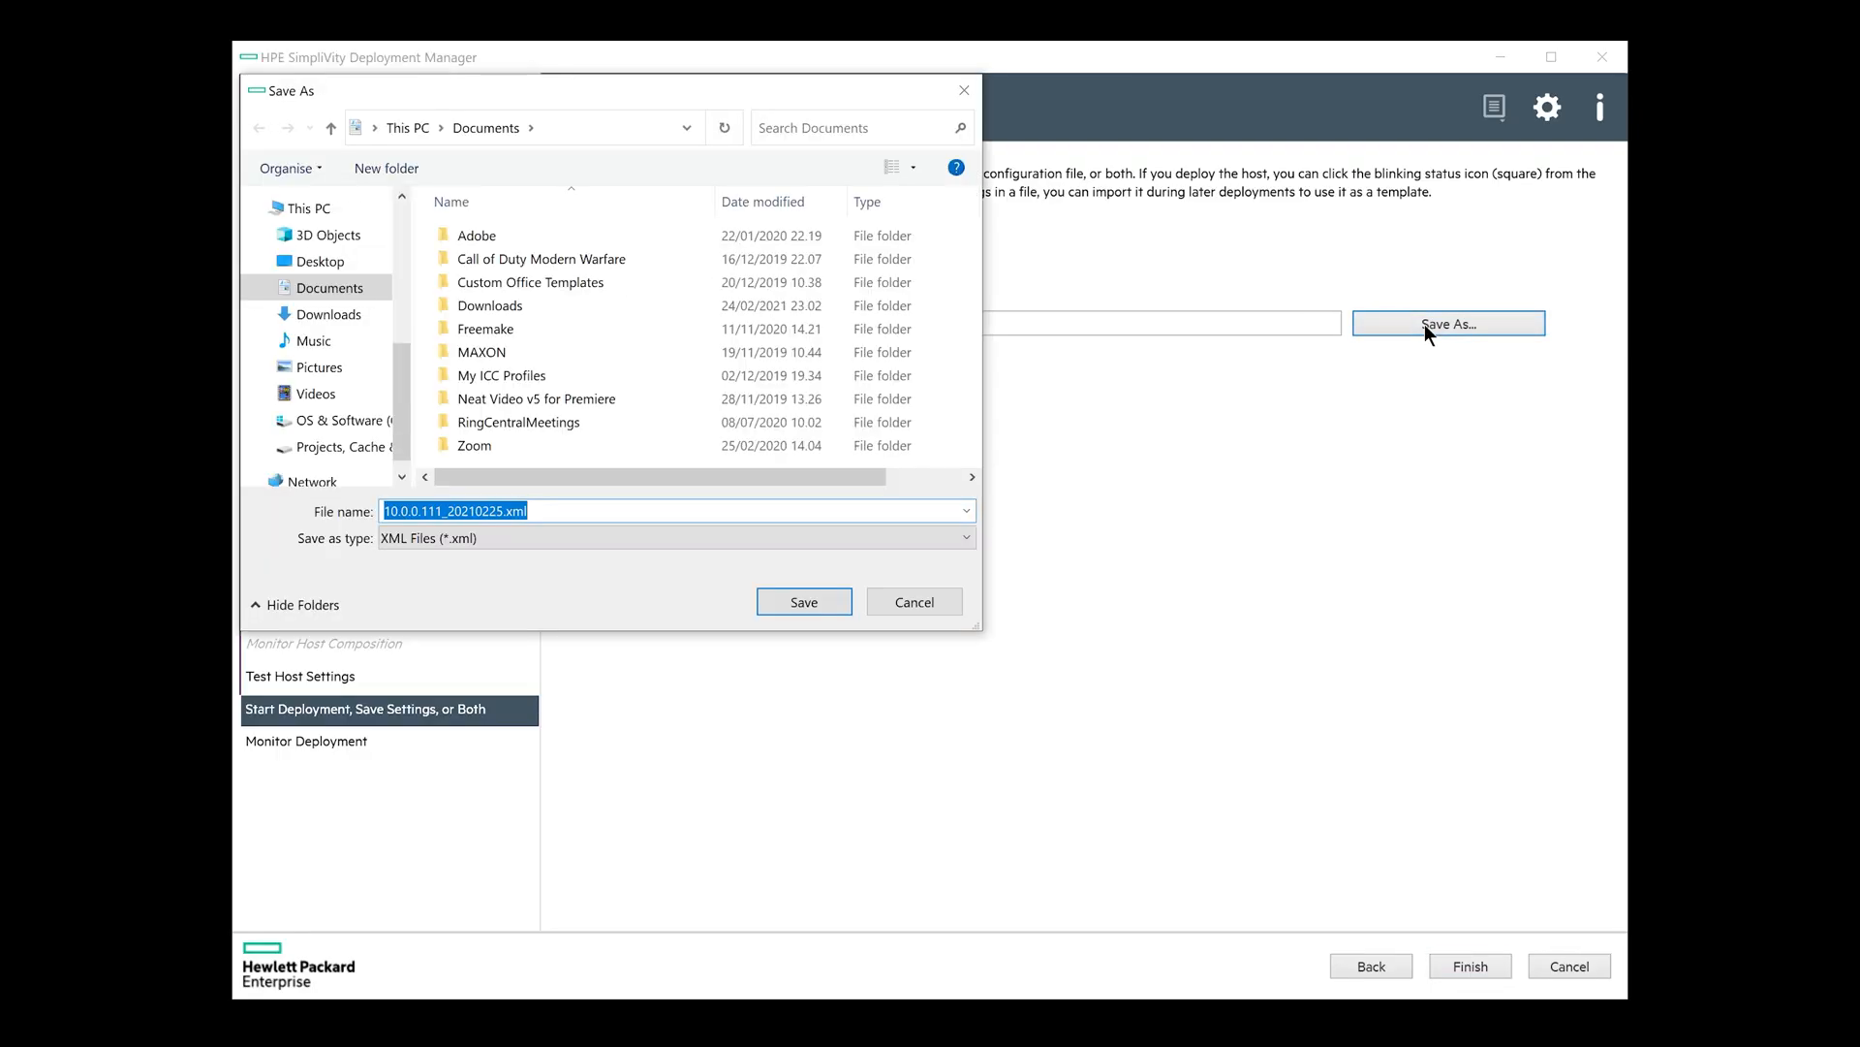
- Save valid_config_new.xml into Desktop\SimpliVity Software and finish the wizard to start deployment
left_click(318, 262)
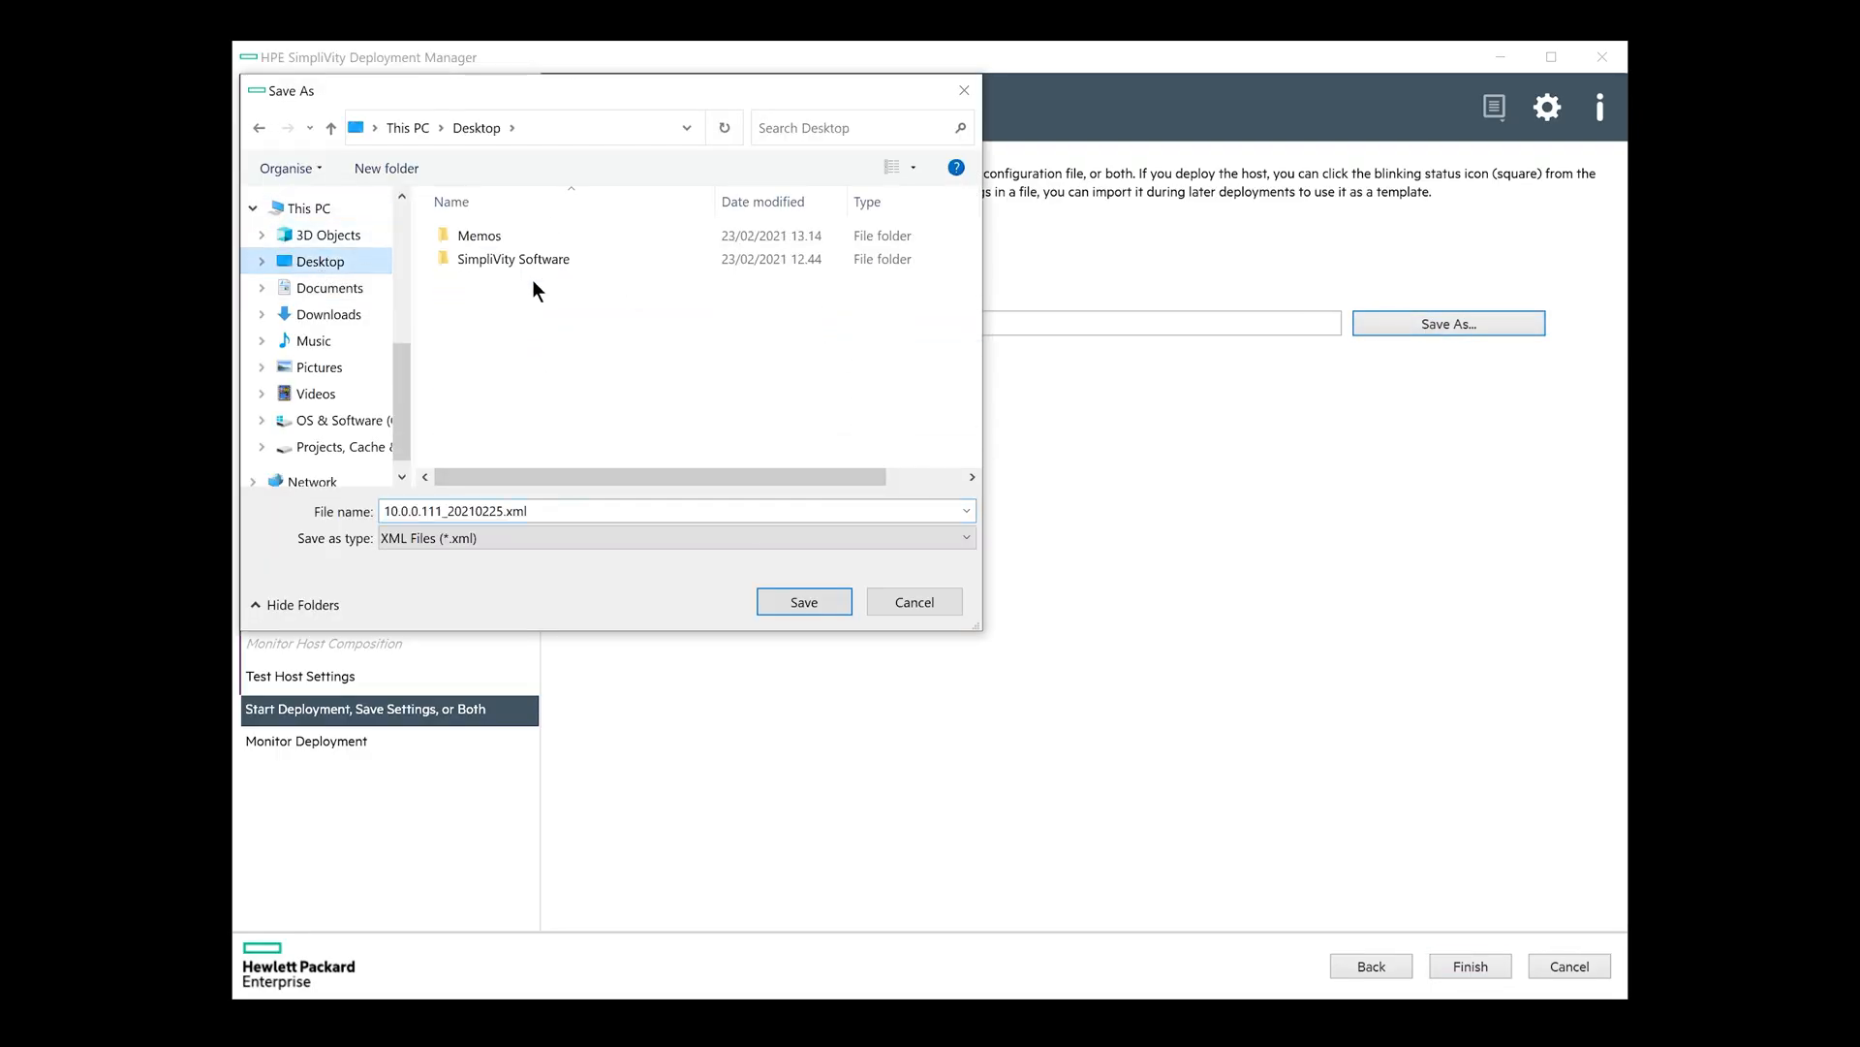
double_click(513, 258)
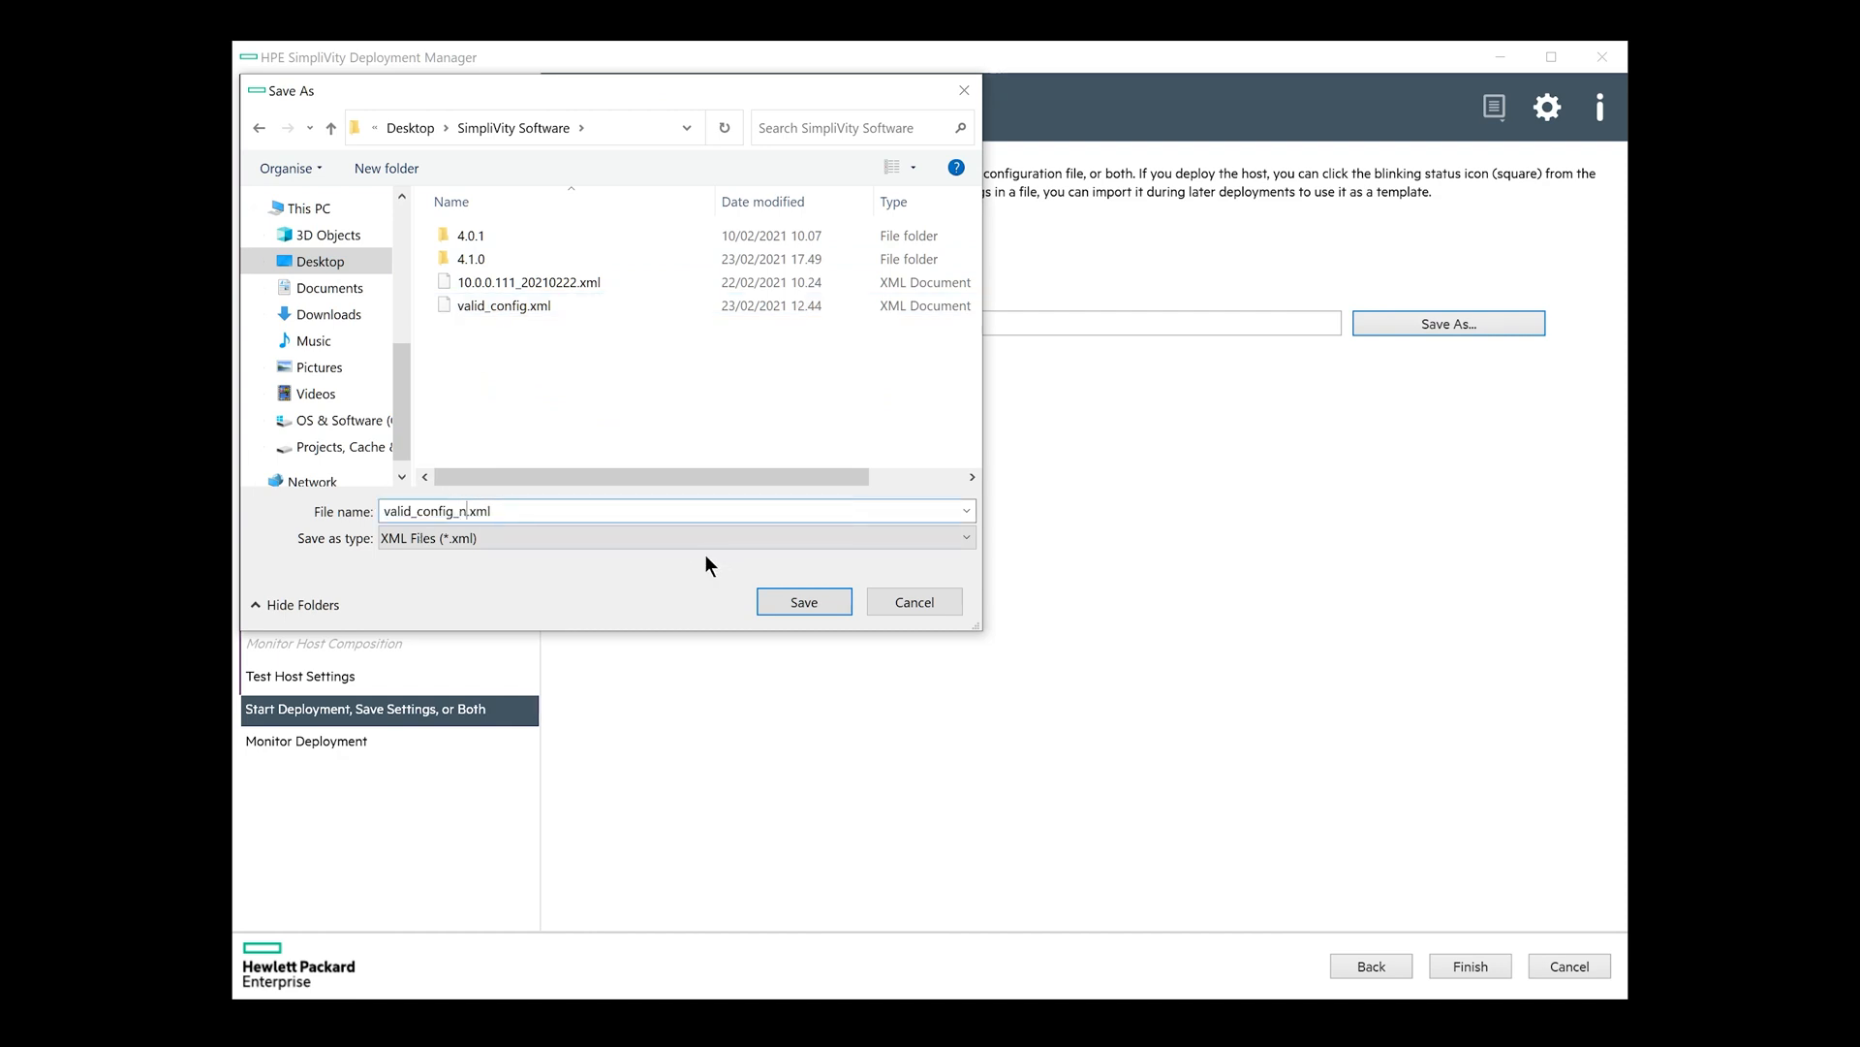
left_click(802, 601)
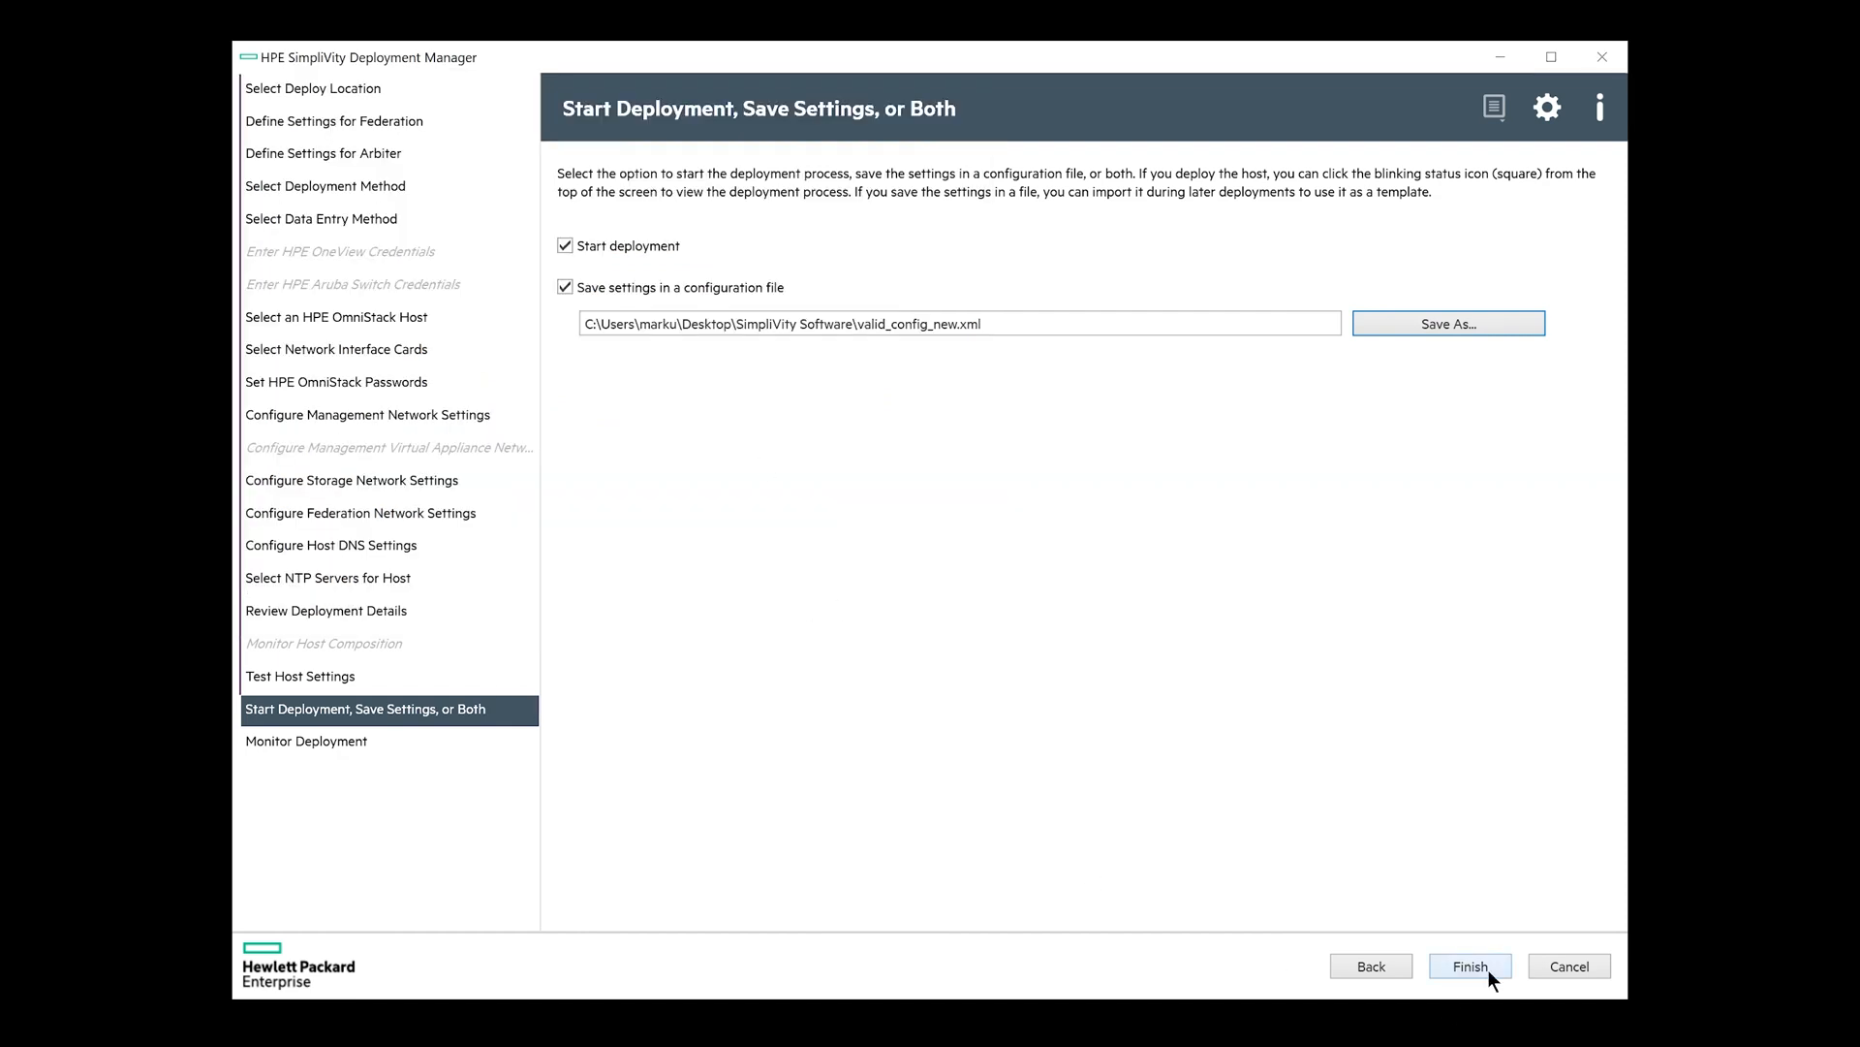
left_click(1469, 965)
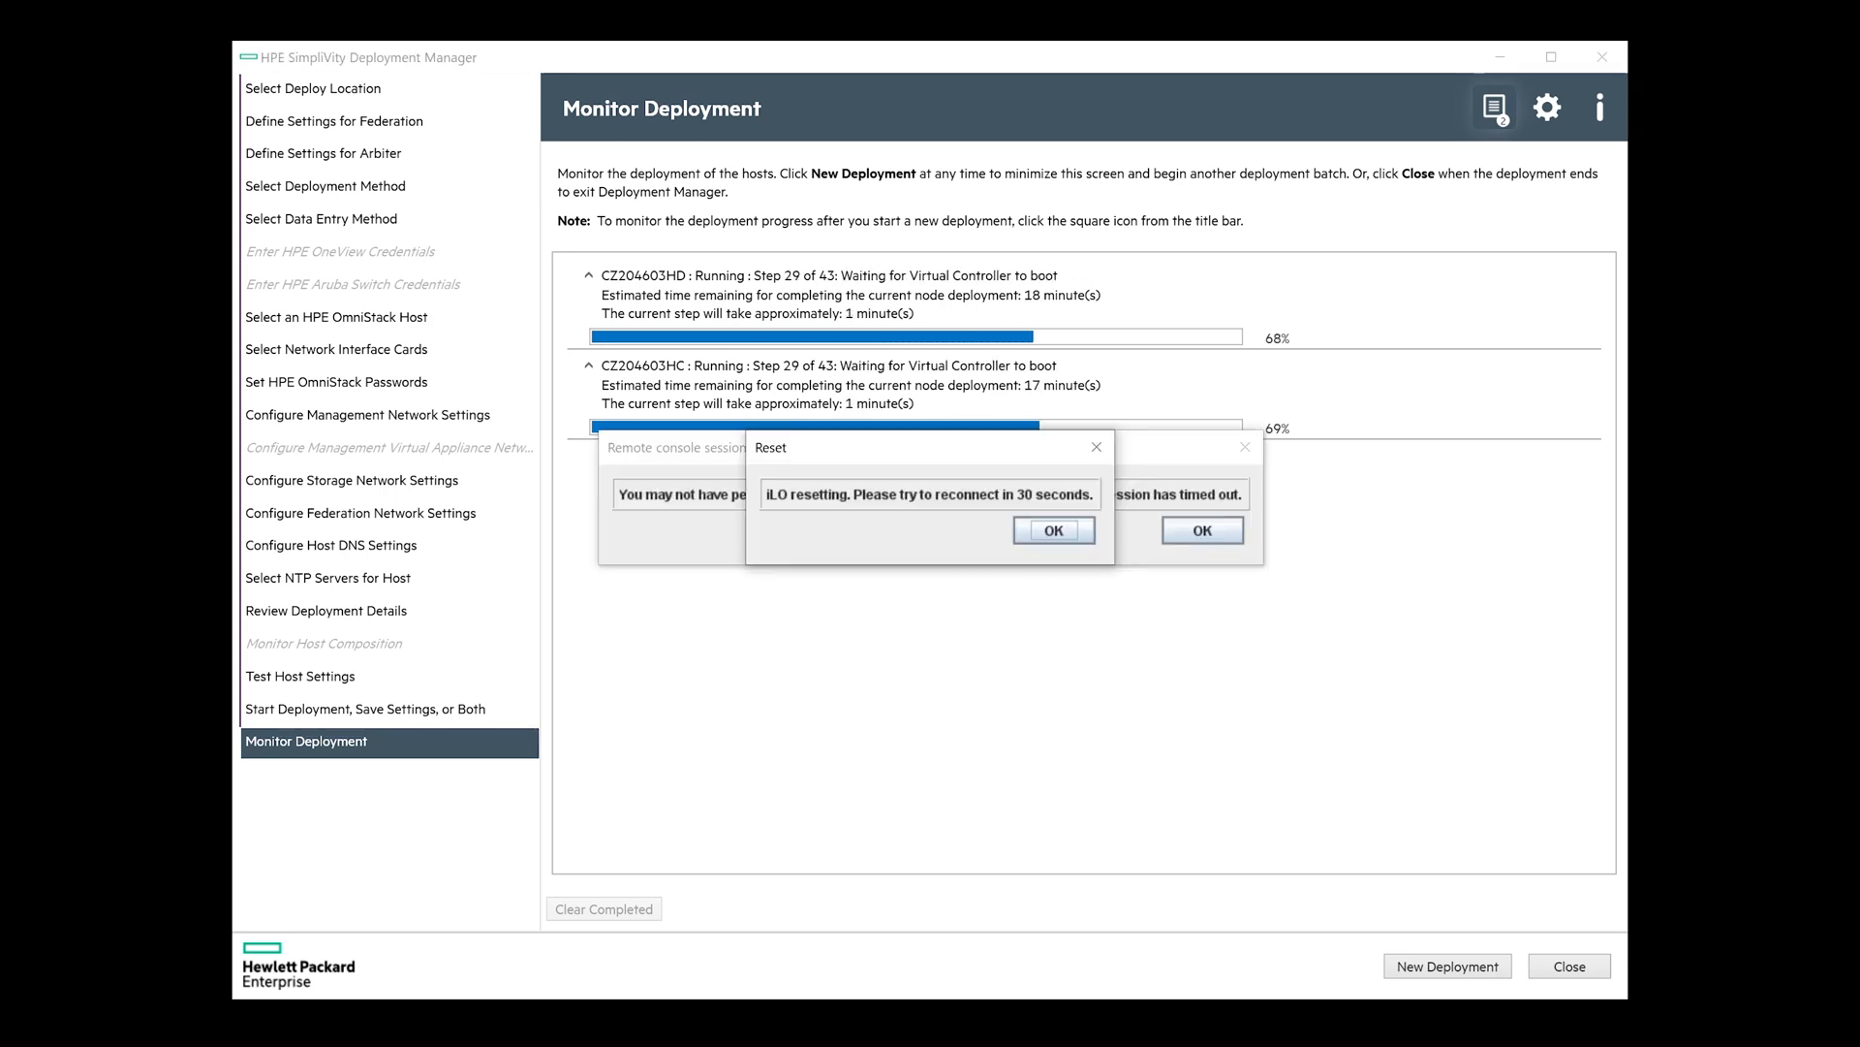
- Dismiss the iLO Reset warning and close the Choose Disk Image File dialog in the remote console
left_click(1050, 529)
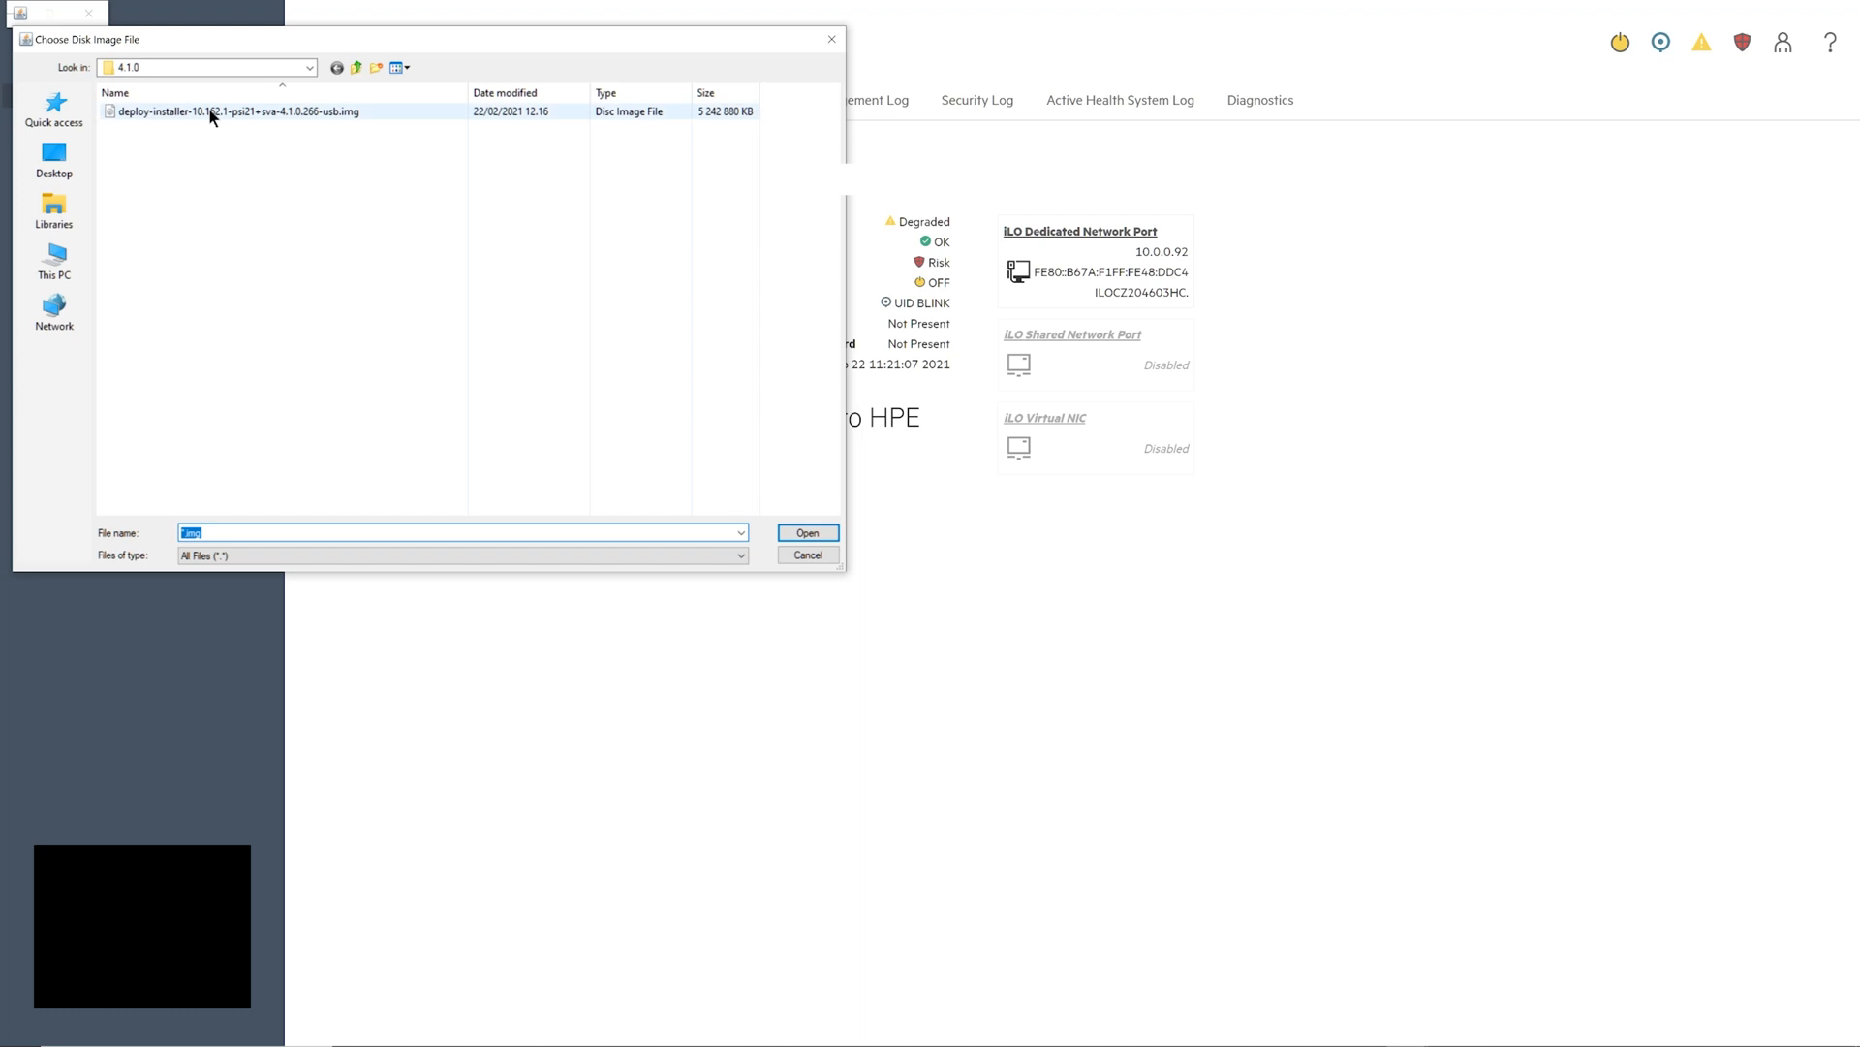
left_click(806, 532)
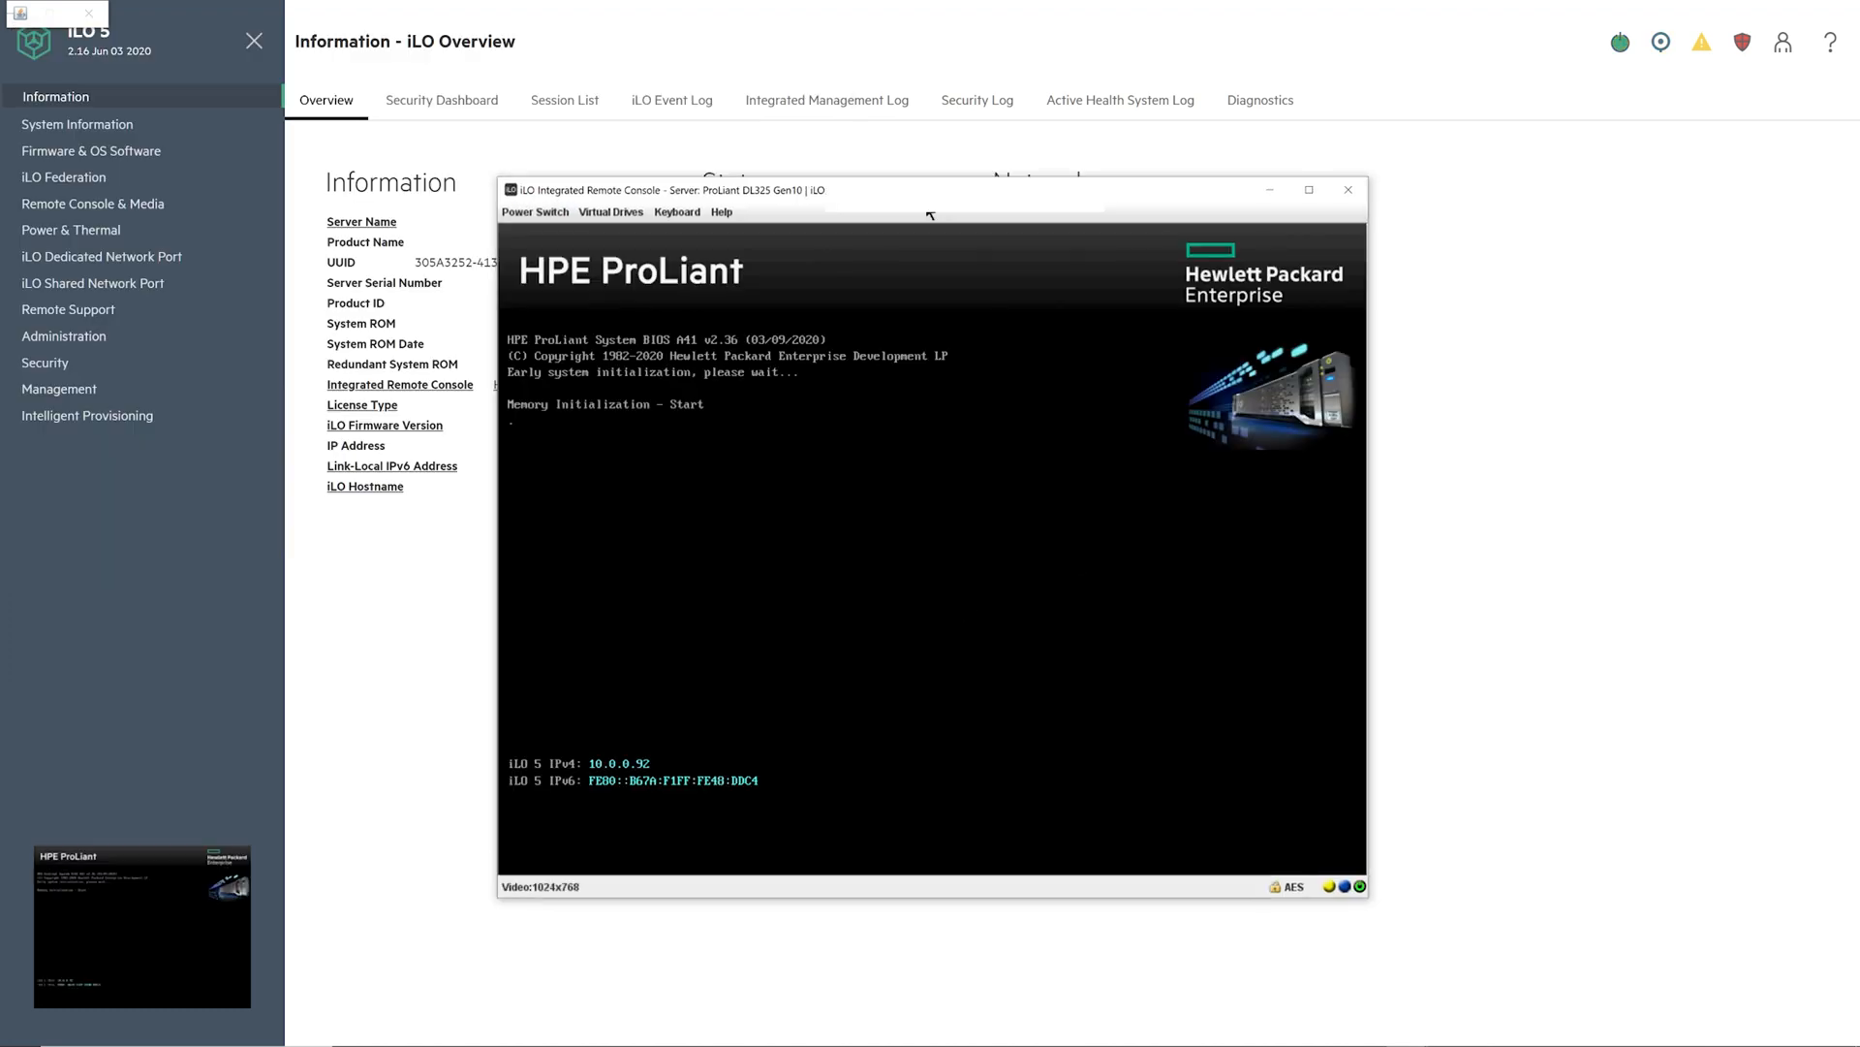